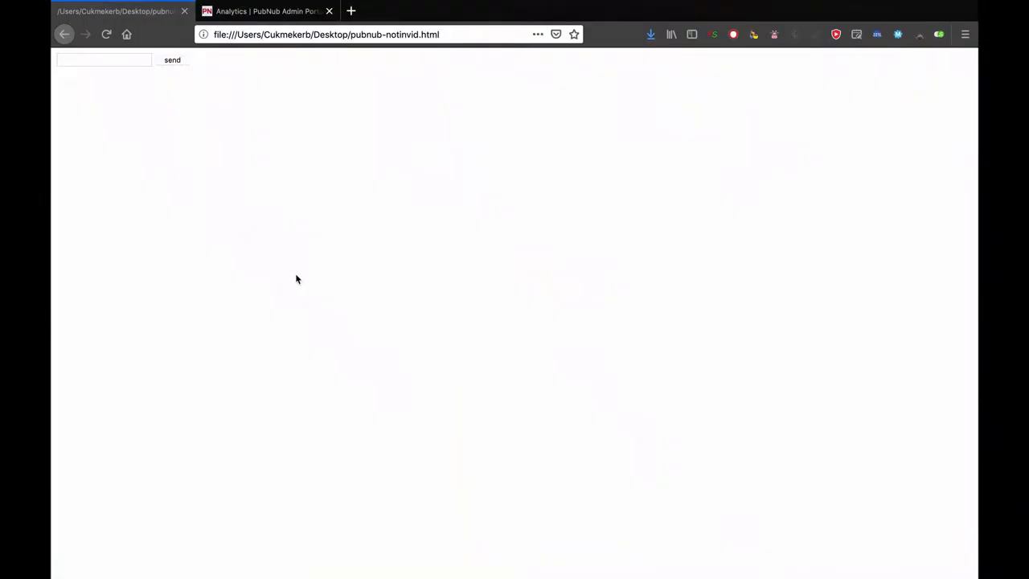
Step: Enter the message 'i like waffles' into the chat page's text input
click(102, 59)
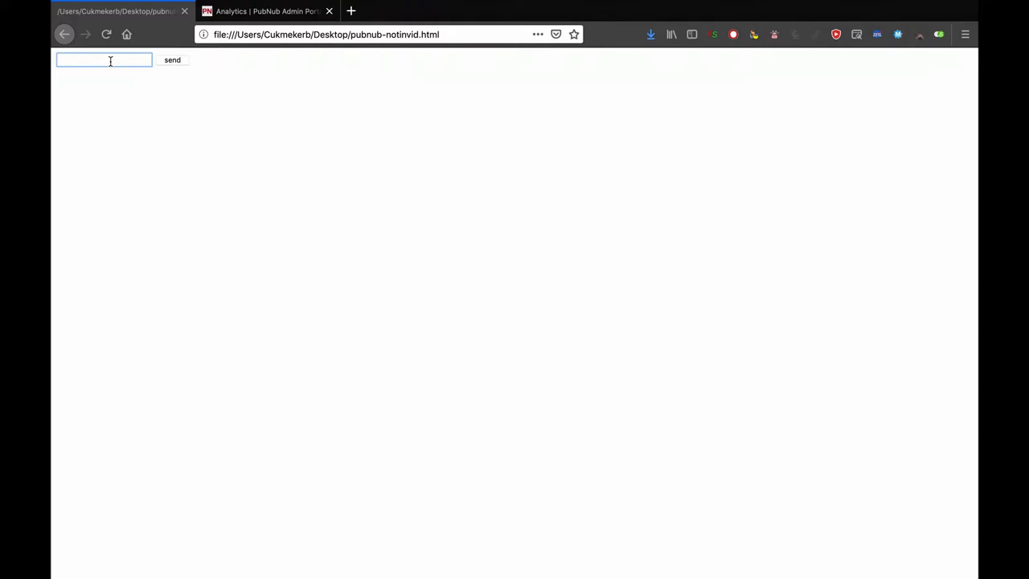
text(i like waf)
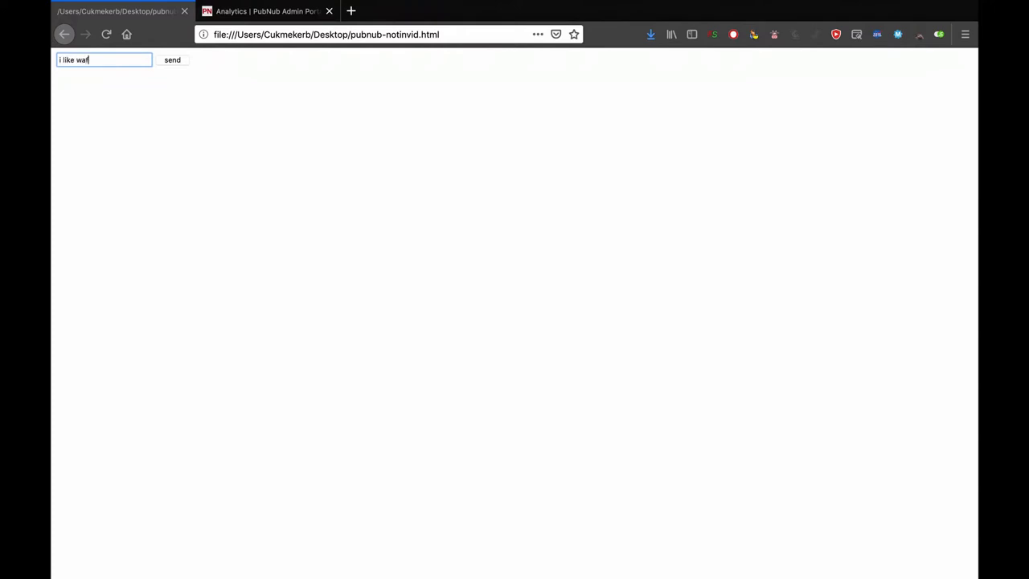
text(fles)
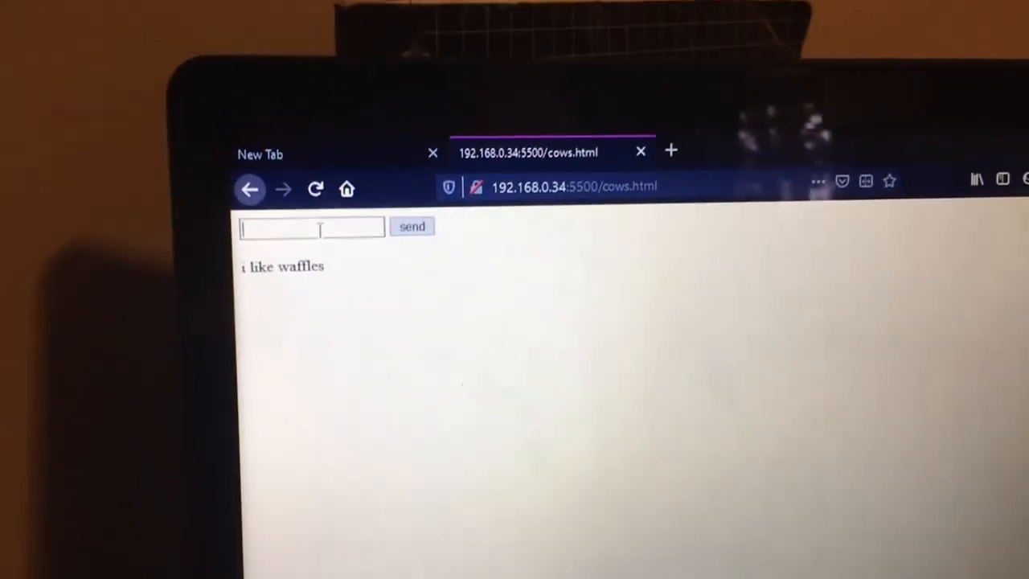
Step: Send 'stuff' as a second message, then enter 'yaaay!' as the next one
text(stu)
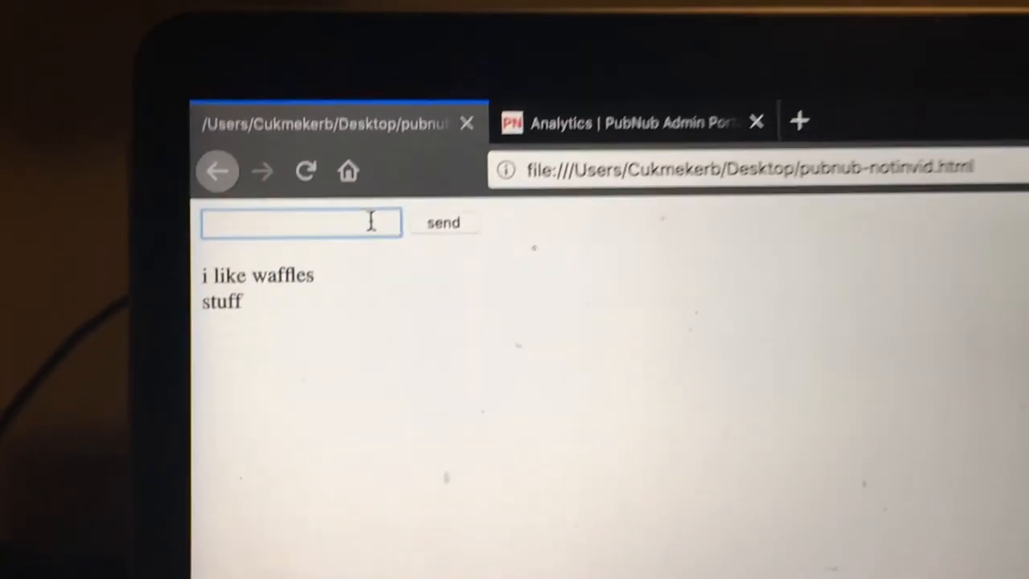
text(yaaay)
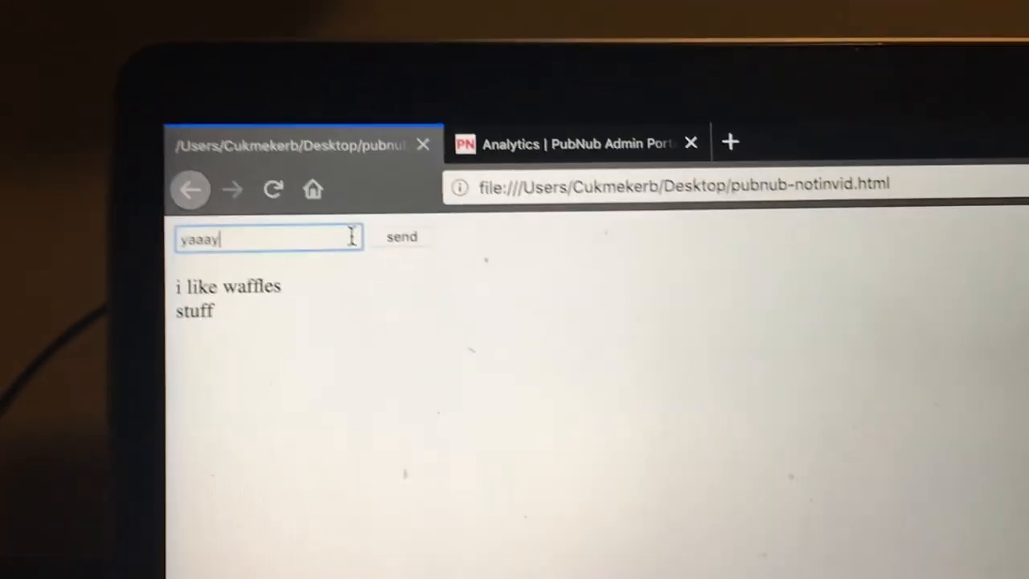
text(!)
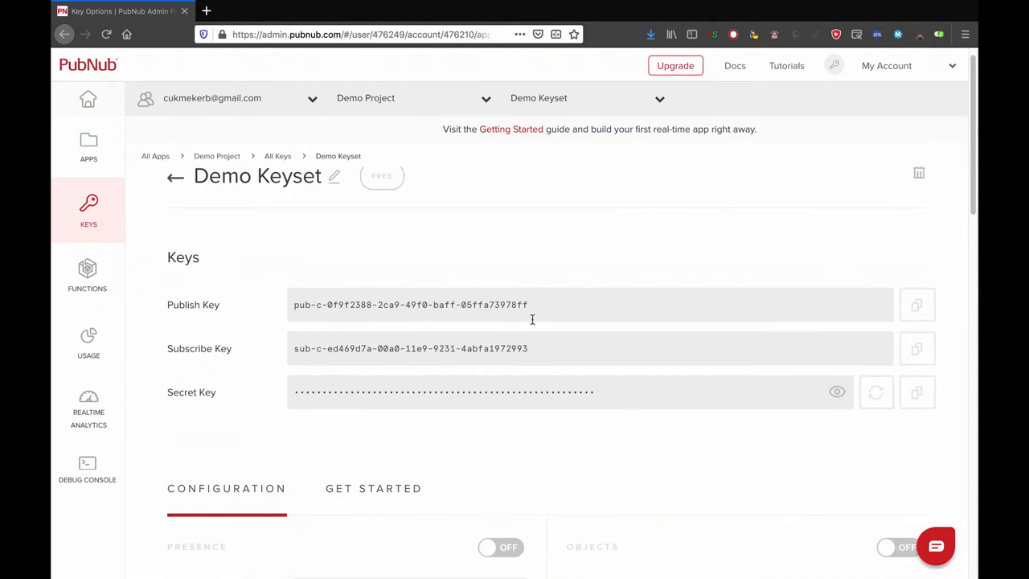
mouse_move(272, 336)
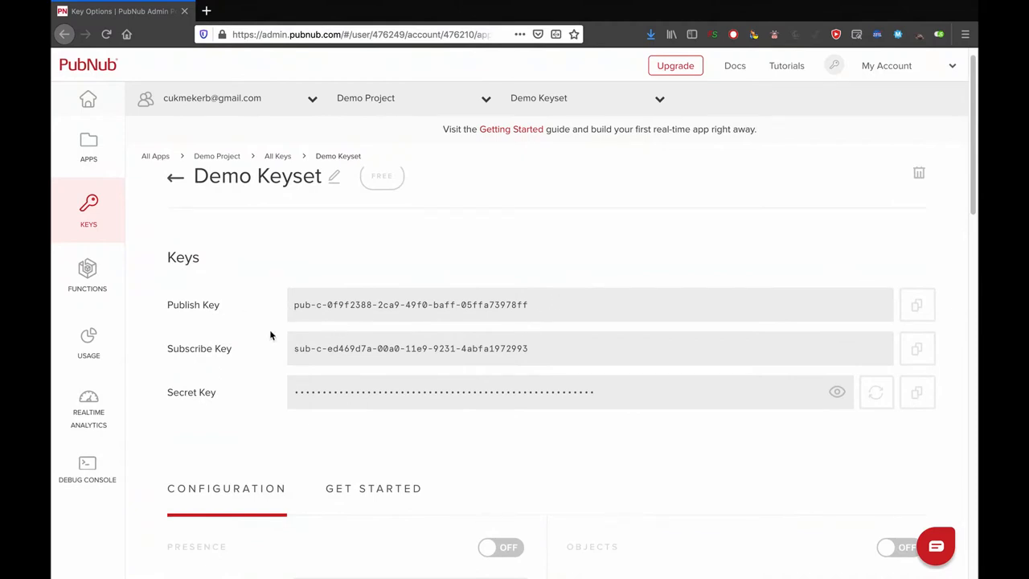
mouse_move(293, 286)
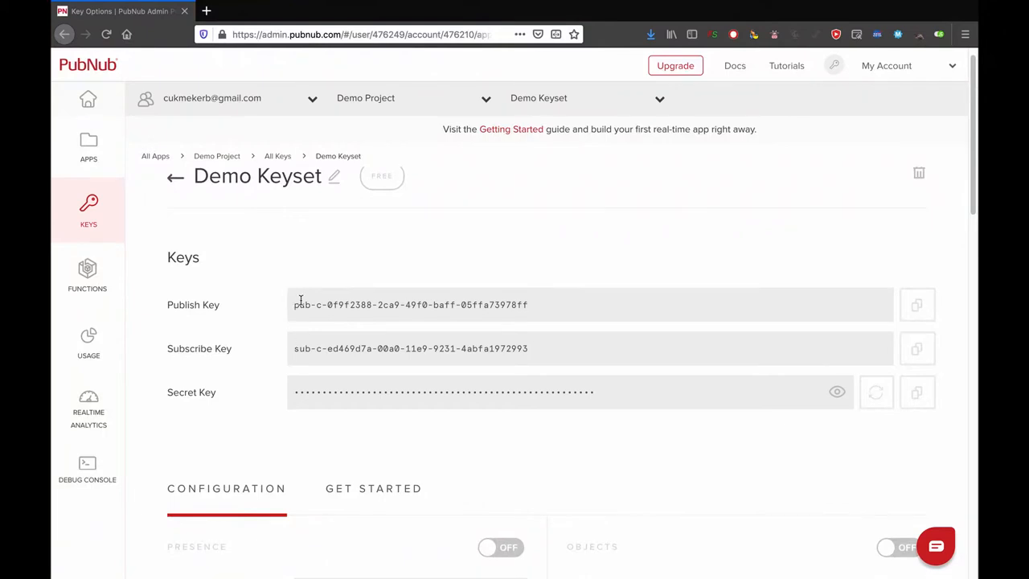
Step: Scroll the Demo Keyset page to reveal the publish and subscribe keys
scroll(down, 3)
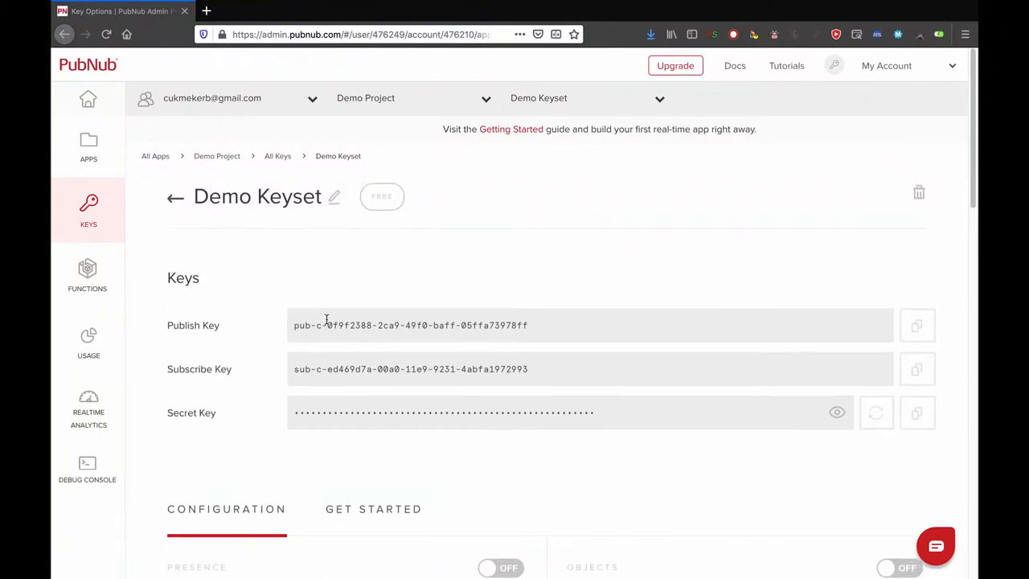
mouse_move(284, 351)
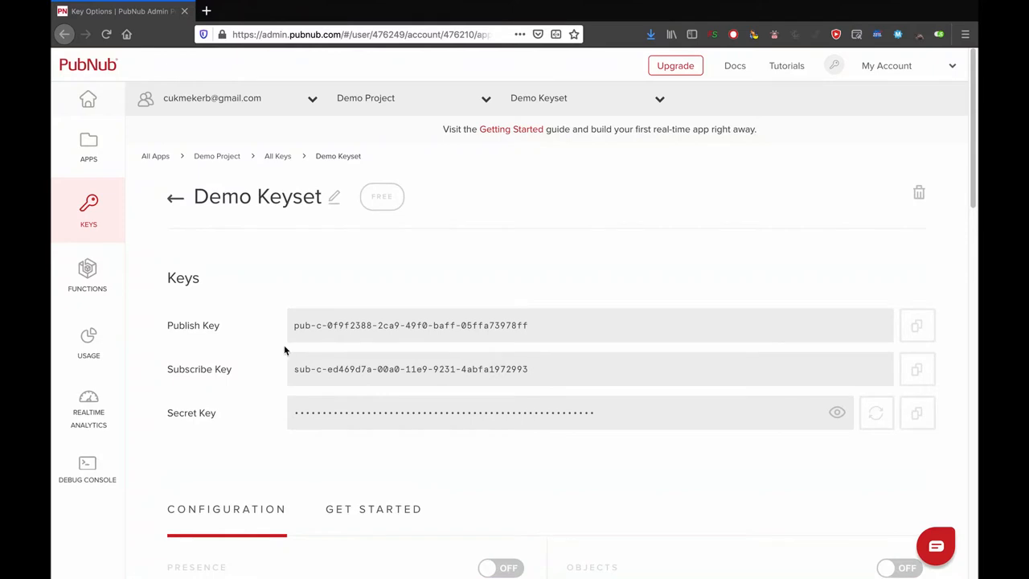
mouse_move(315, 322)
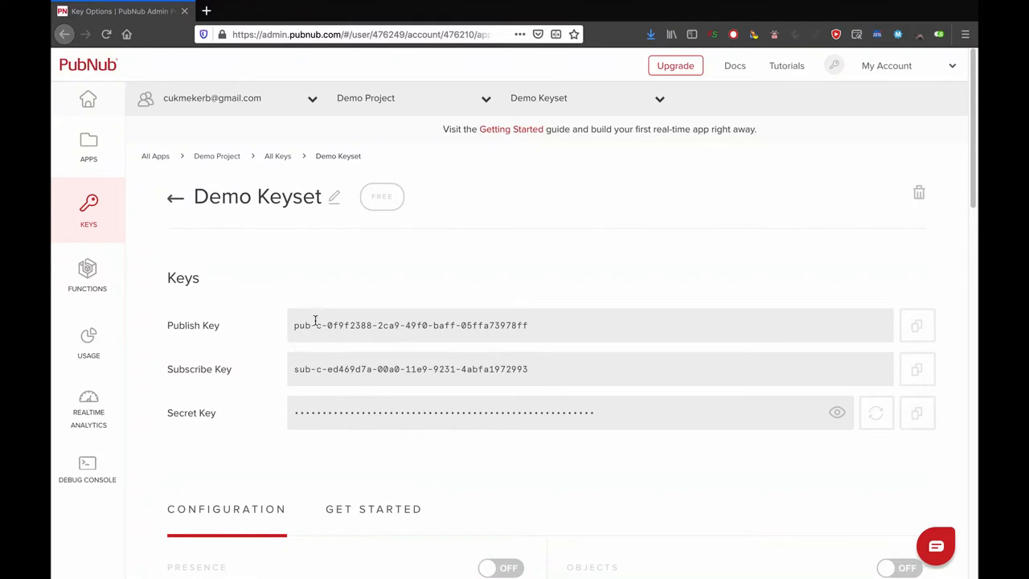
mouse_move(380, 283)
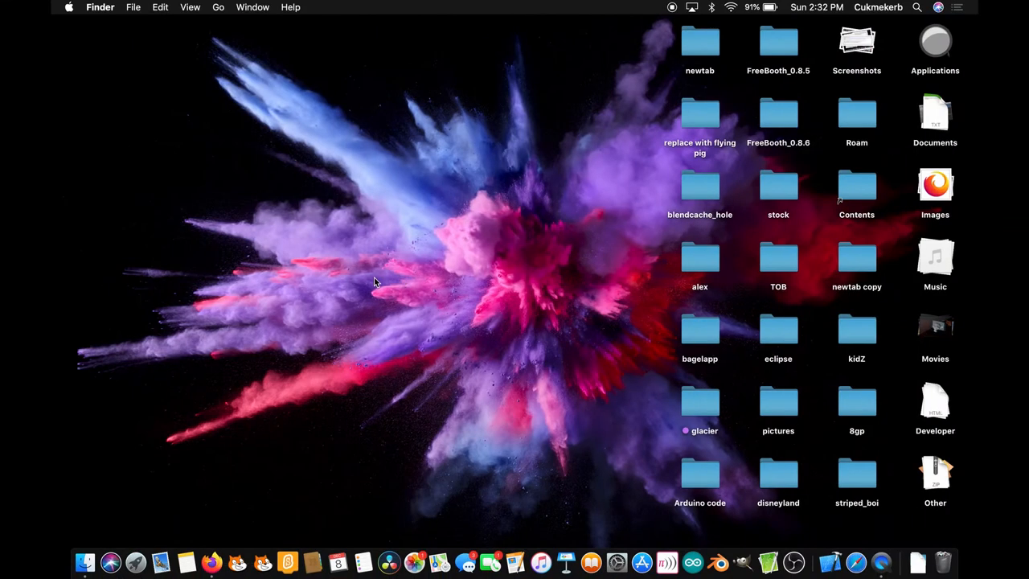
mouse_move(769, 560)
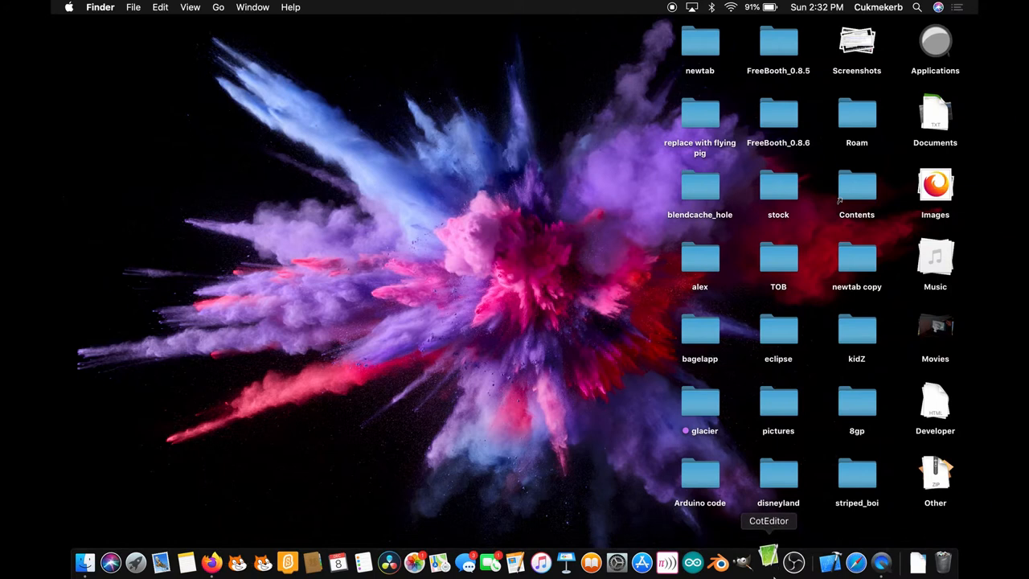
Step: Start a new CotEditor document with the line <!doctype html>
click(769, 562)
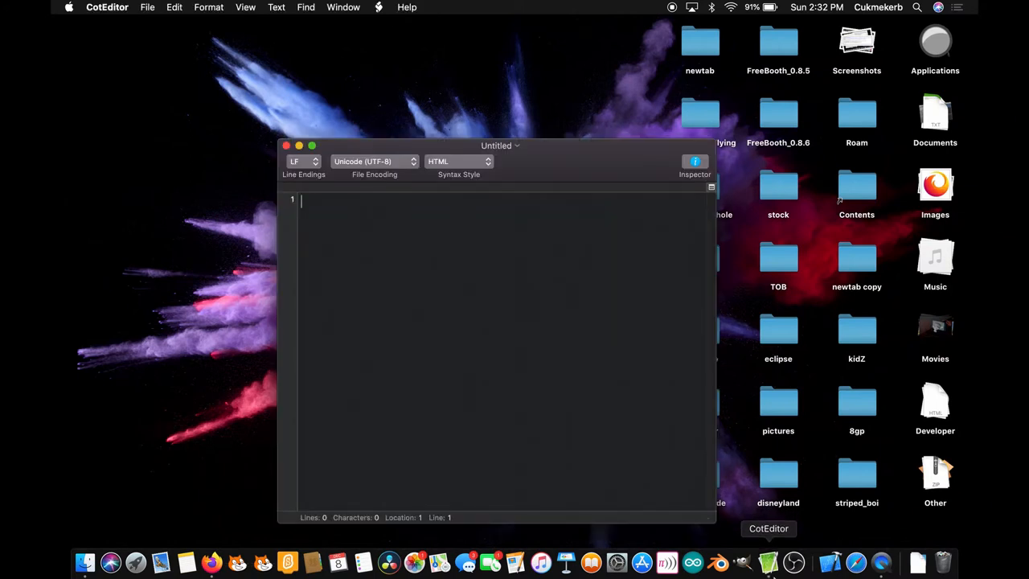
text(<)
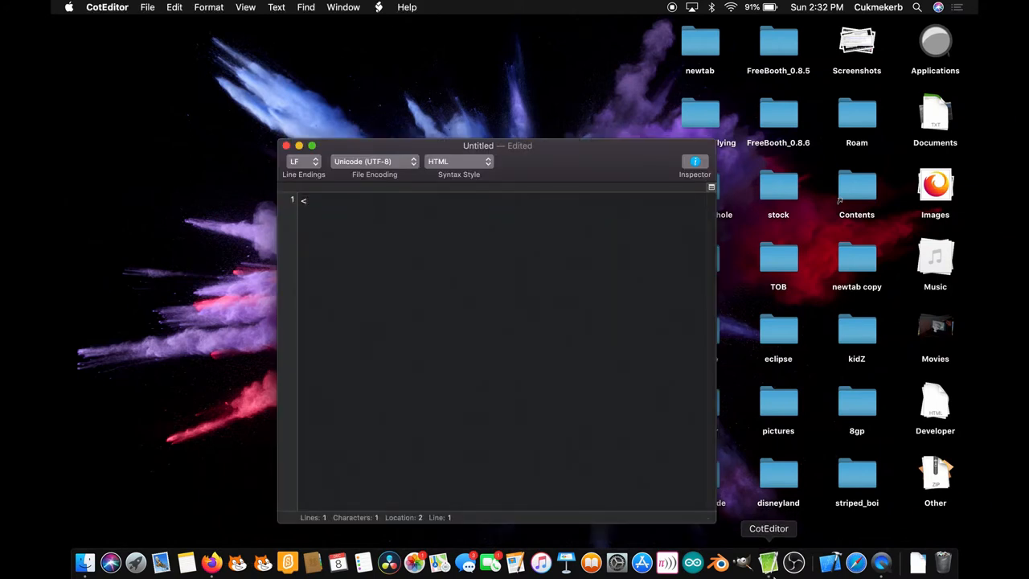
text(doctype htm)
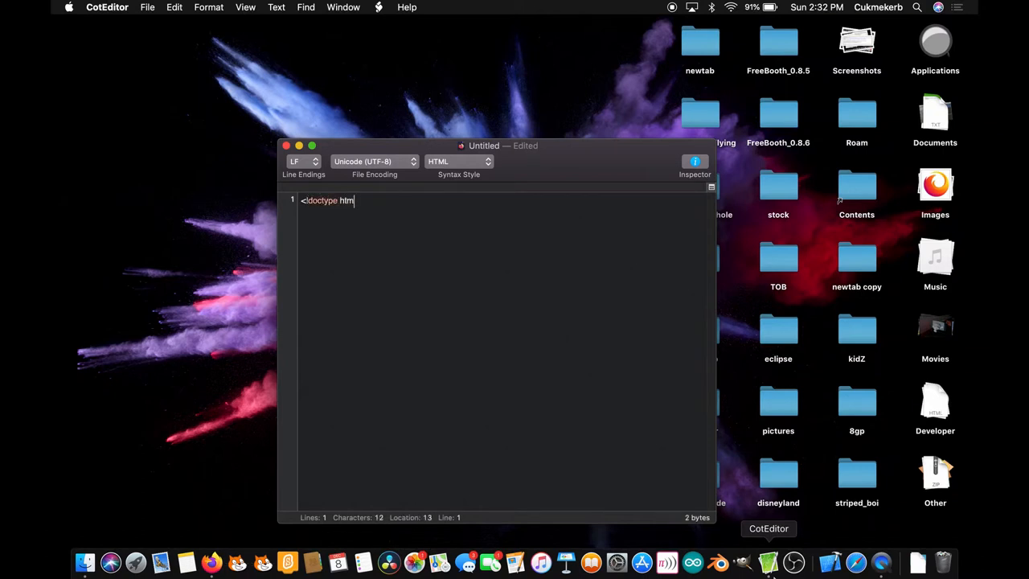
text(l>)
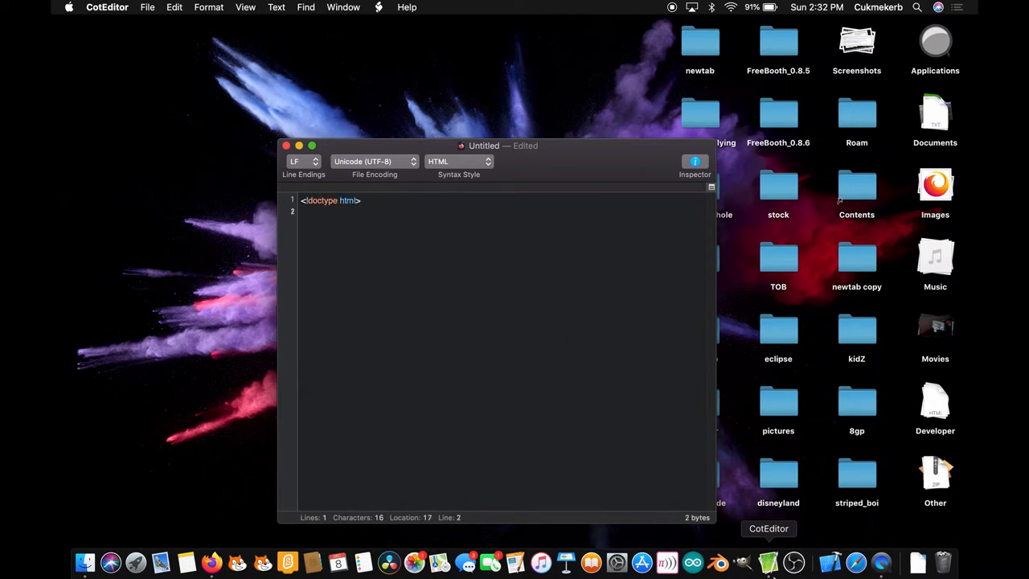
Step: Add a <script src> tag loading the PubNub 4.27.2 CDN file
text(<scr)
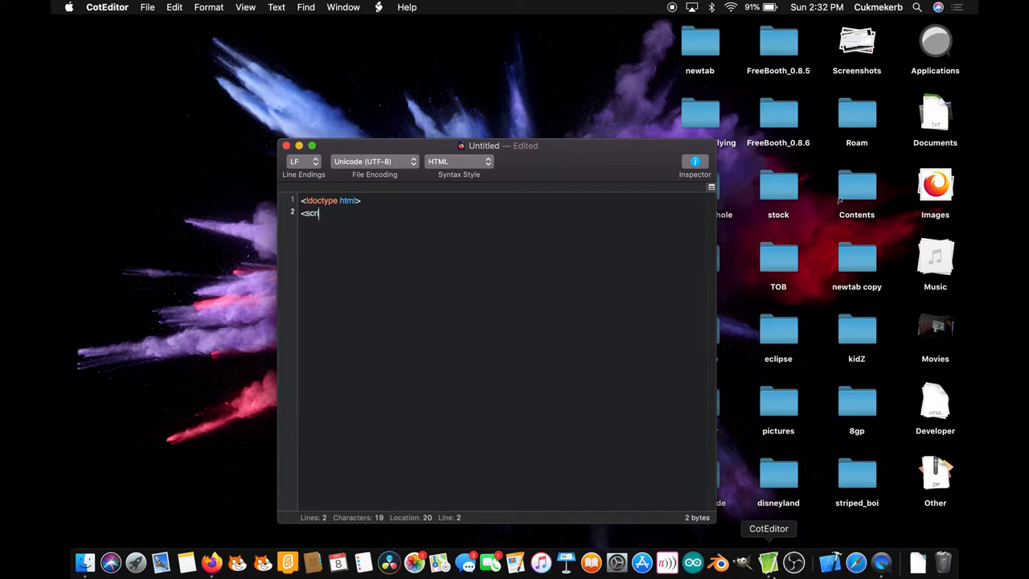
text(ipt src=)
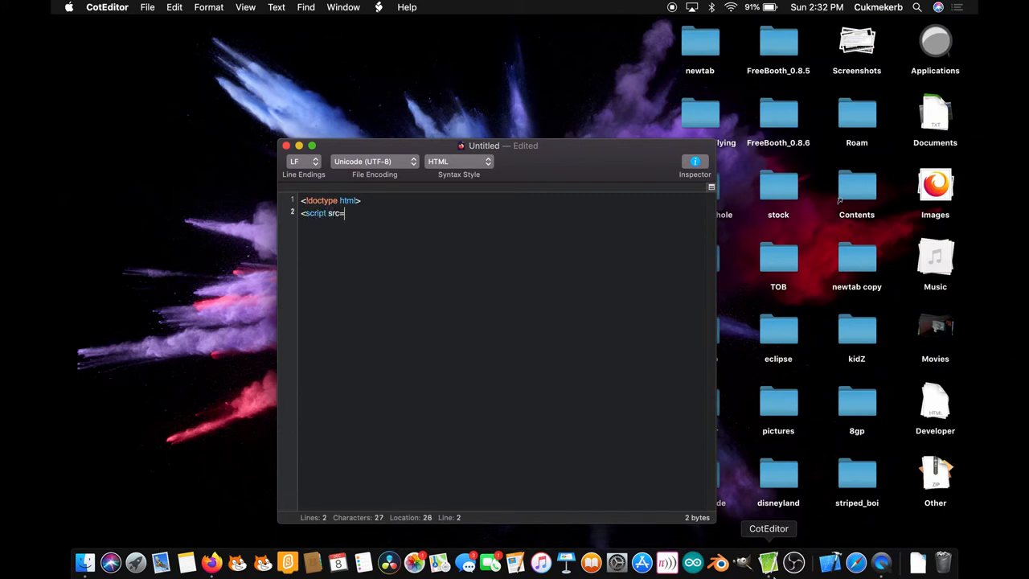
text(")
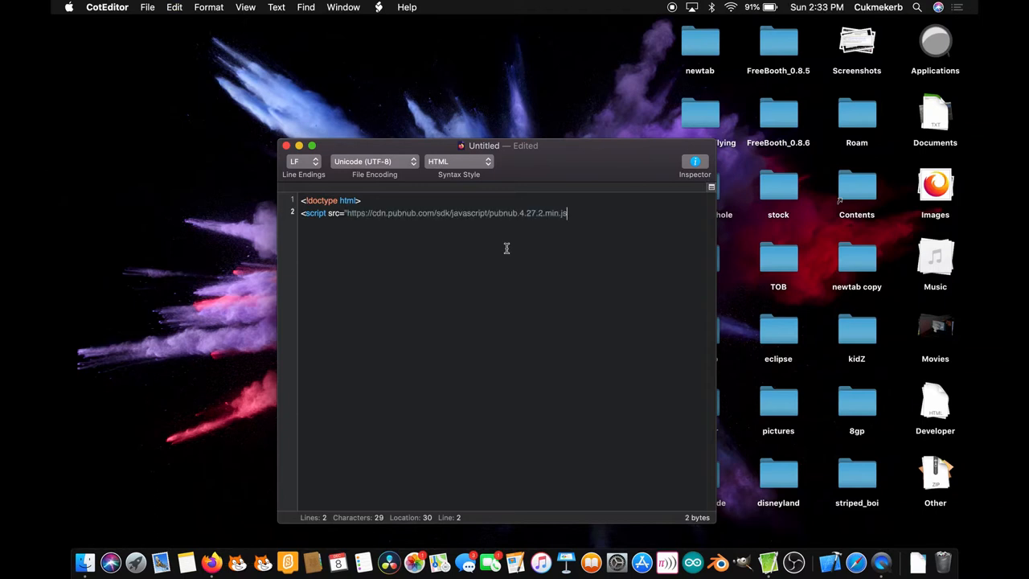
text("></script>)
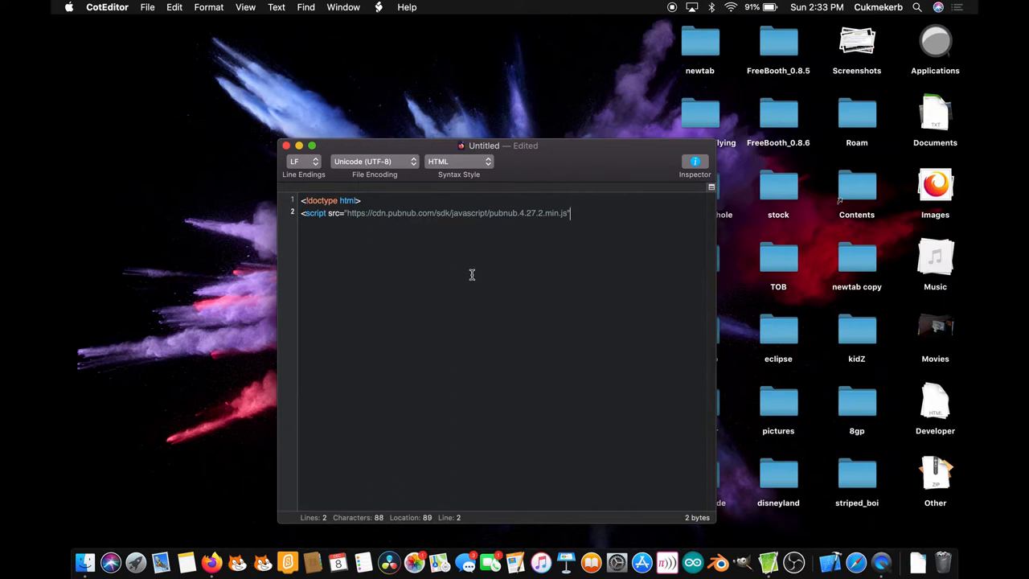
text(></script>)
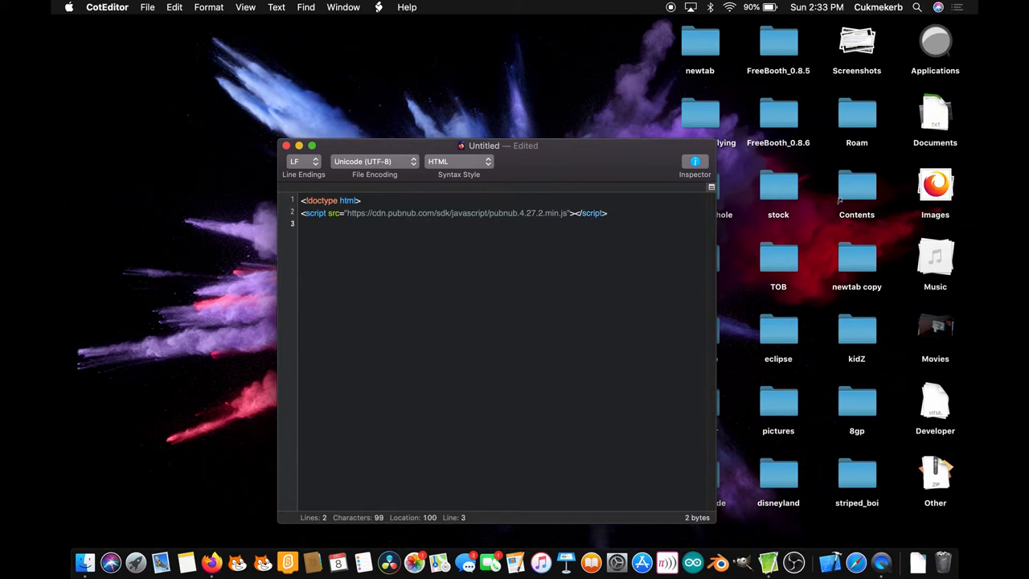
Step: Open a second script block with 'var pubnub = new PubNub({'
text(<)
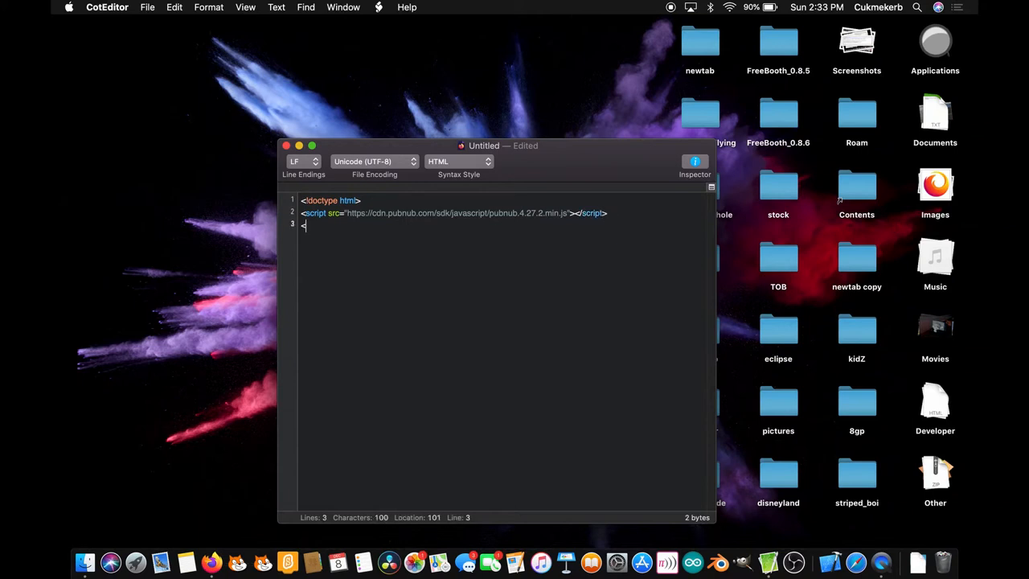
text(script>)
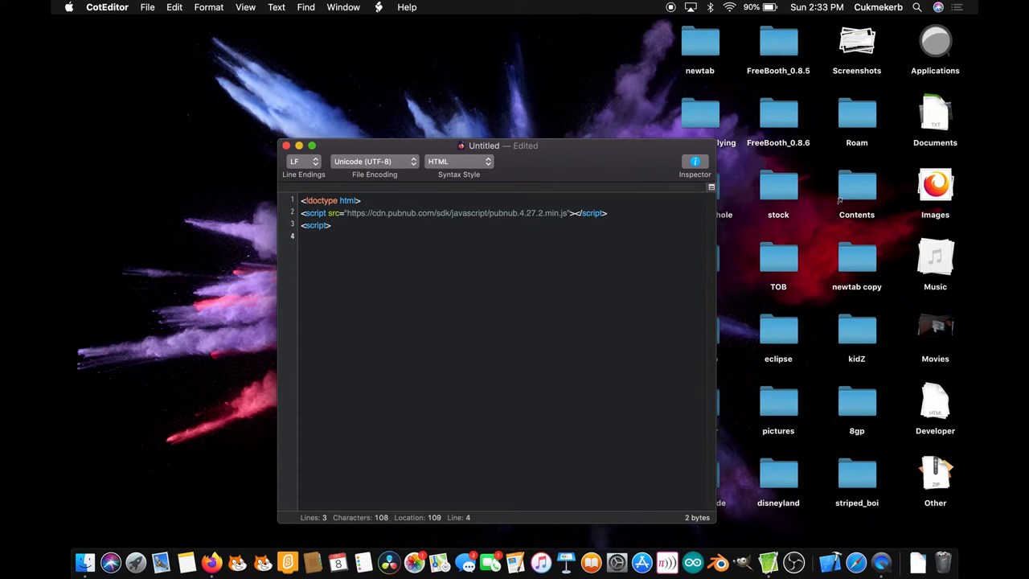
text(var pubnub)
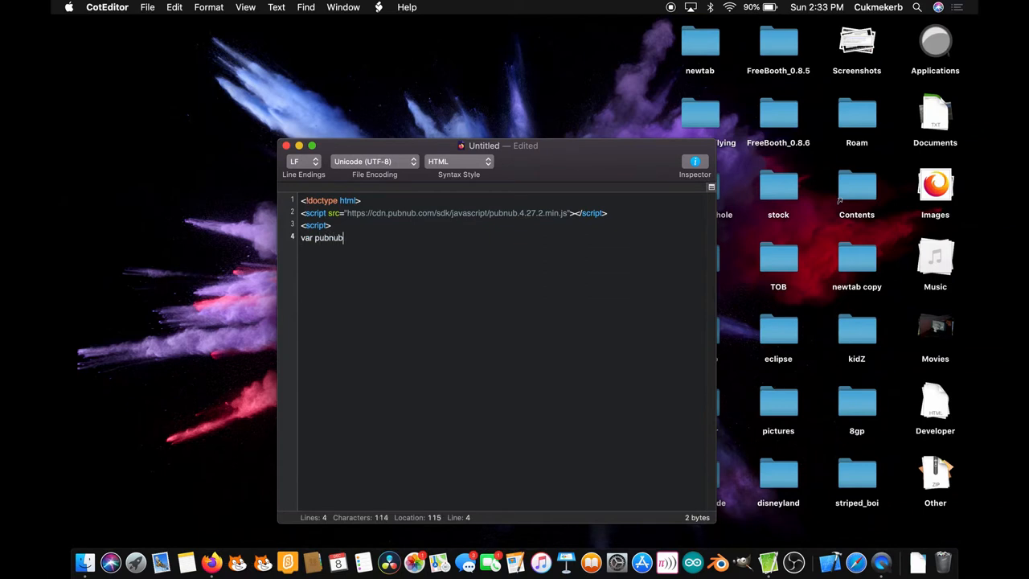
text(=)
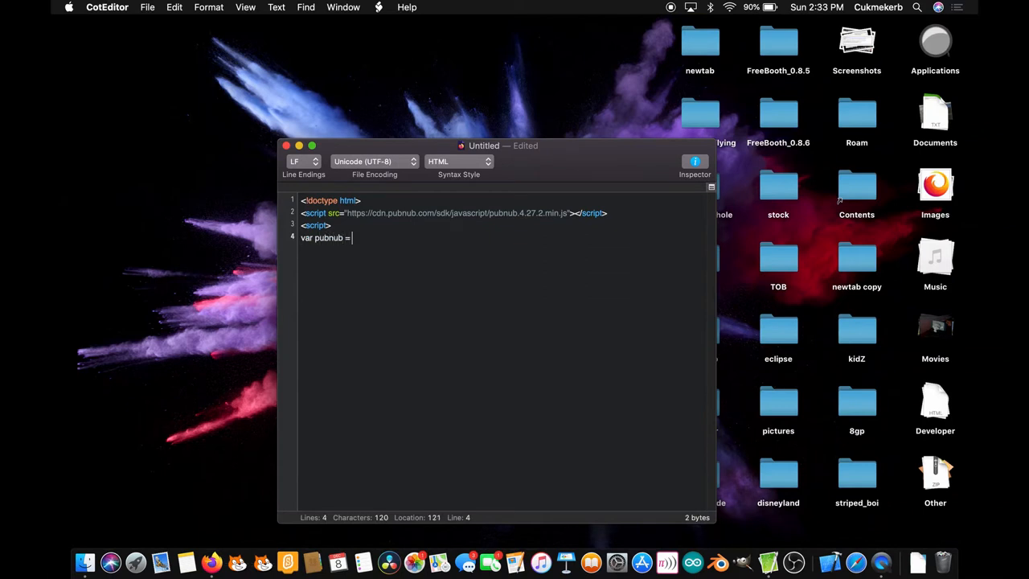
text(new)
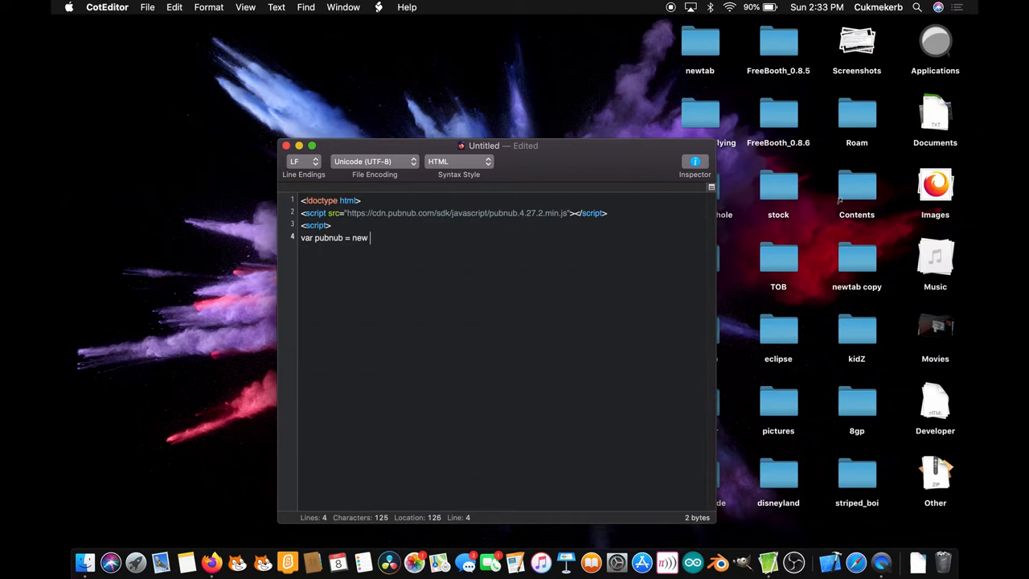
text(PubNub)
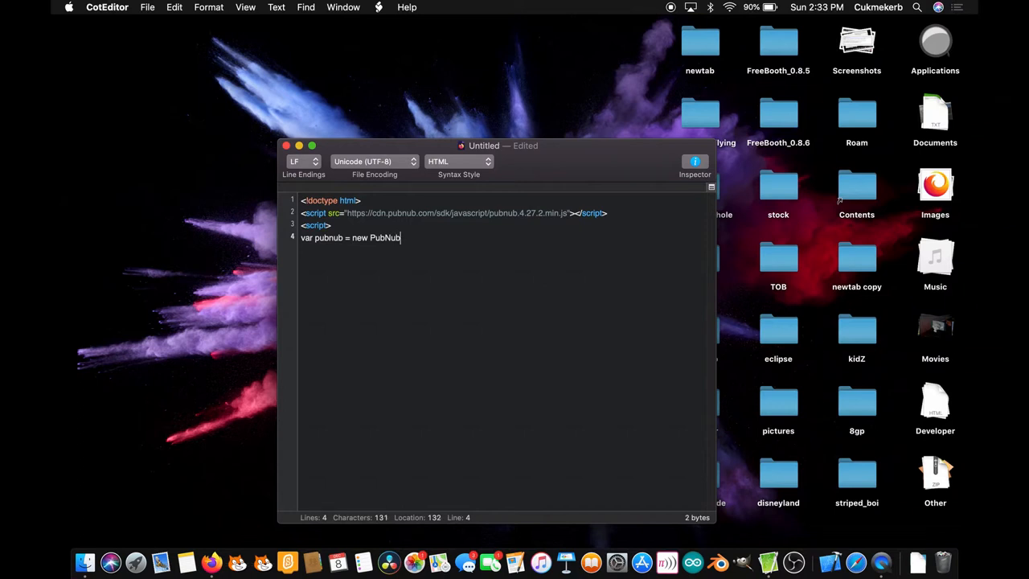
text((()
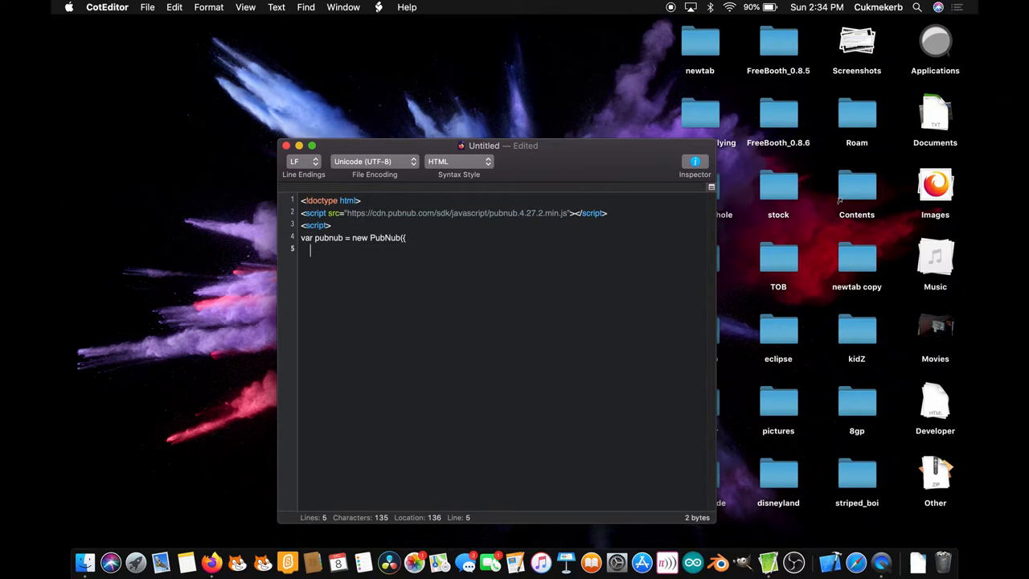
Step: Begin the 'publishKey :' entry on the next indented line
text(publish)
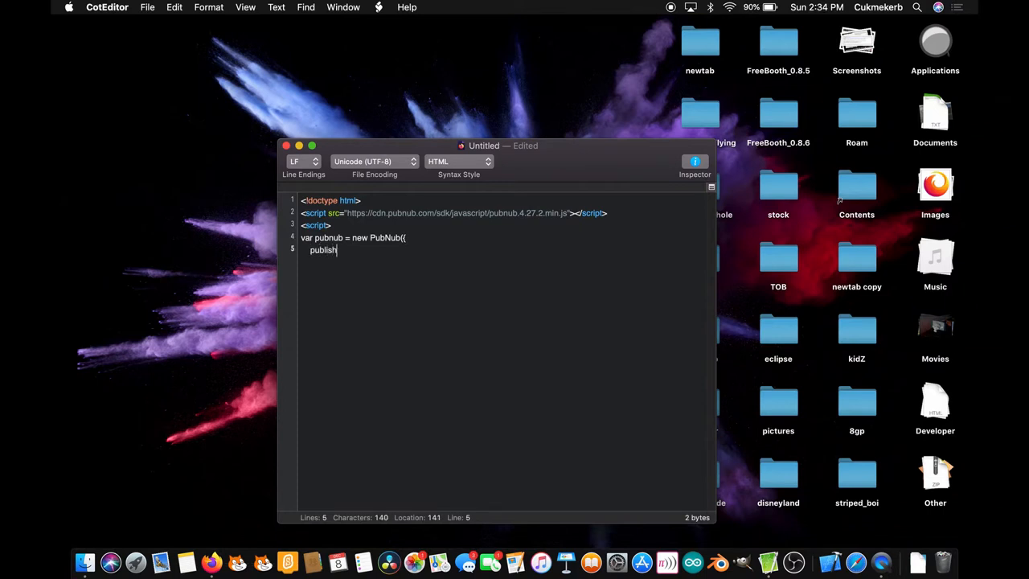
text(Key)
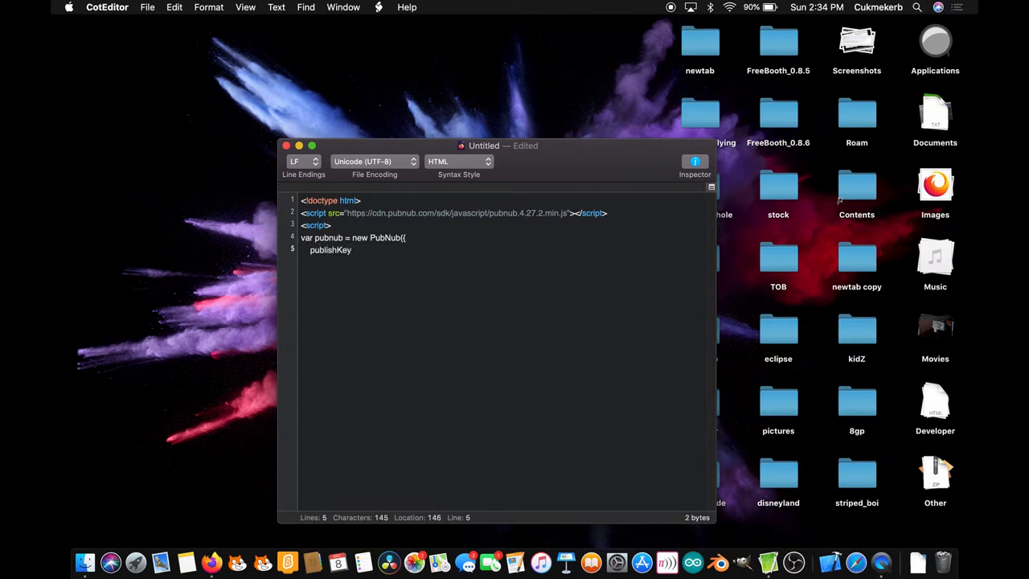
text(:)
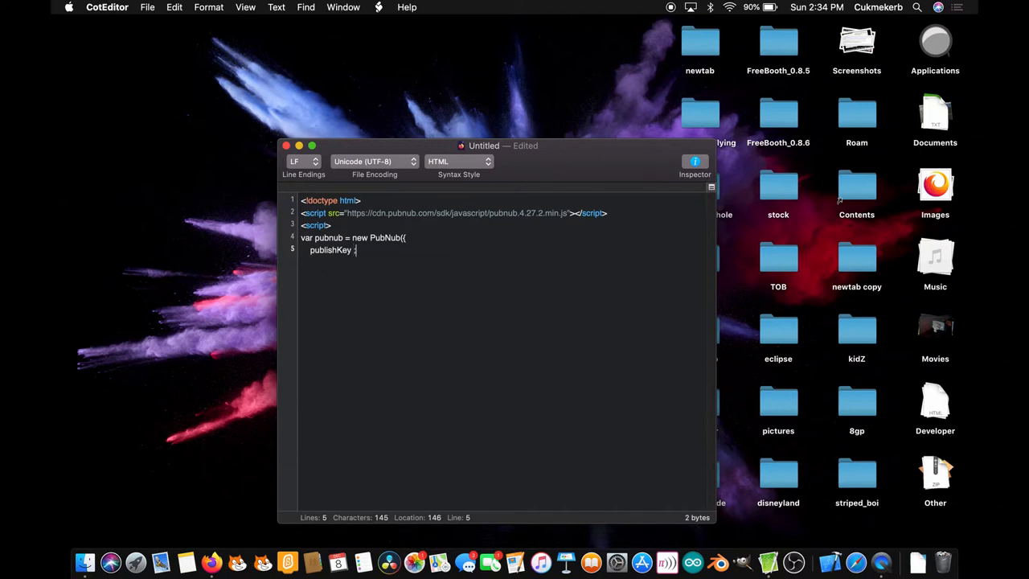
text(:)
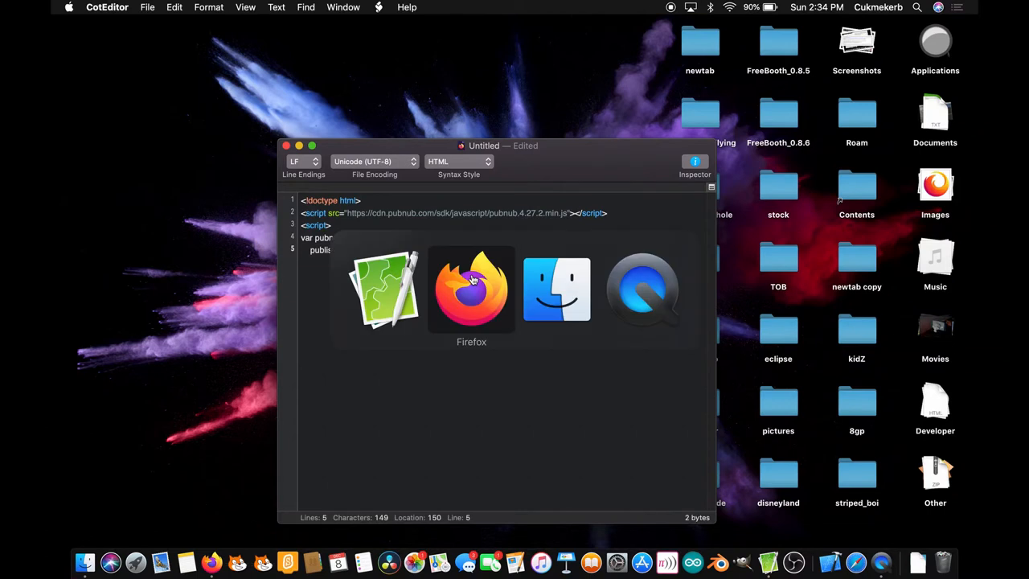
Step: Paste the publish key from the Admin Portal and start the subscribeKey entry
click(471, 289)
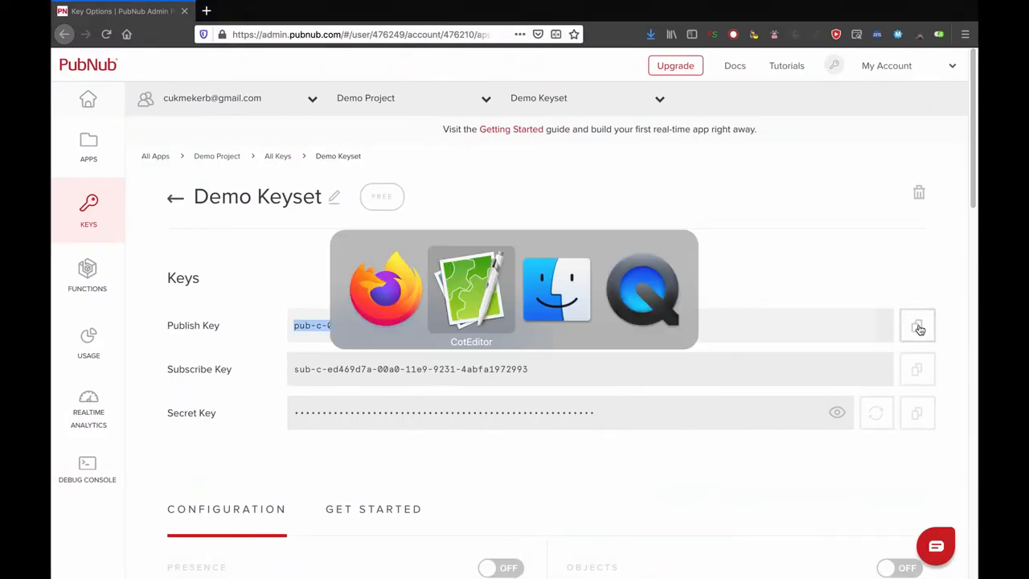
click(471, 289)
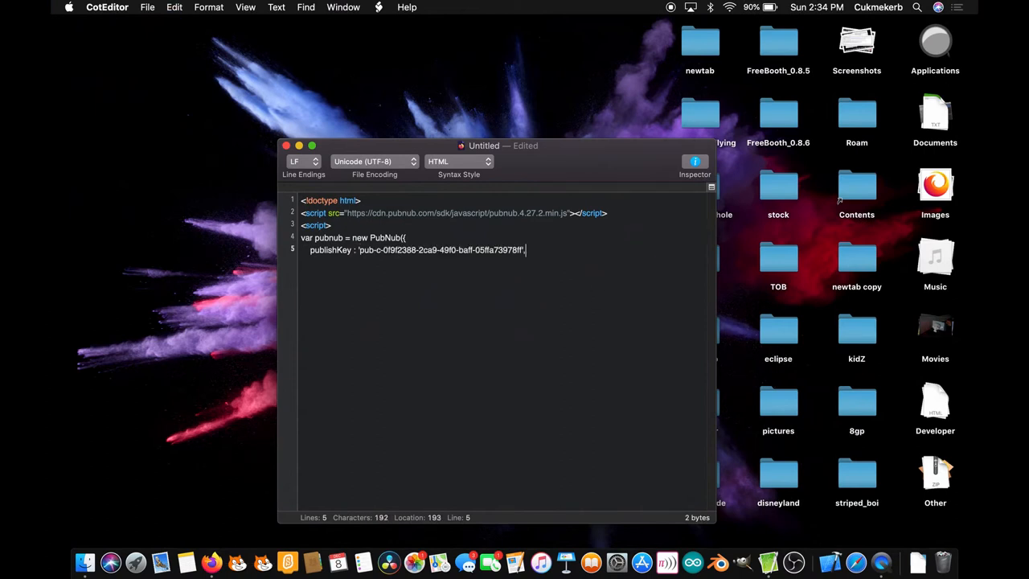
text(s)
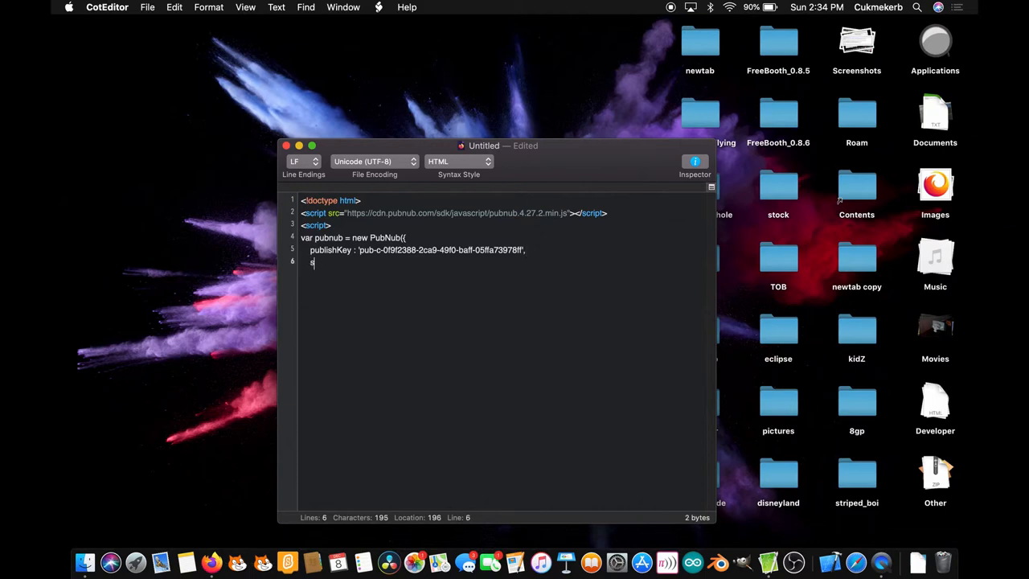
text(ubscibe)
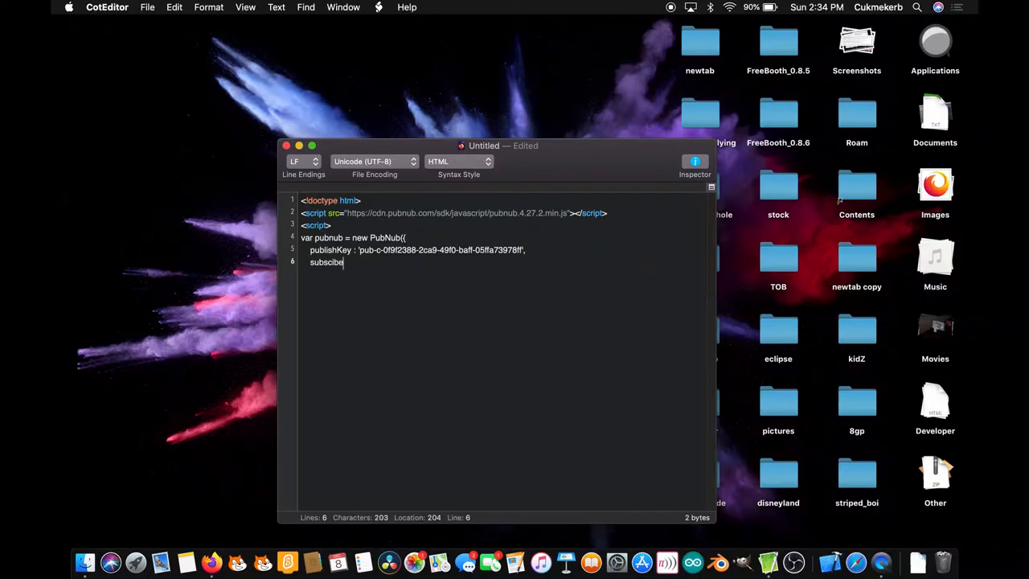
text(Key)
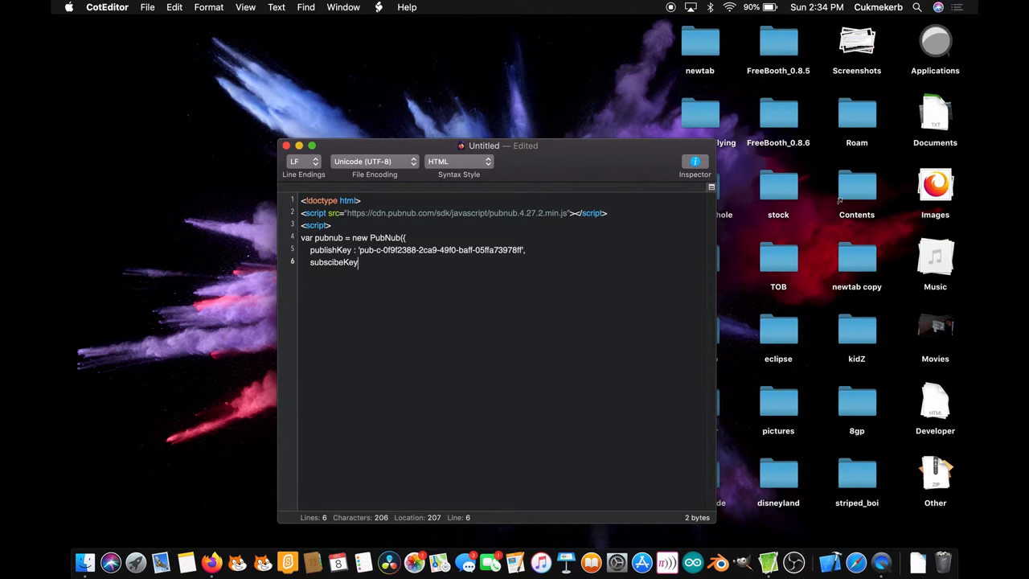
text(:)
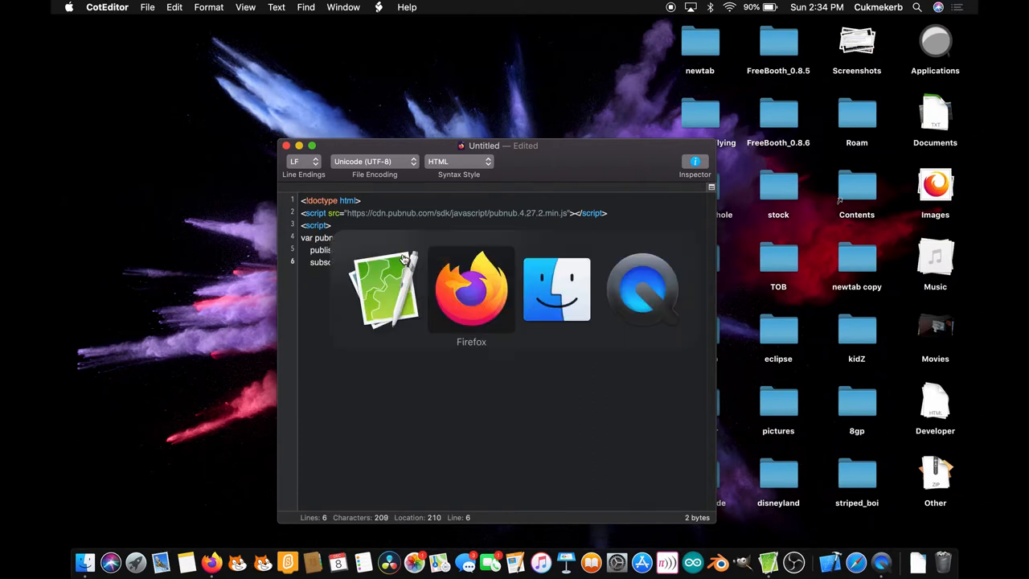
click(471, 290)
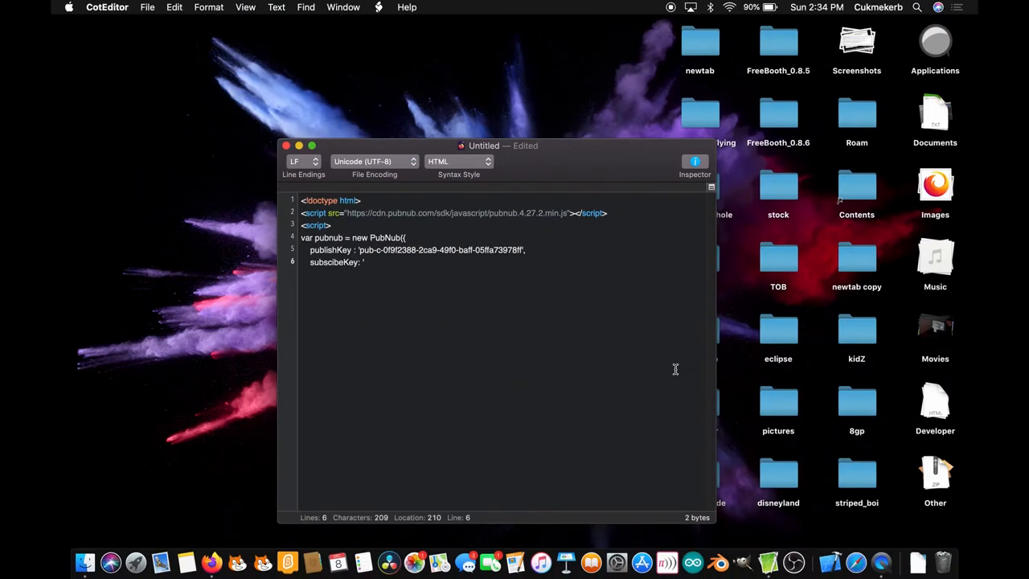
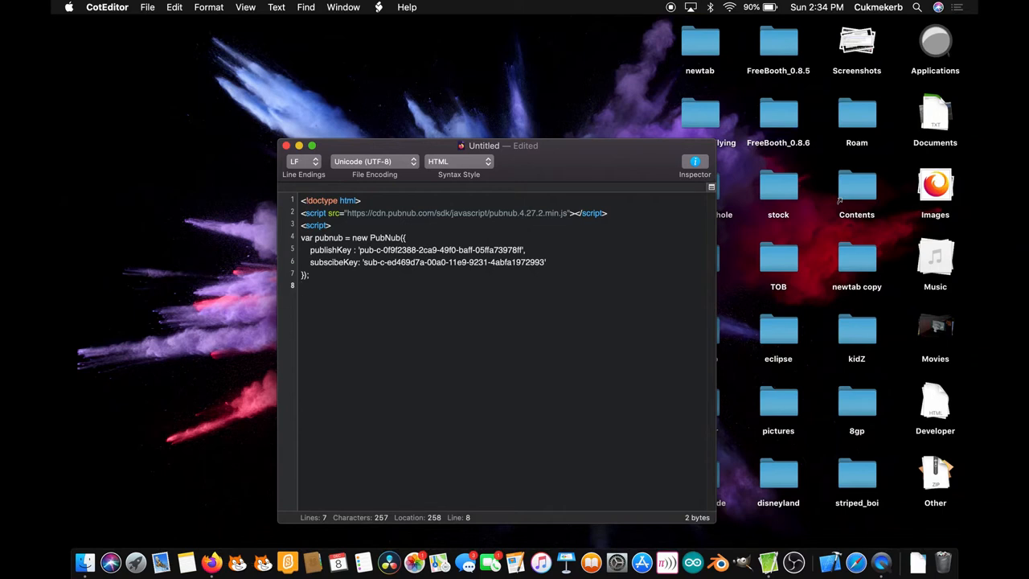
Step: Declare 'function sendmessage(txt){' with its body opened on a new line
text(func)
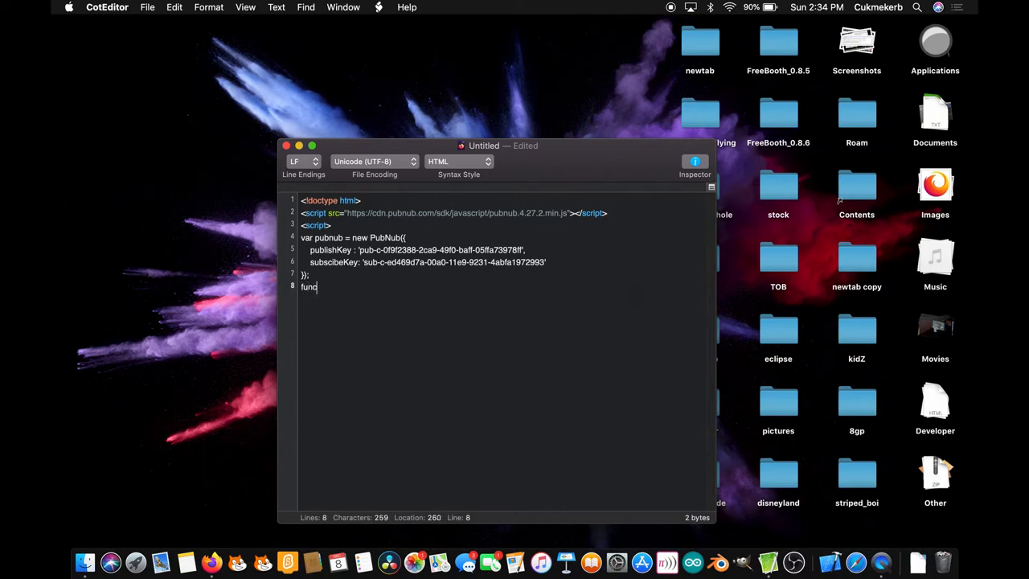
text(tion)
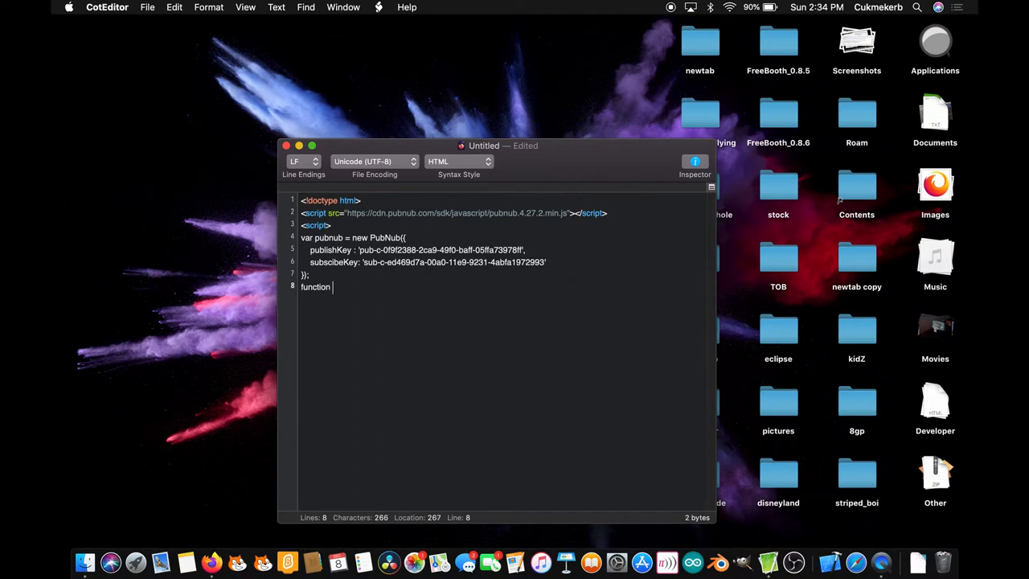
text(sens)
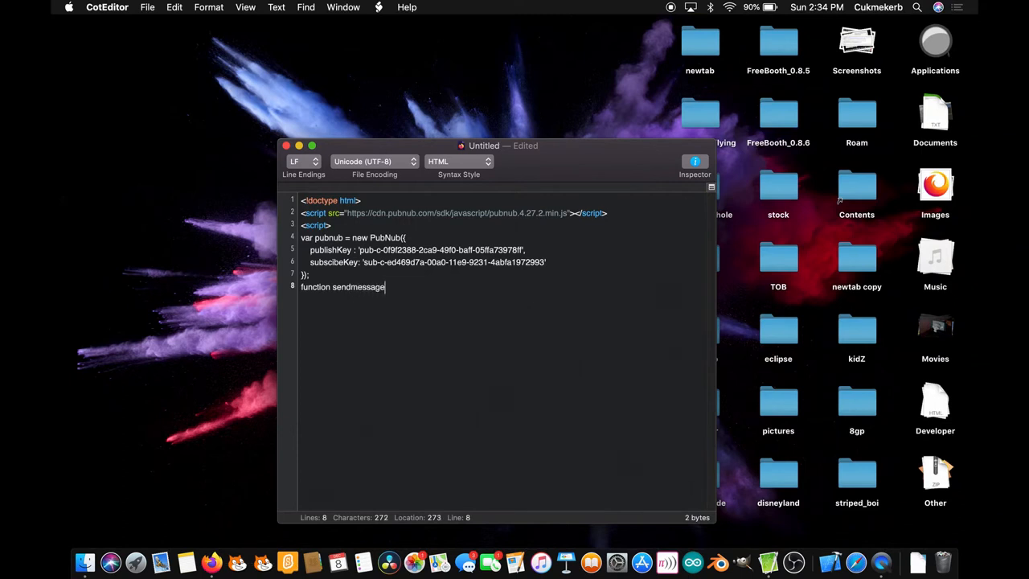
text(()
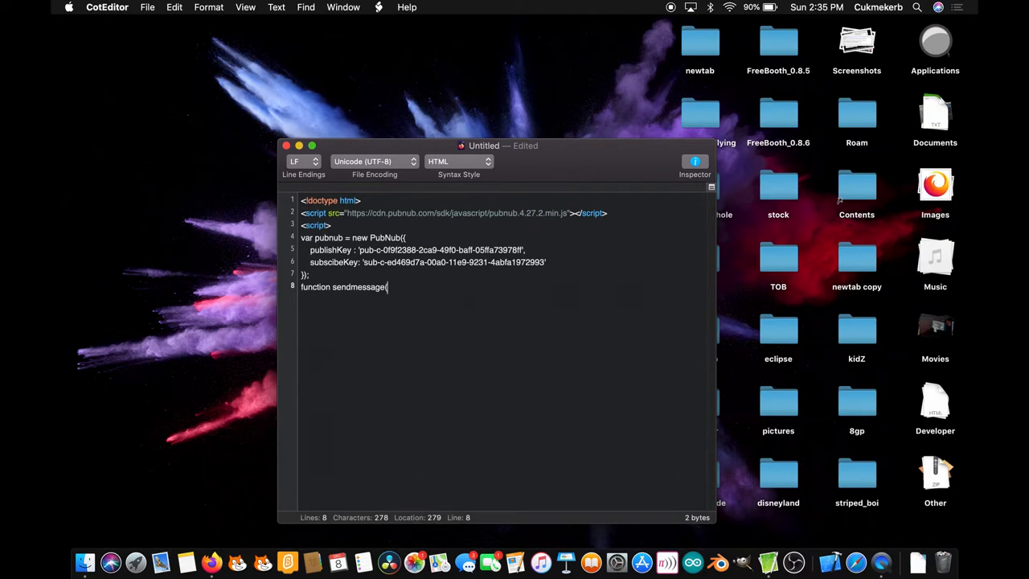
text(txt){)
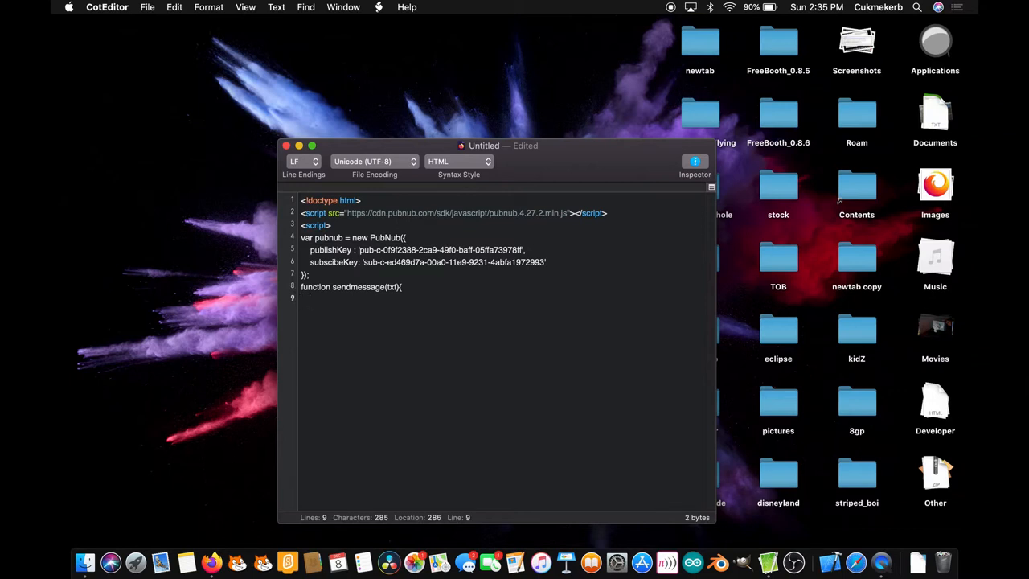
Step: Call pubnub.publish with channel: "msg" inside sendmessage
text(pubnu)
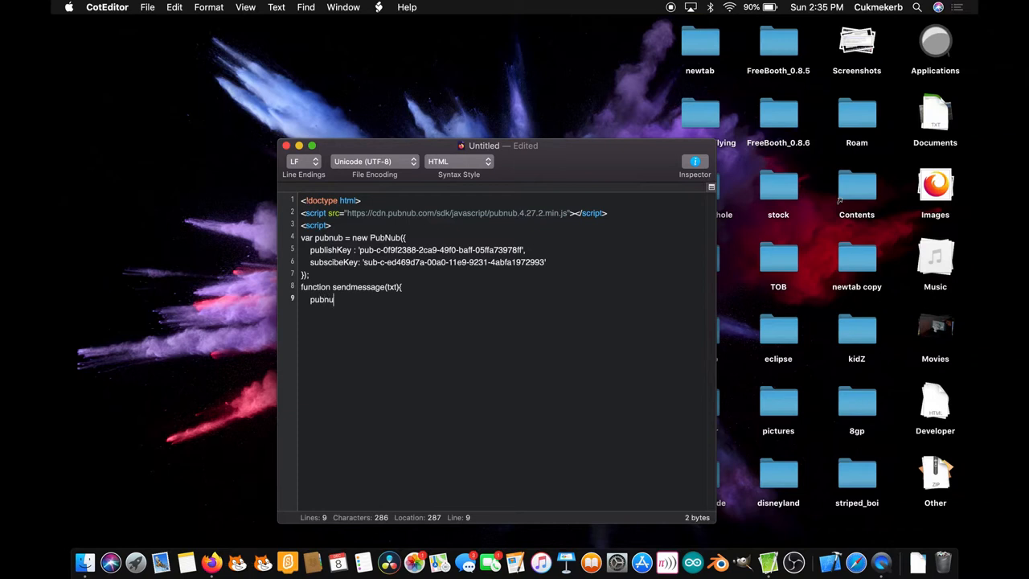
text(c)
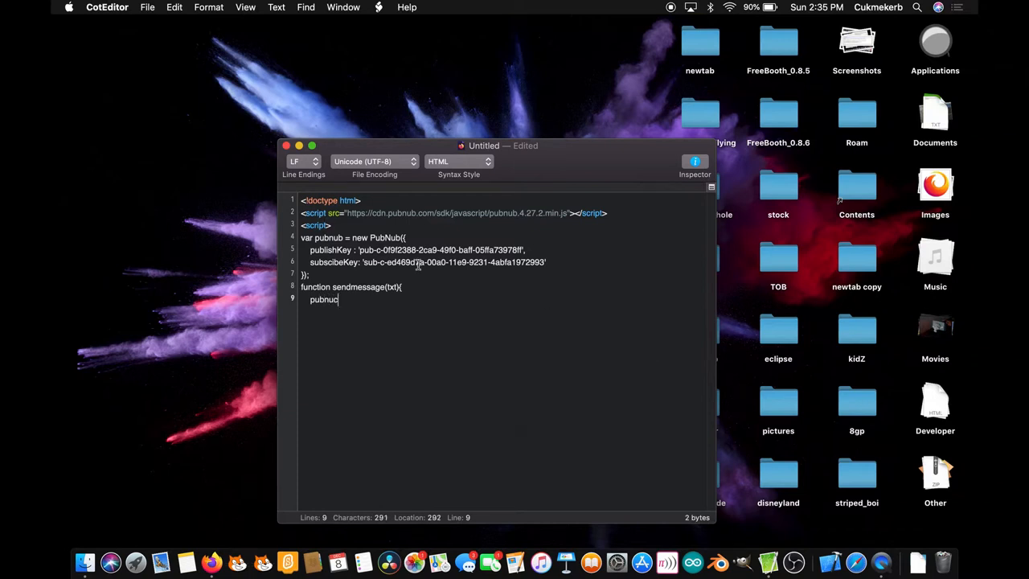
text(.pu)
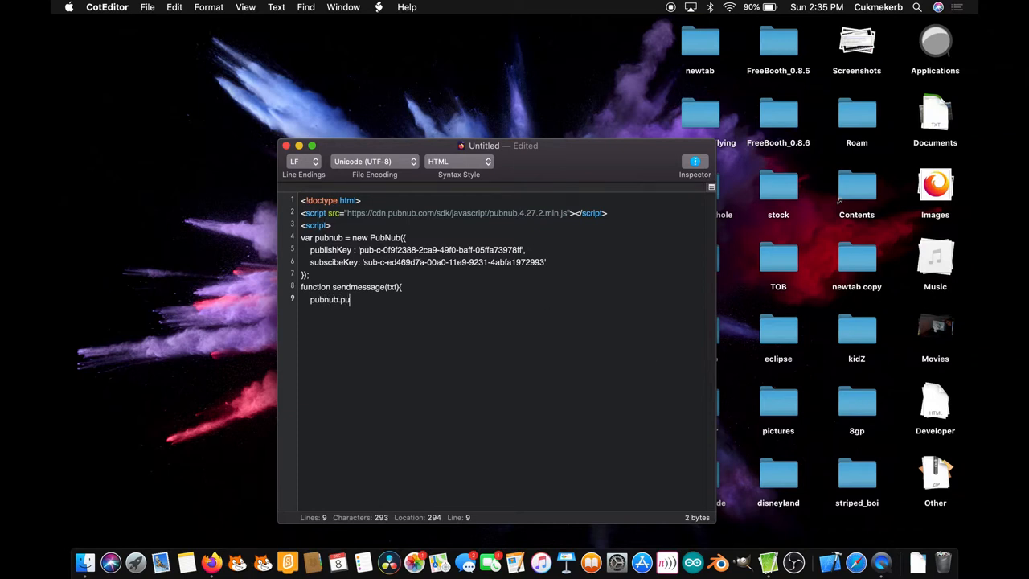
text(blish)
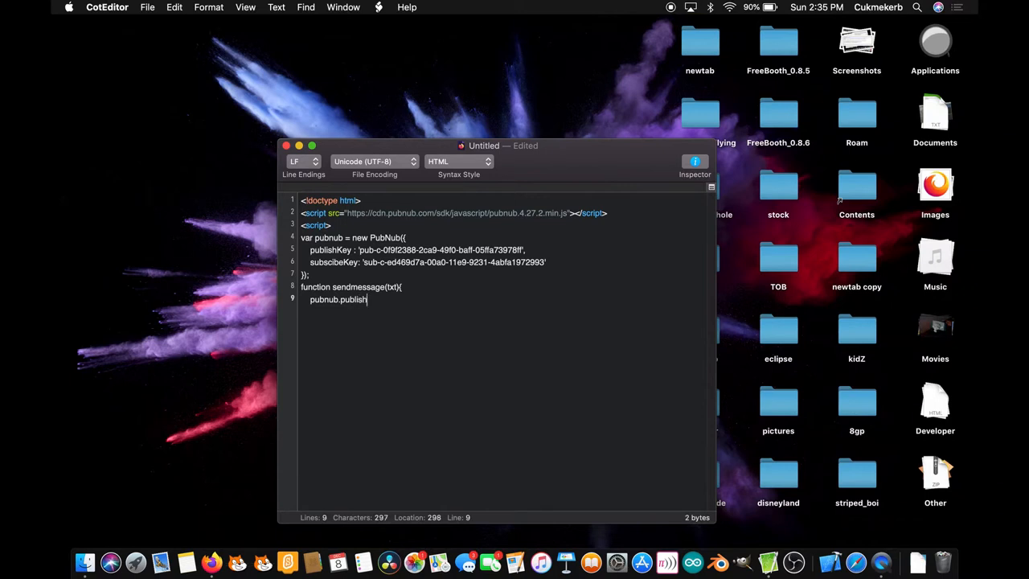
text(({)
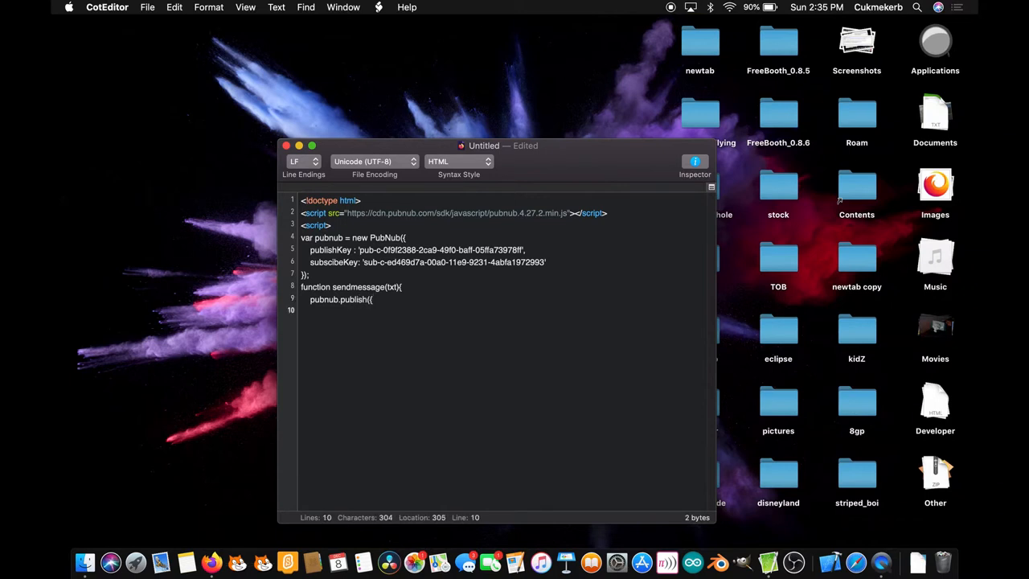
text(channl)
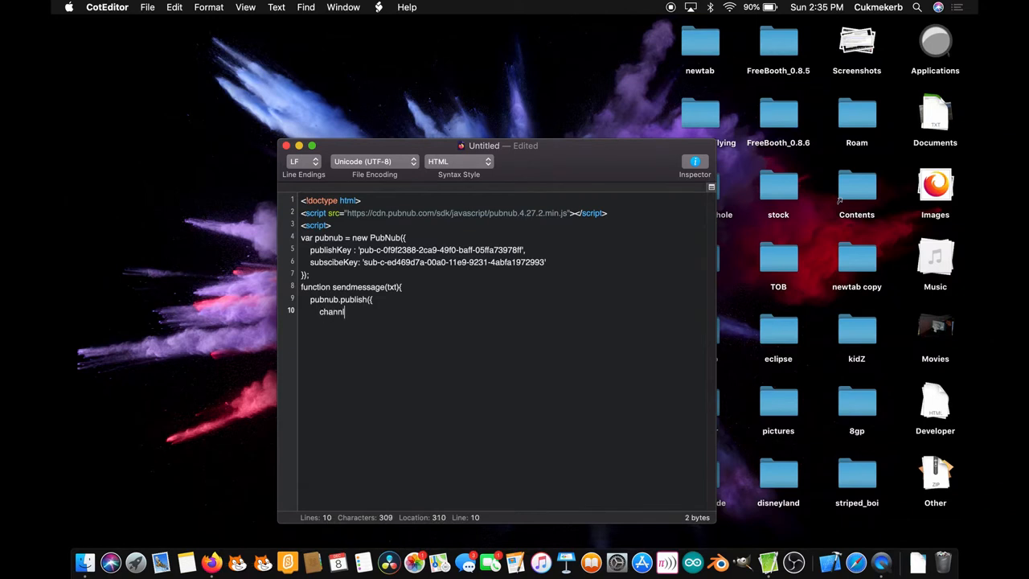
text(el:)
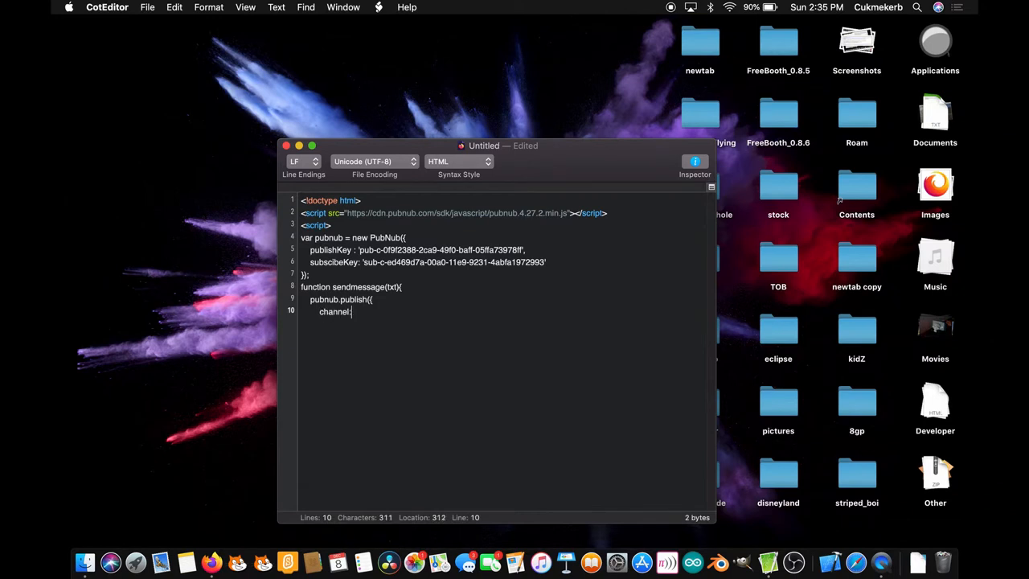
text(")
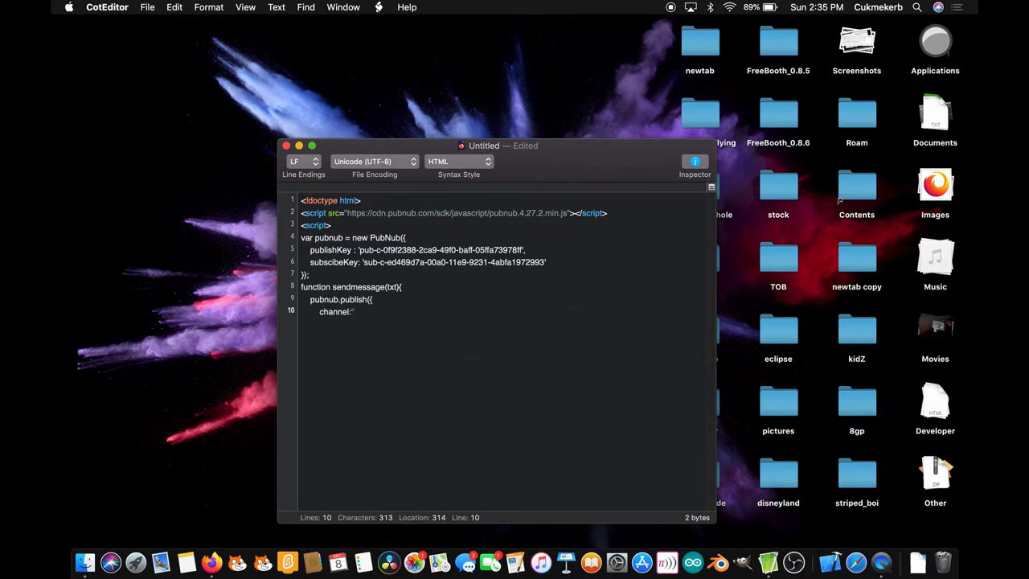
text(msg)
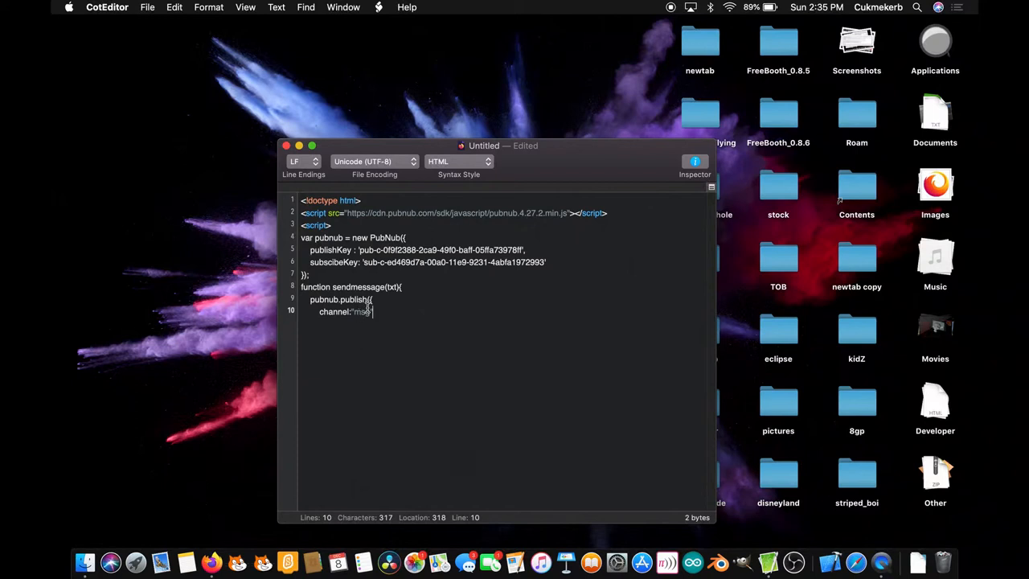
text(,)
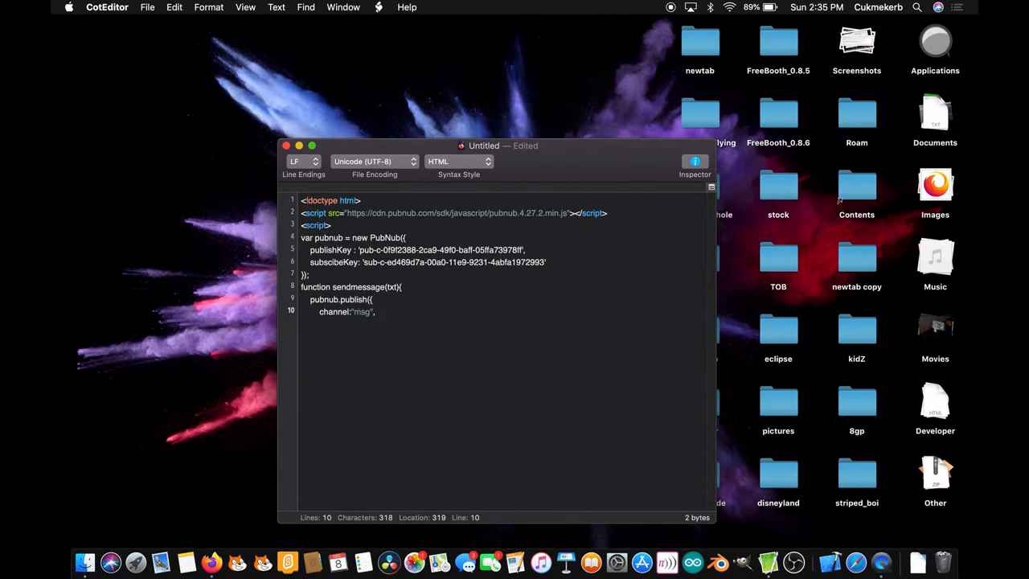
key(Return)
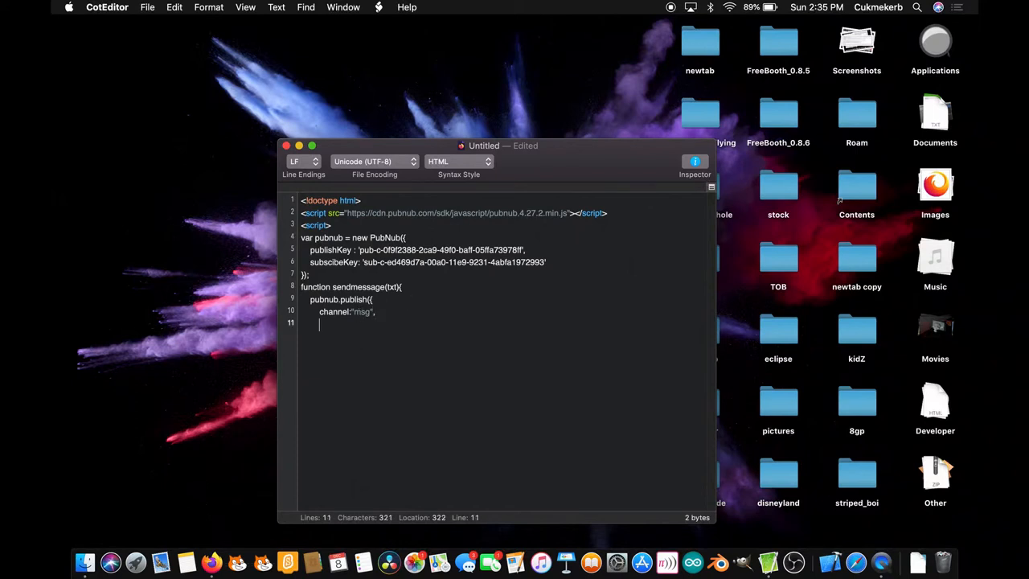
Step: Add the message object with text: txt and close the object, call and function
text(message)
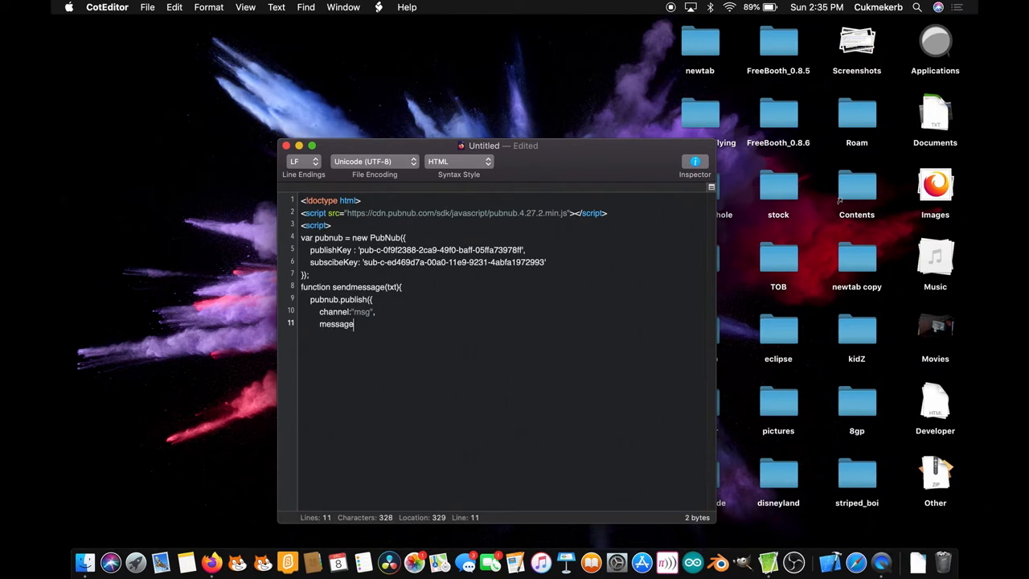
text(:()
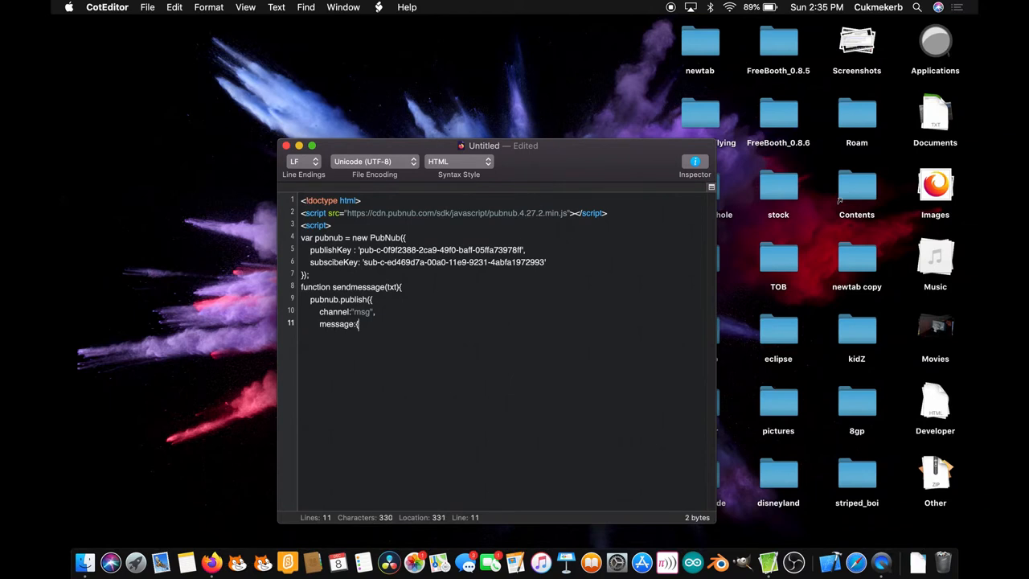
key(return)
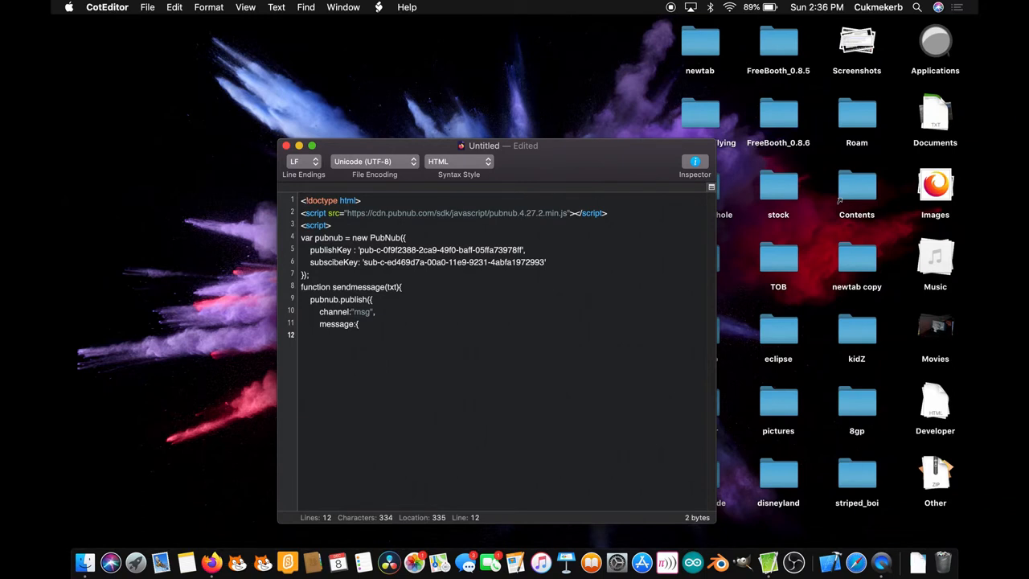
text(te)
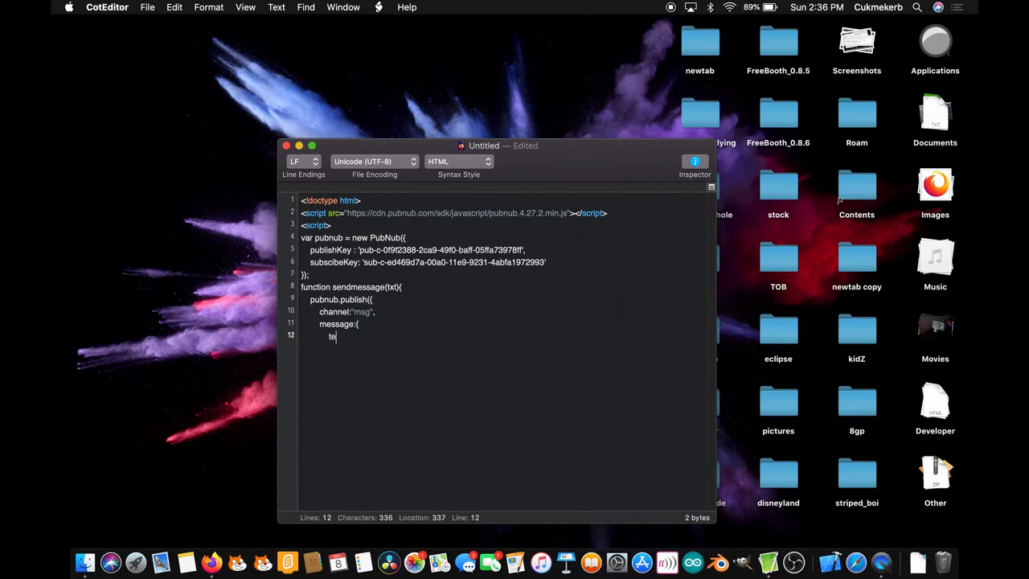
text(xt:)
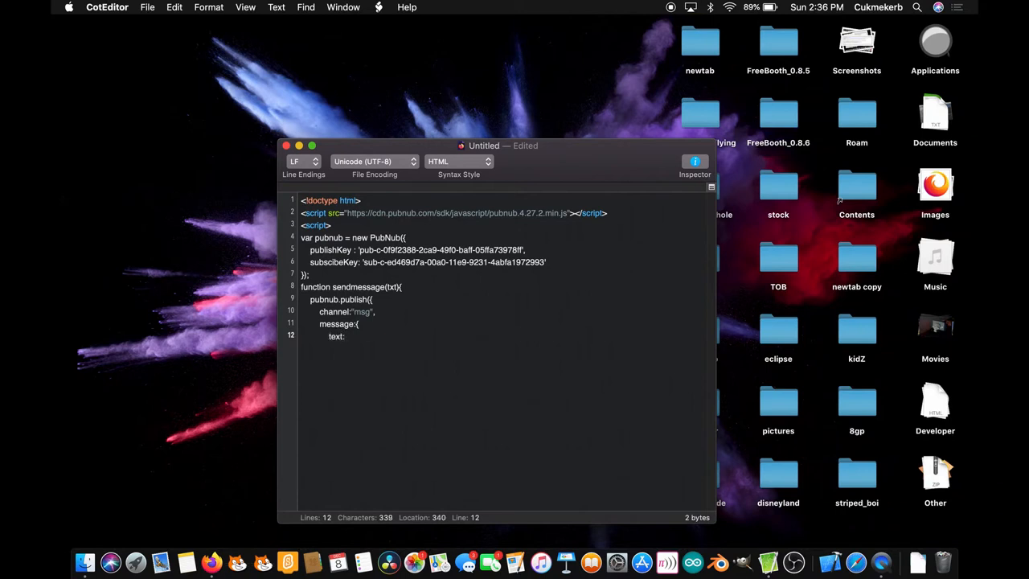
text(:)
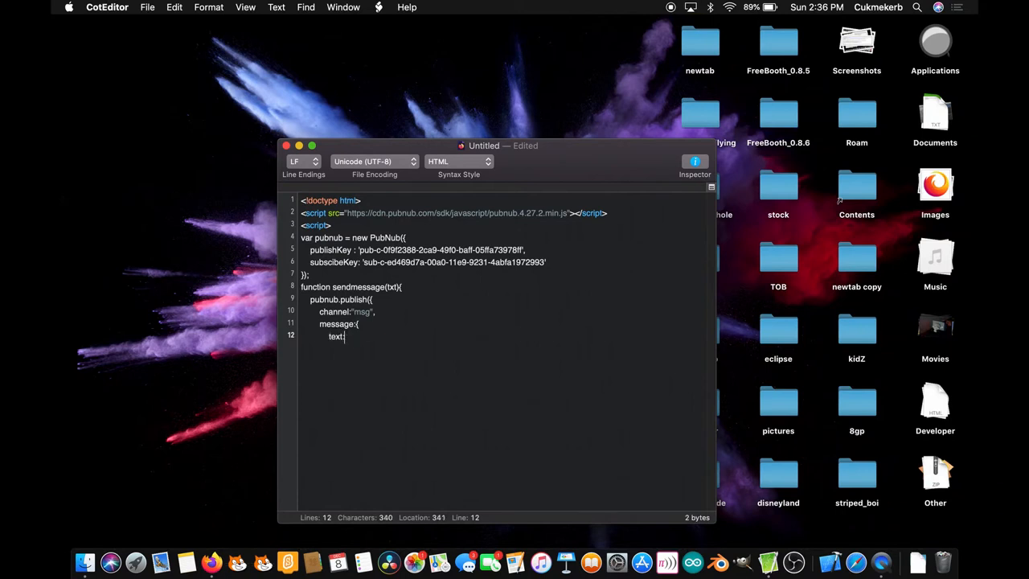
text(txt)
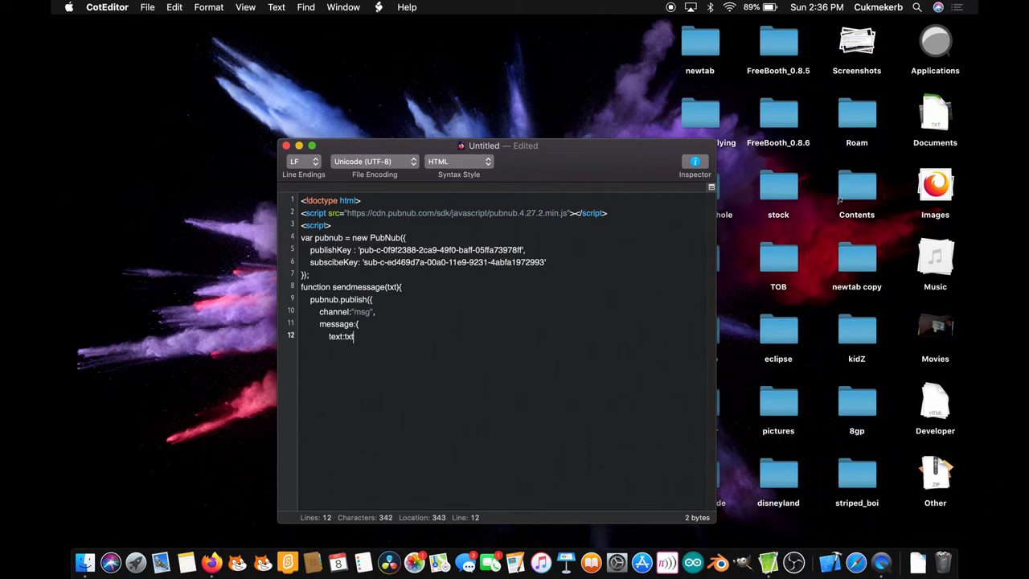
mouse_move(449, 319)
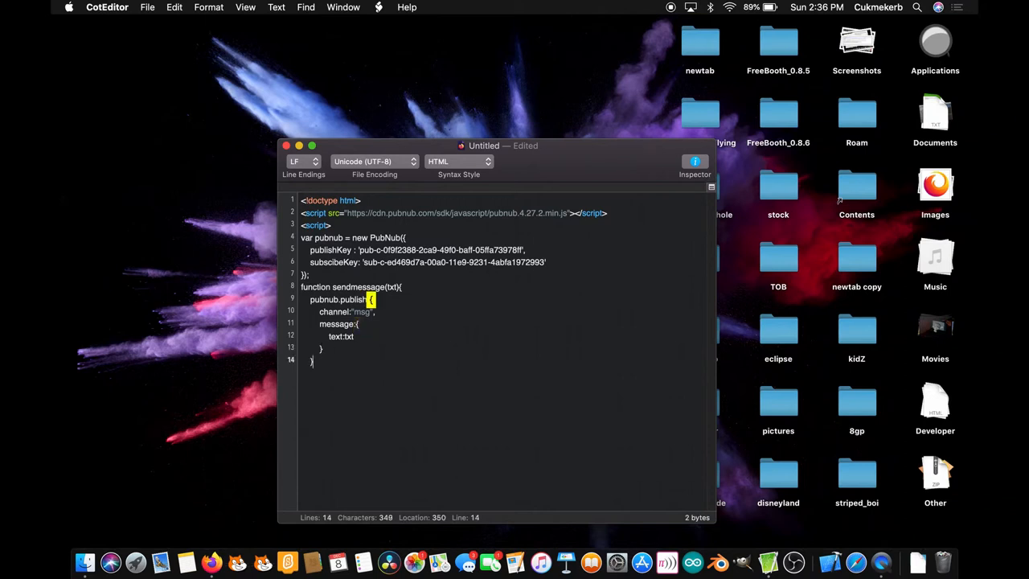
text())
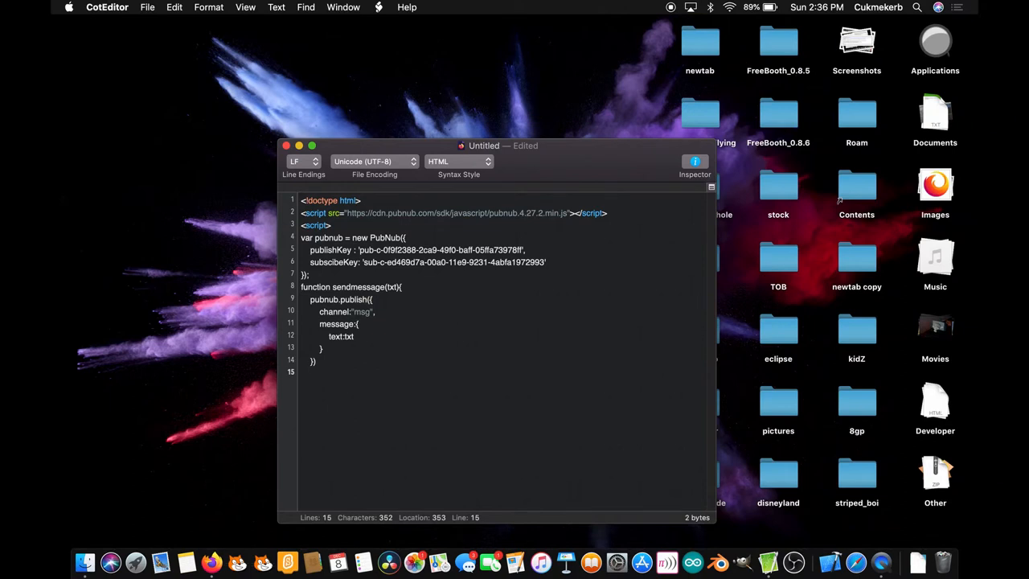
text(})
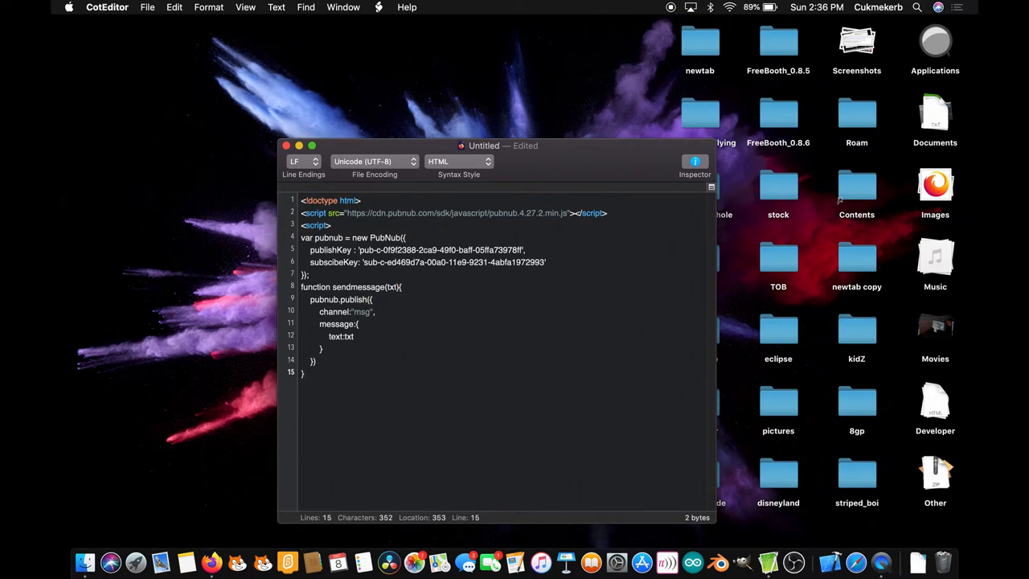
Step: Start the next PubNub statement on a new line after sendmessage
key(Return)
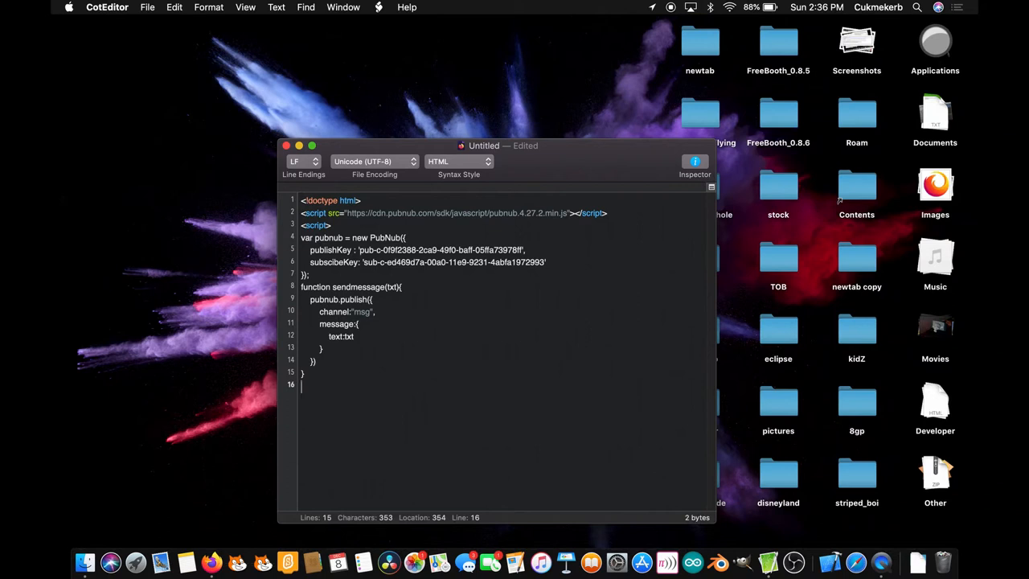
text(p)
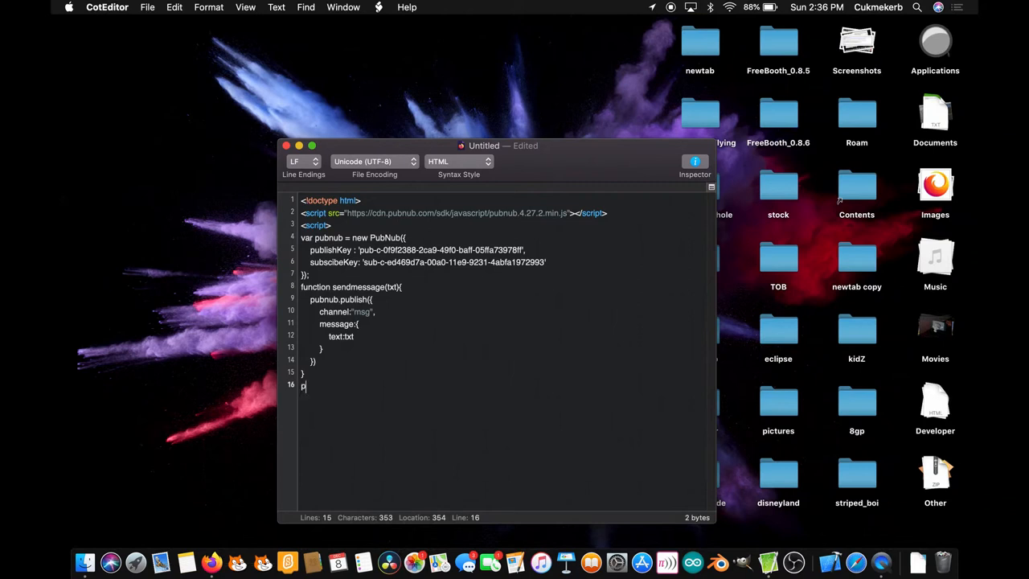
text(ubnub.)
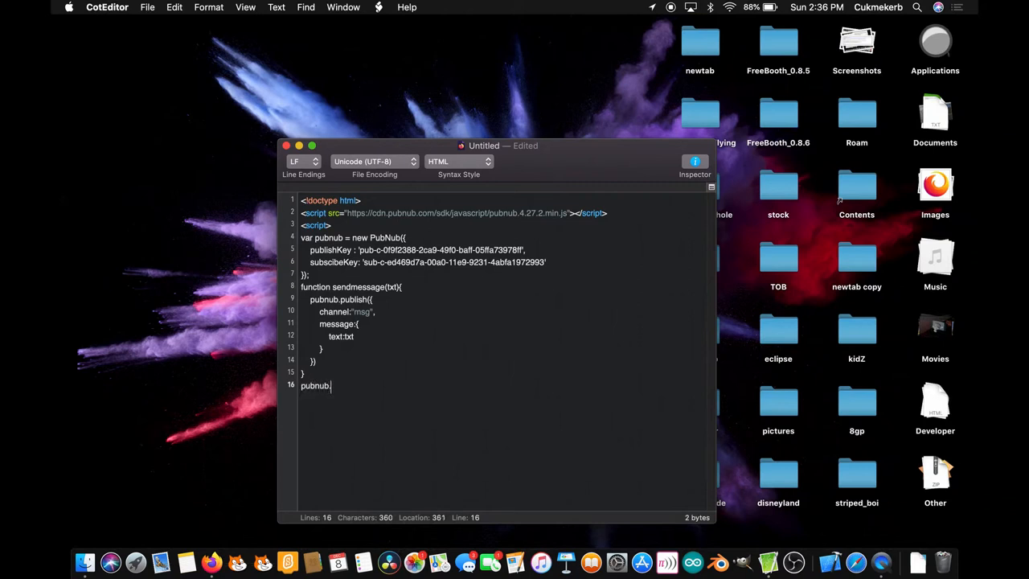
text(addLi)
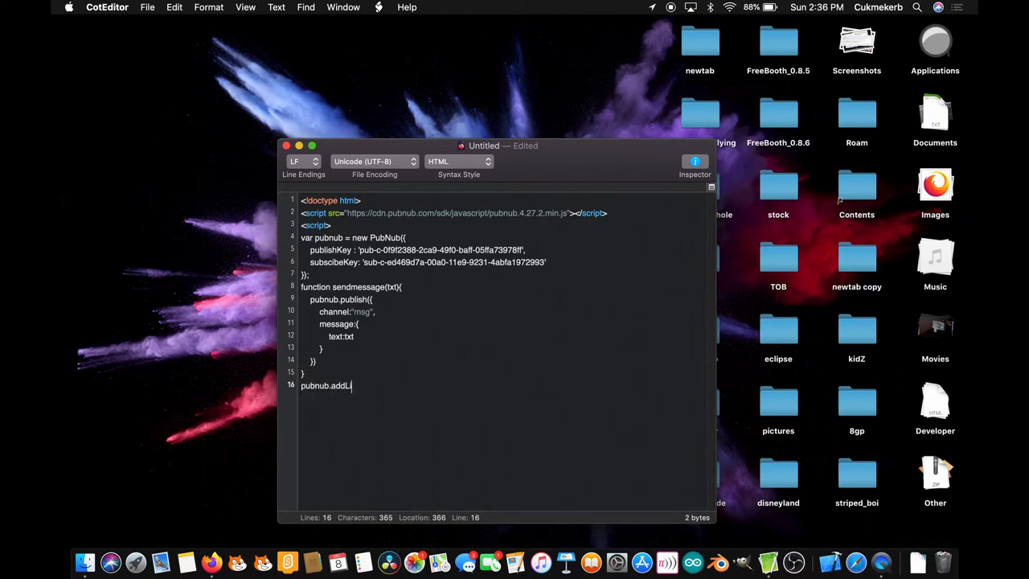
text(st)
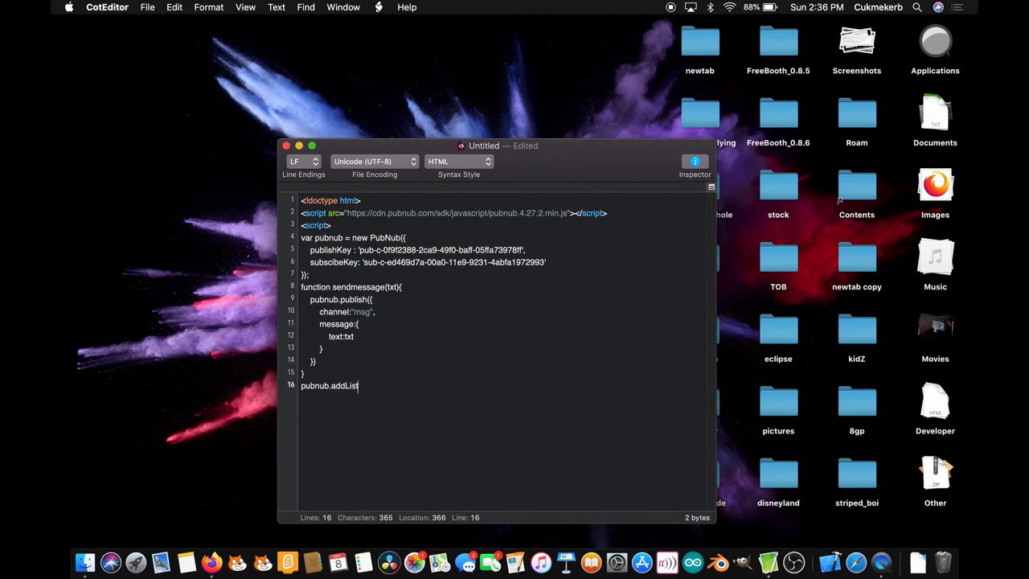
text(ener)
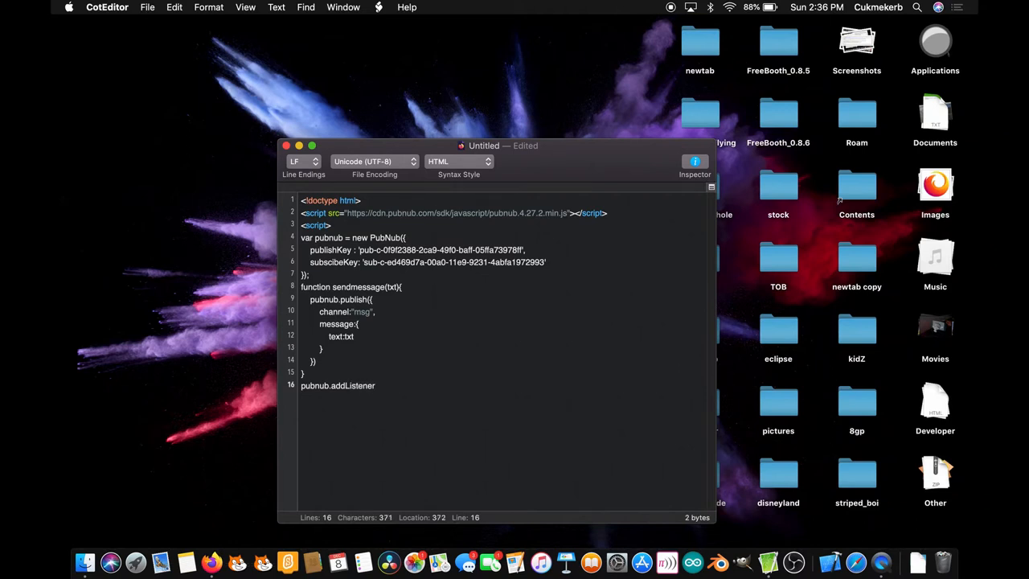
text((()
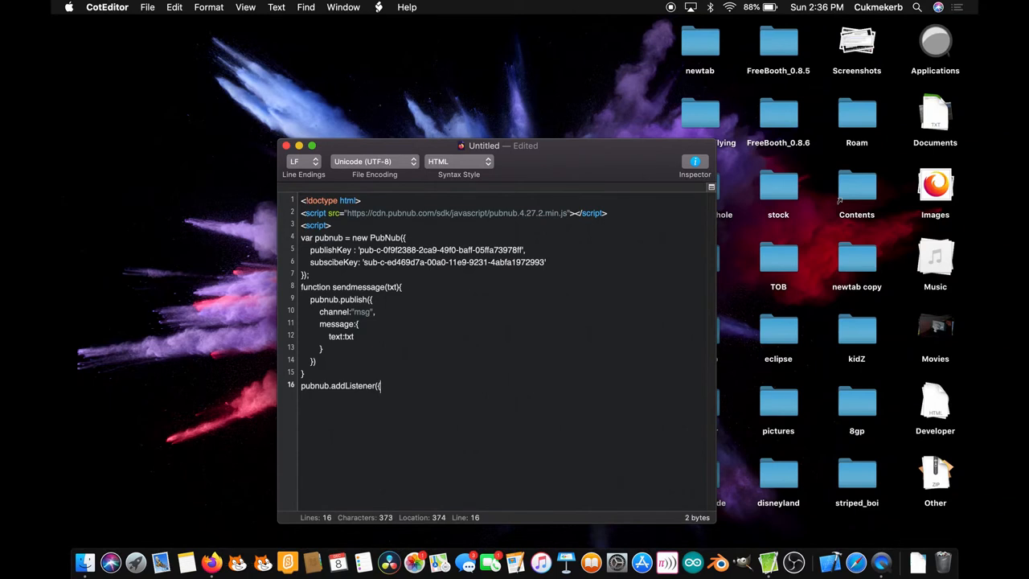
key(return)
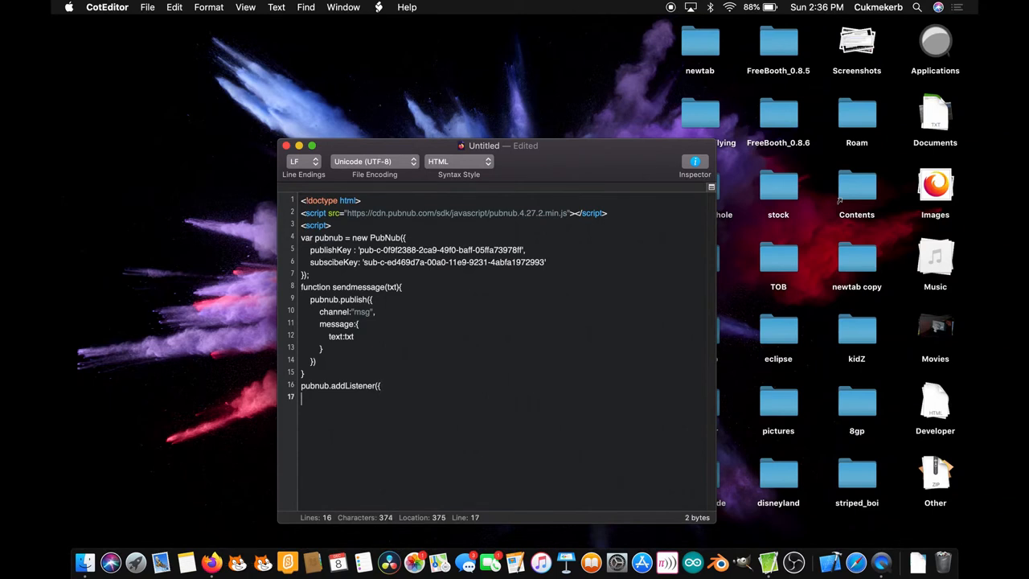
text(messa)
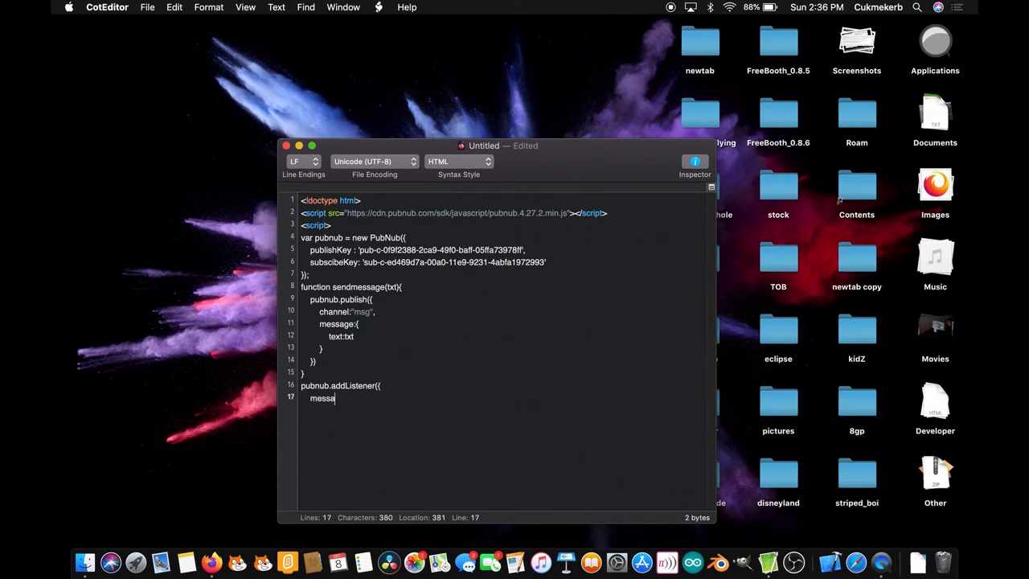
text(ge:)
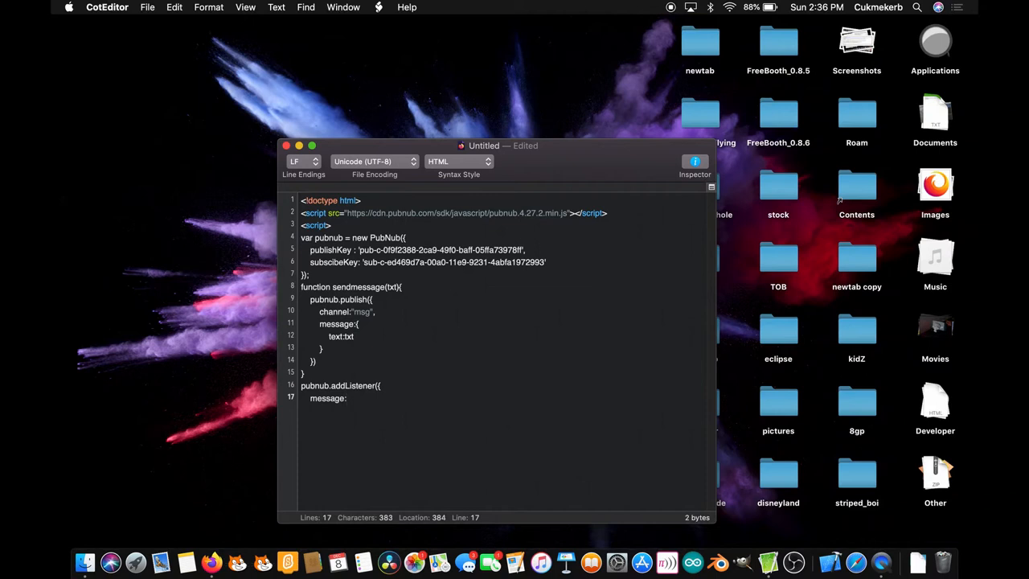
text(fun)
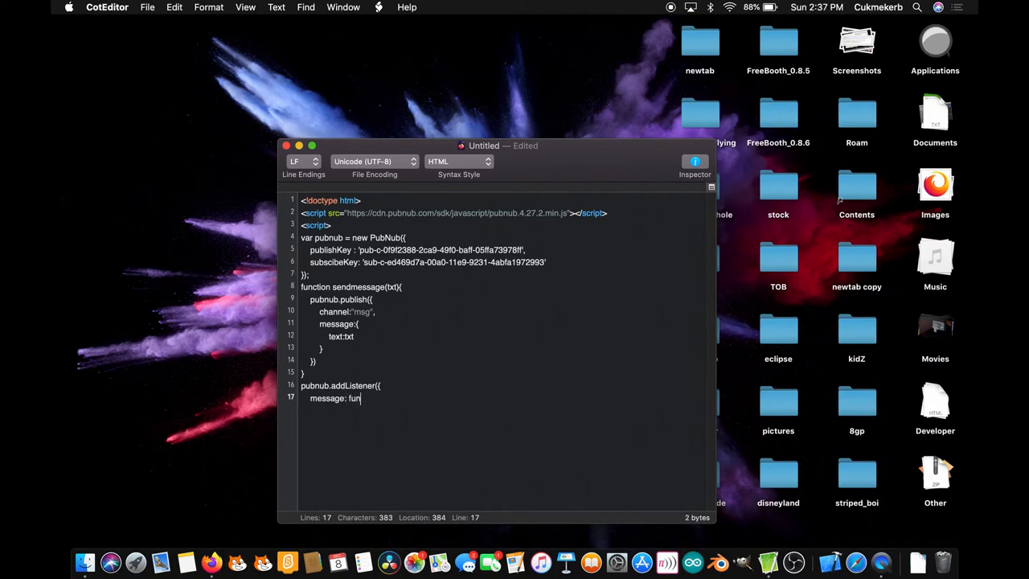
text(ction()
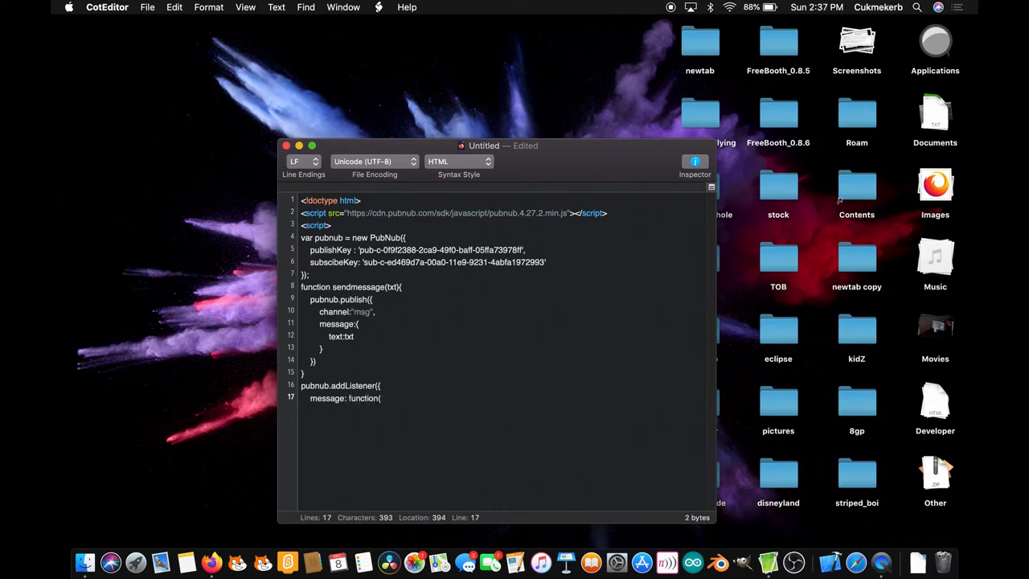
text(m)
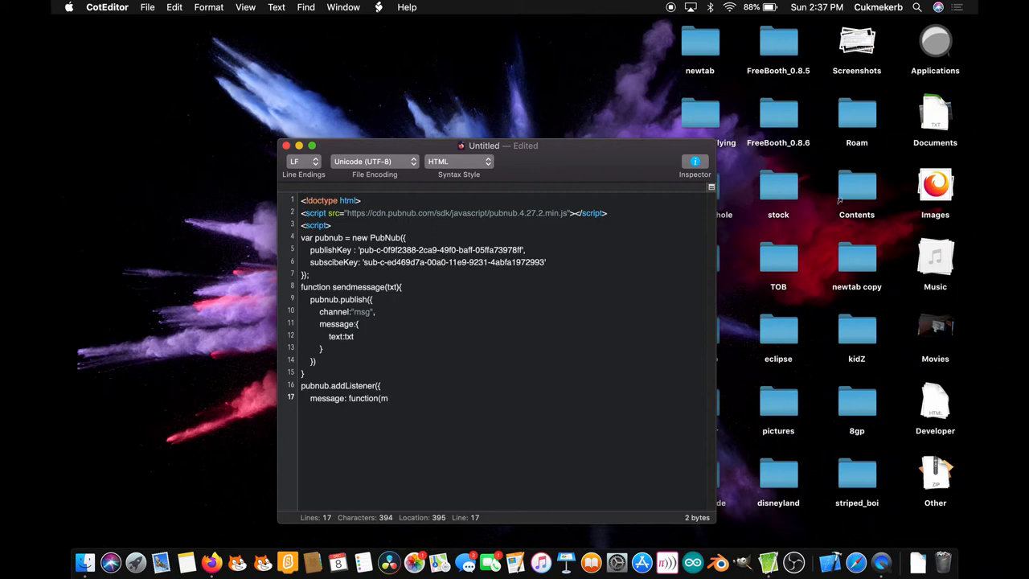
text())
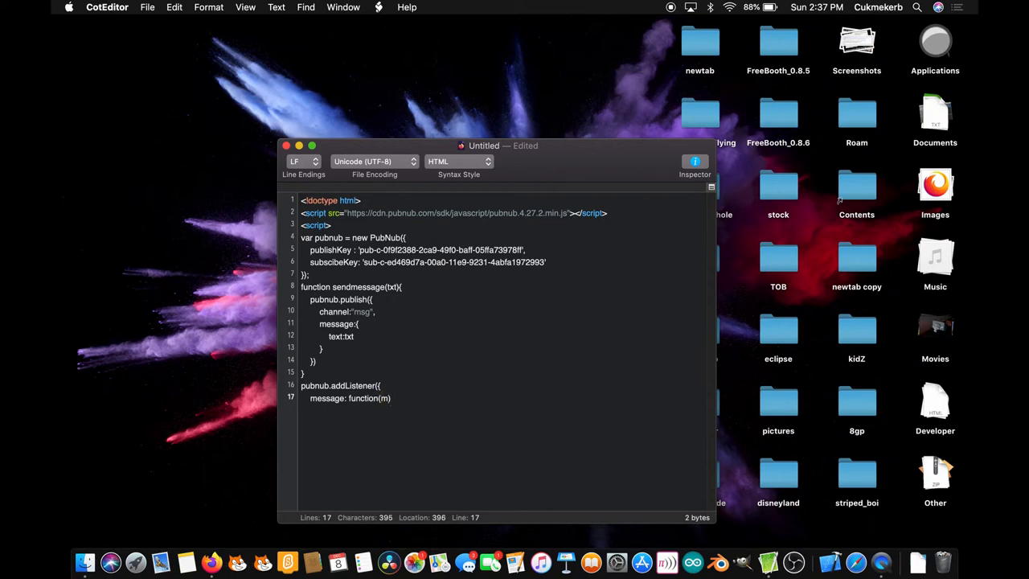
text({)
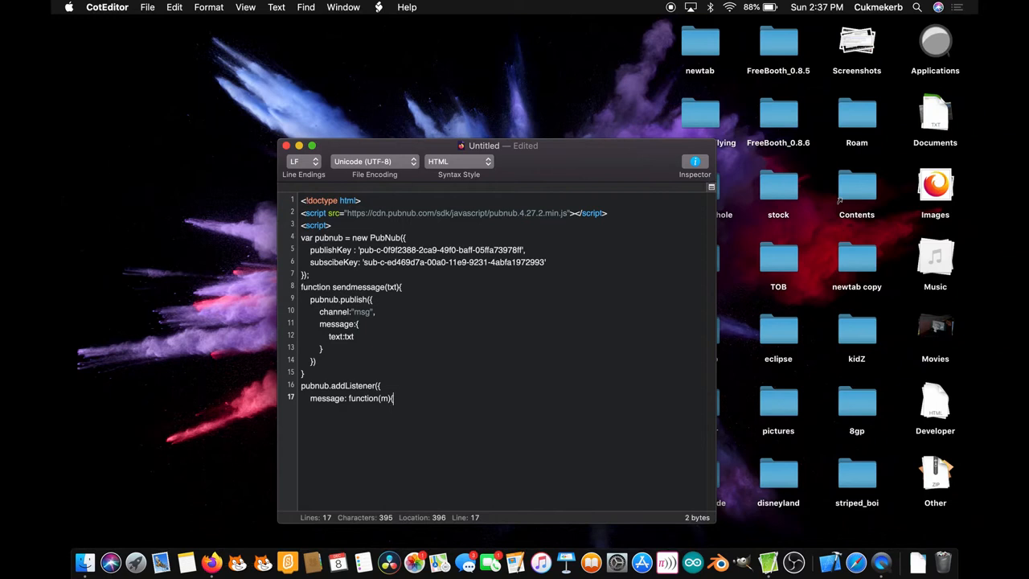
key(Return)
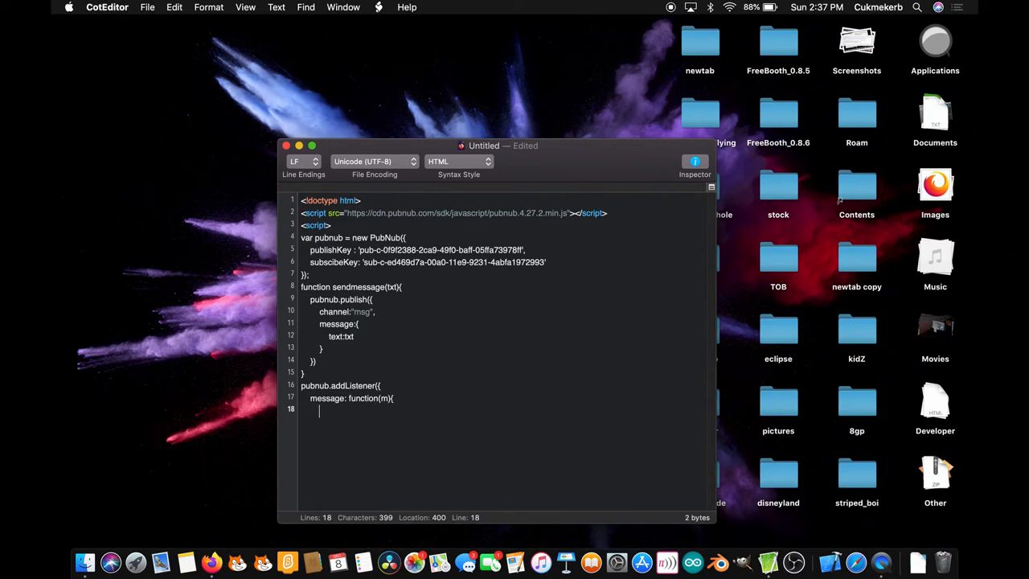
text(d)
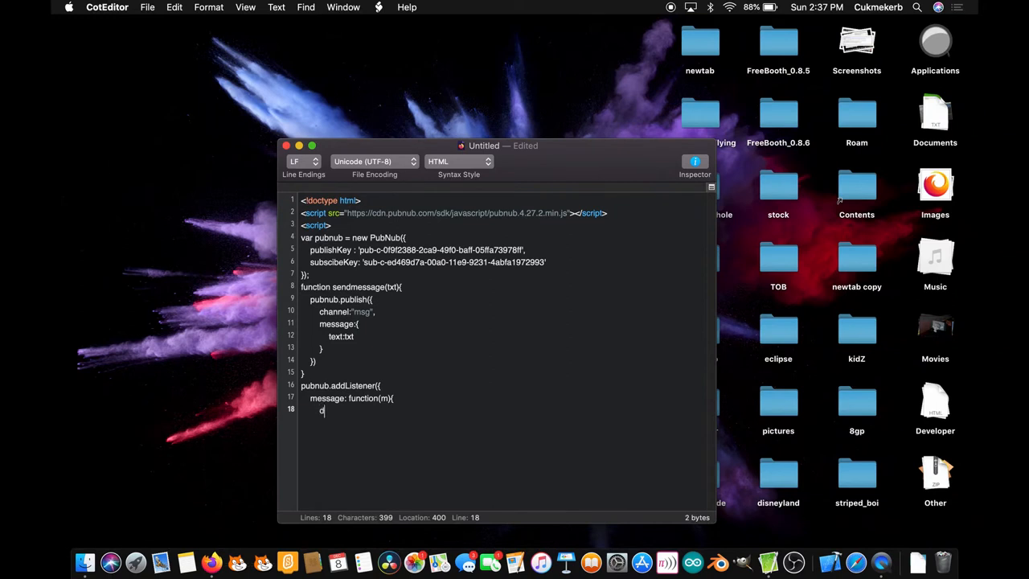
text(document.)
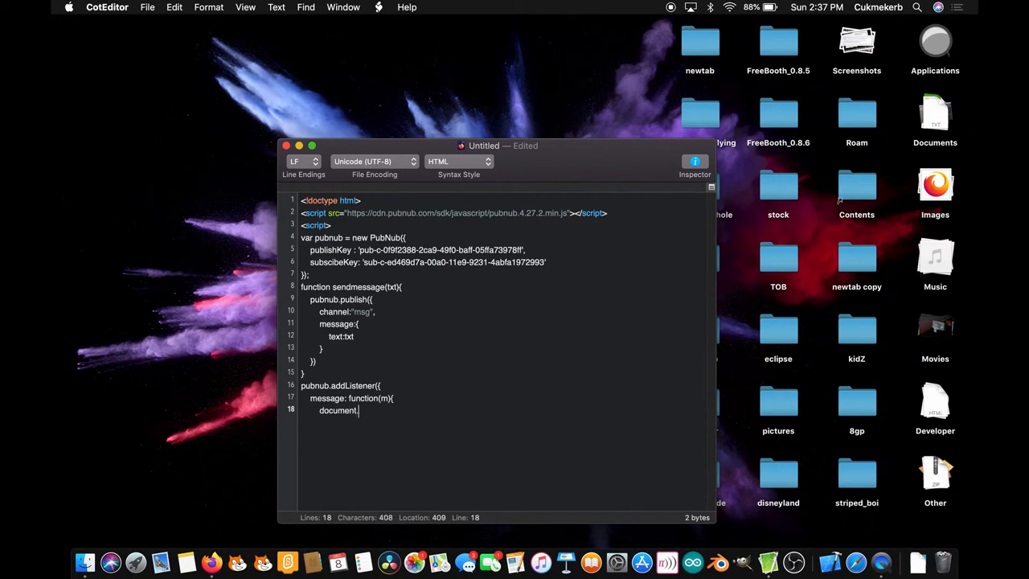
text(getElme)
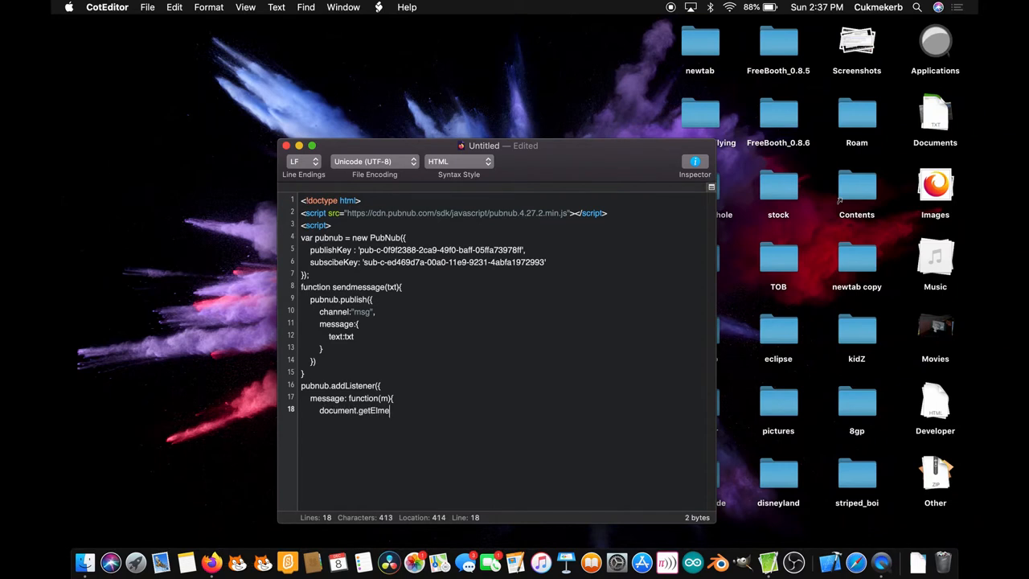
text(nt)
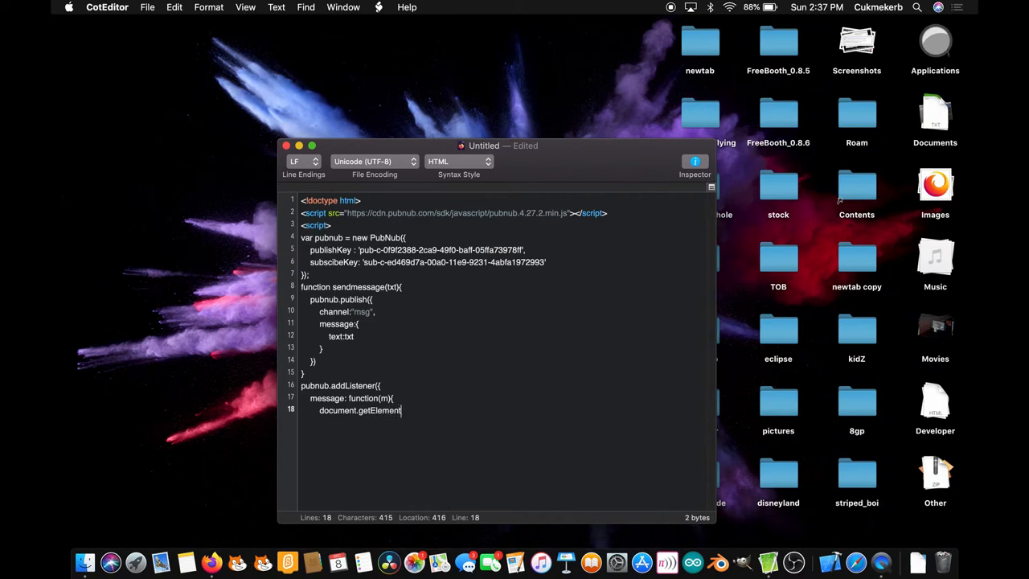
text(By)
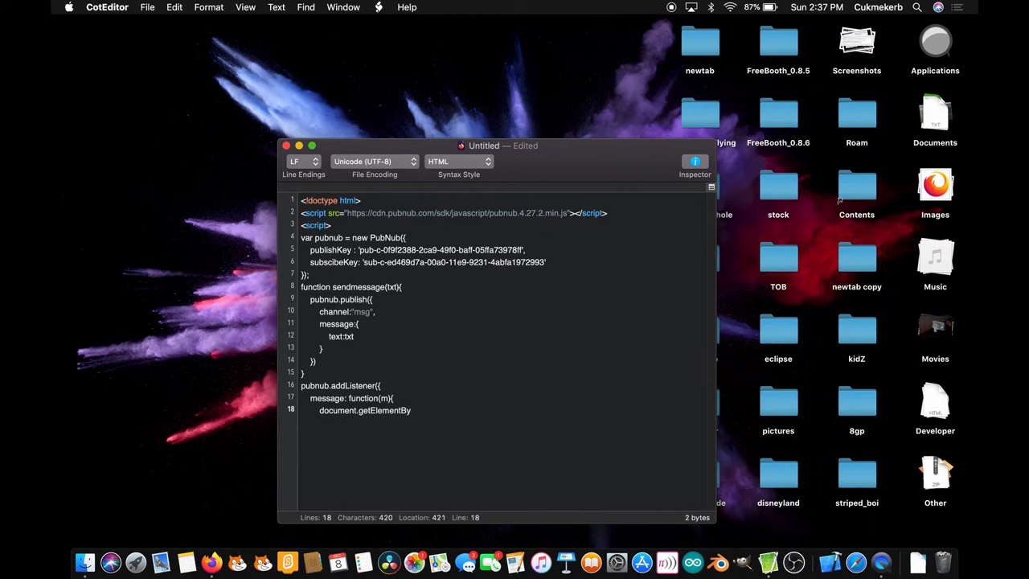
text(Id()
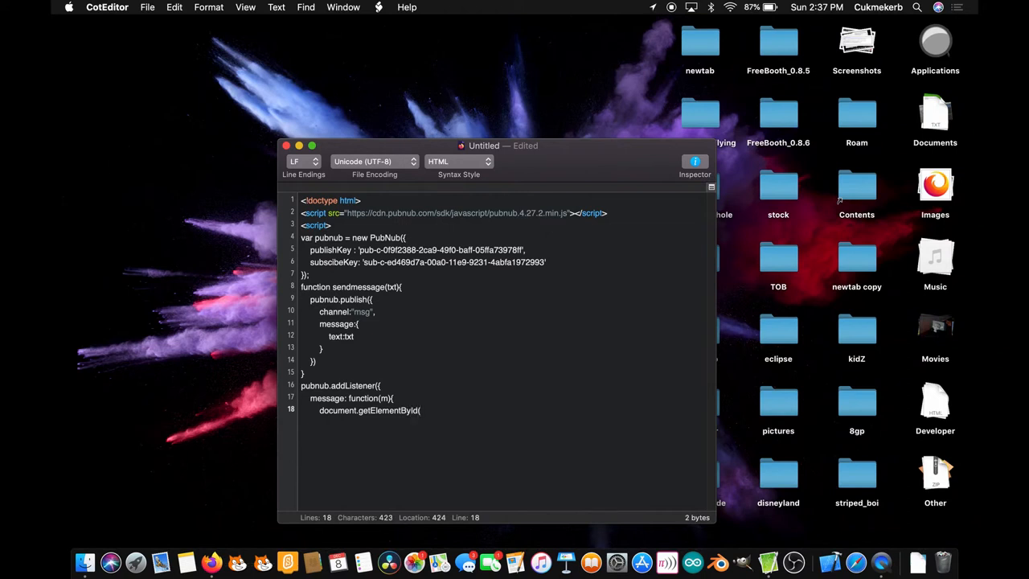
text(newmsgs)
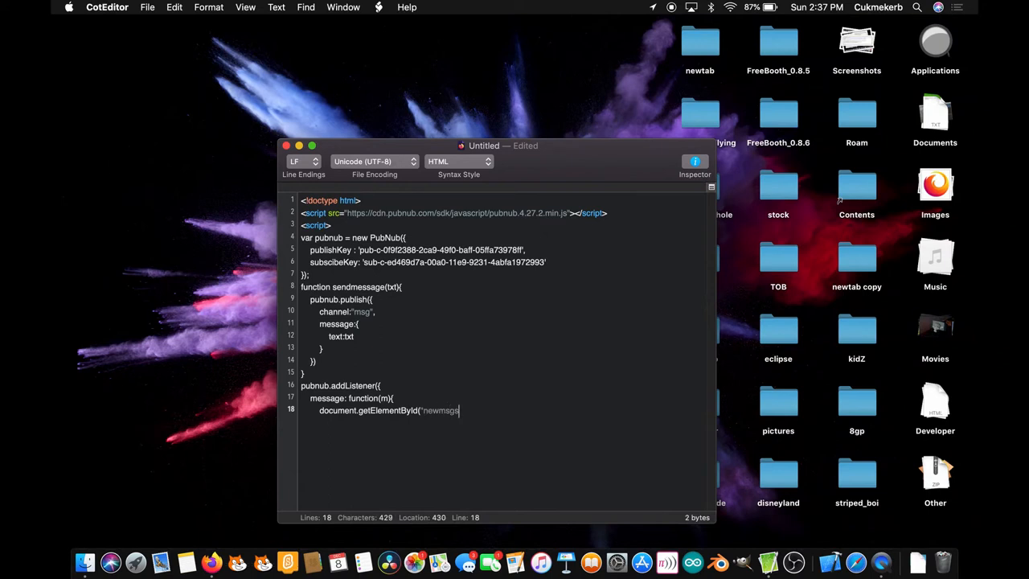
text(s)
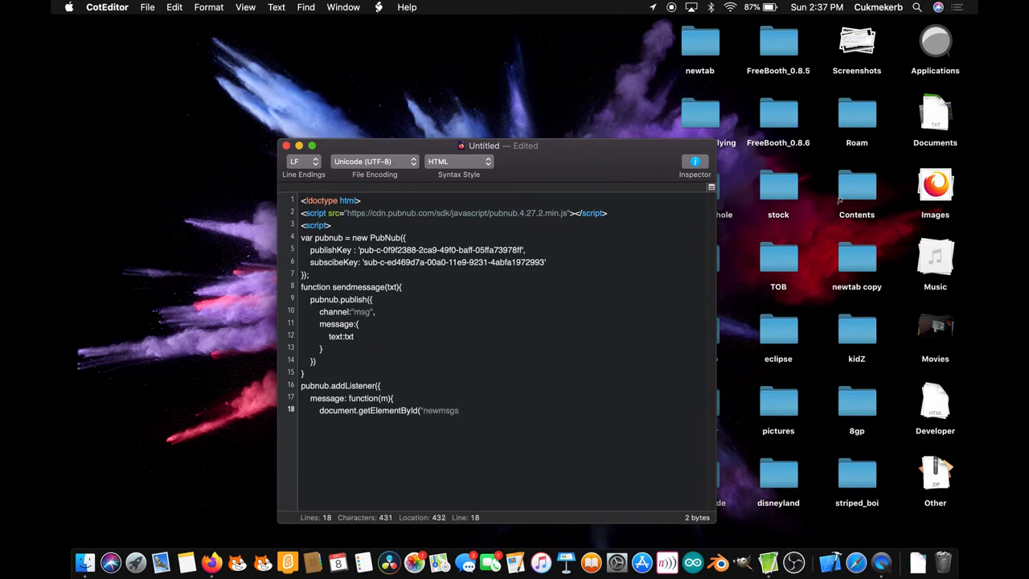
text(");)
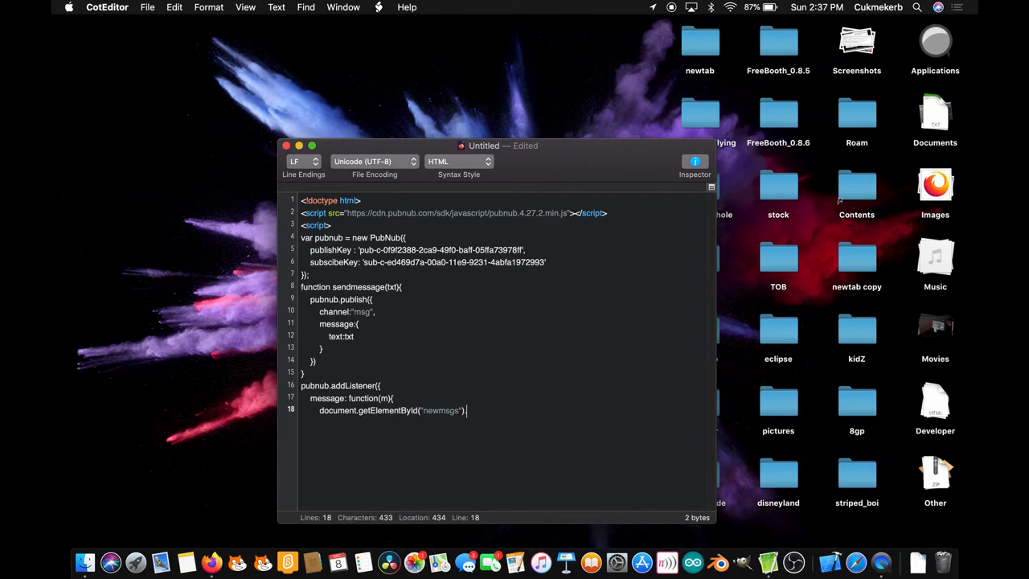
text(.innerHT)
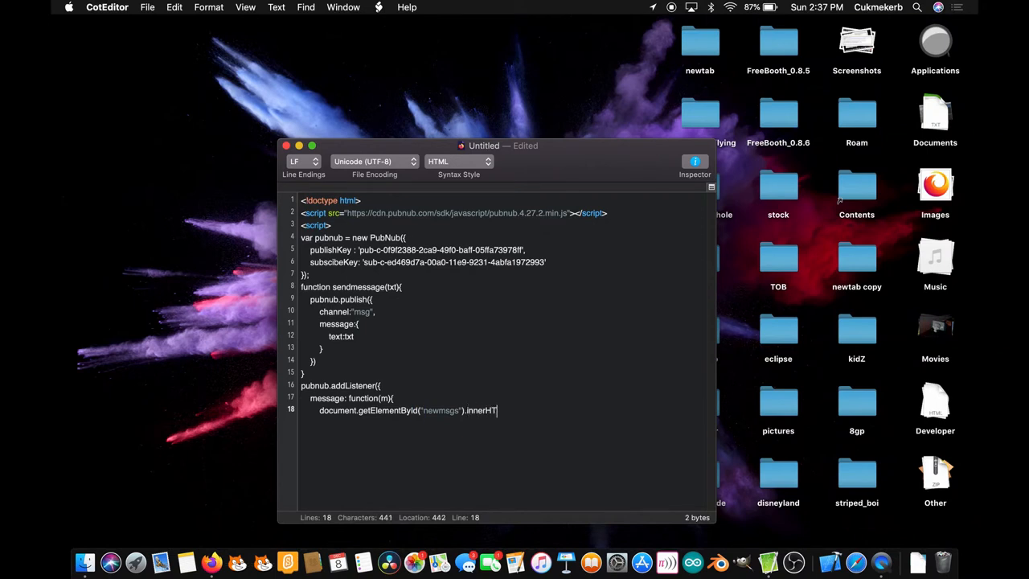
text(ML)
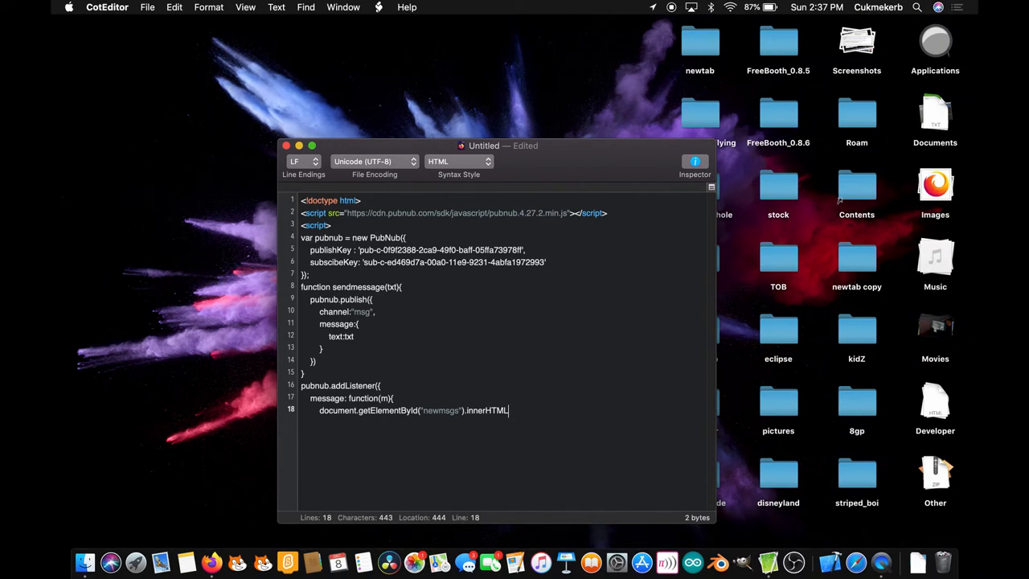
text(+="<br)
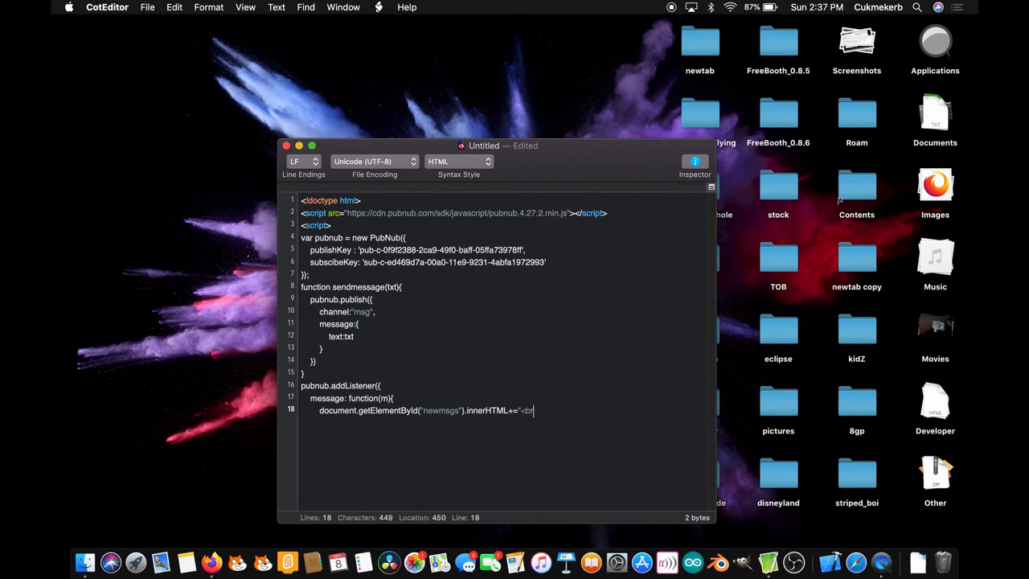
text(>)
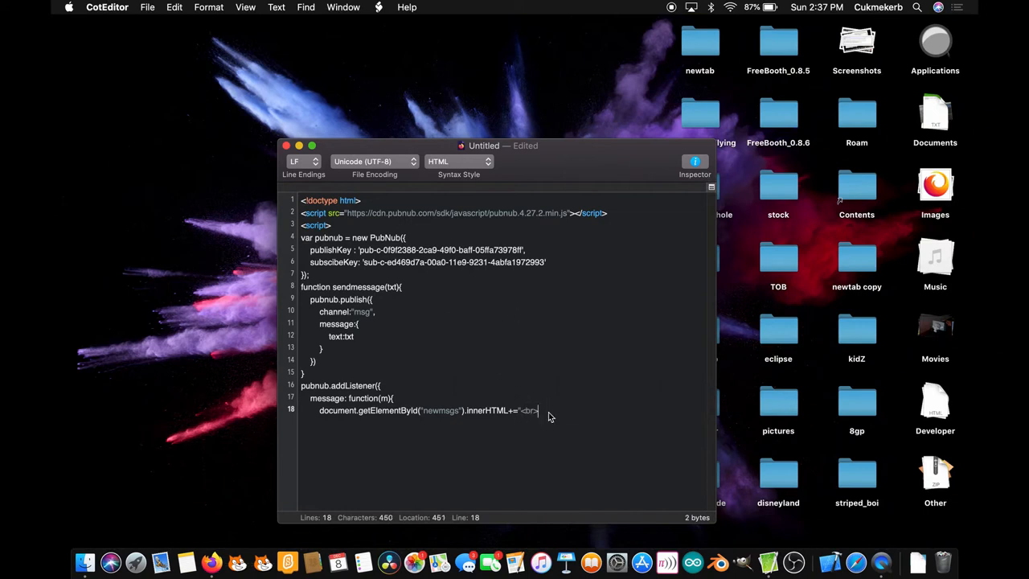
mouse_move(555, 394)
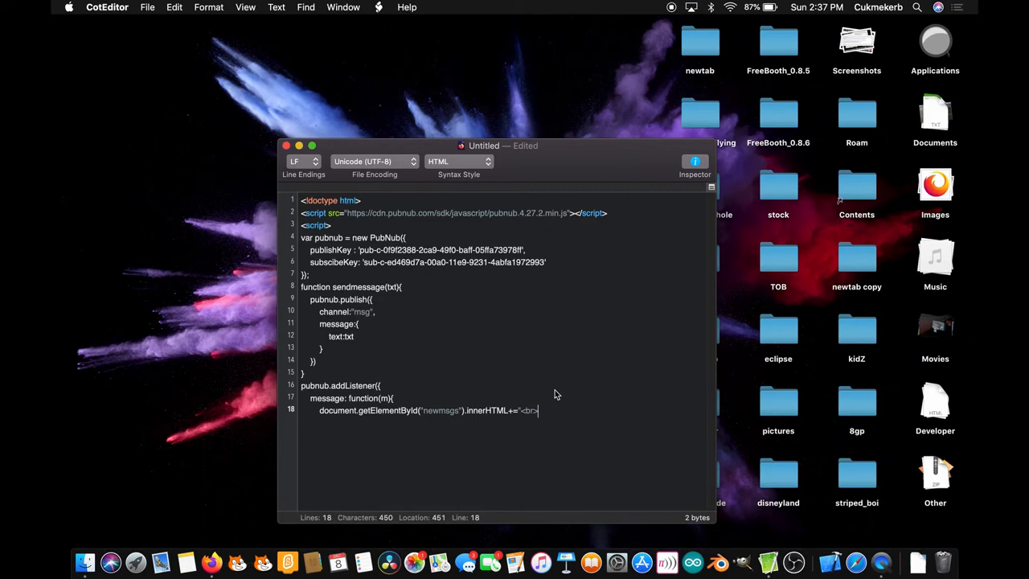
text(+)
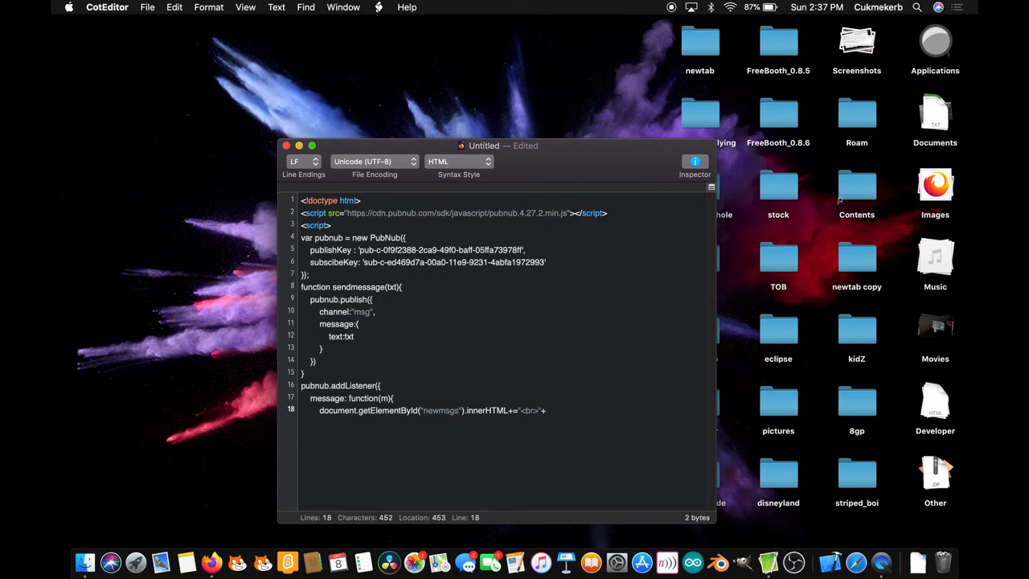
text(+m.me)
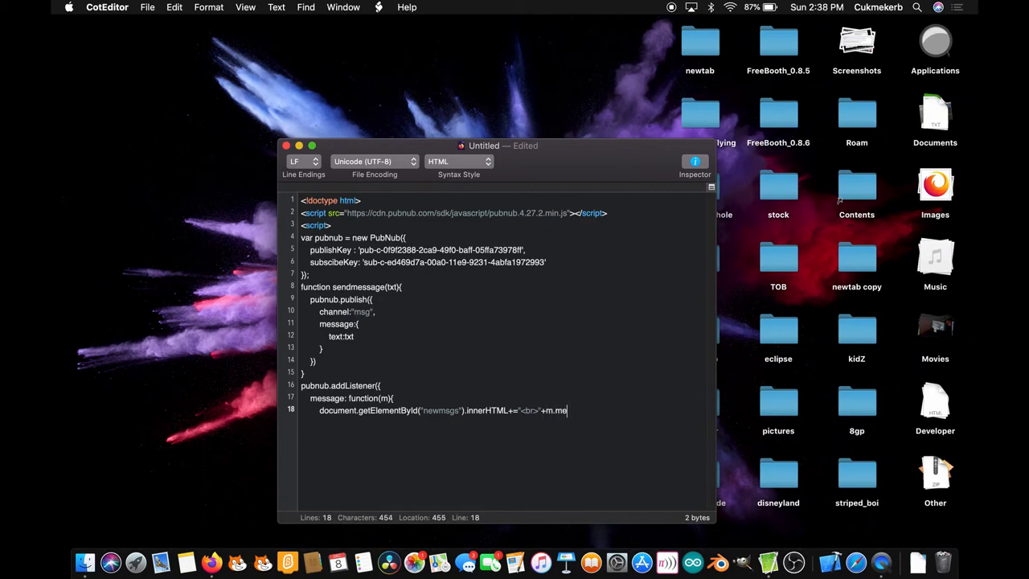
text(ssage)
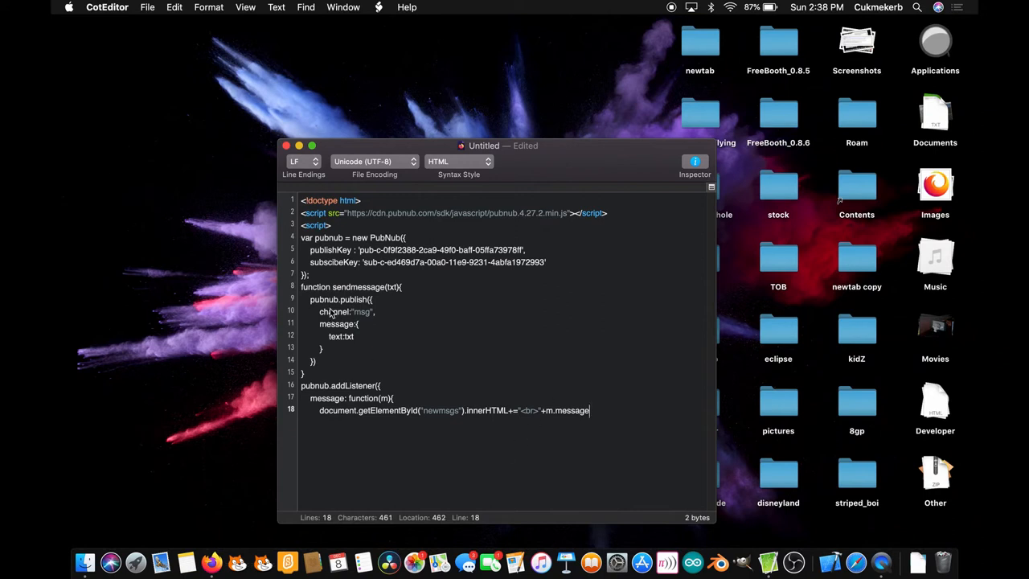
text(.)
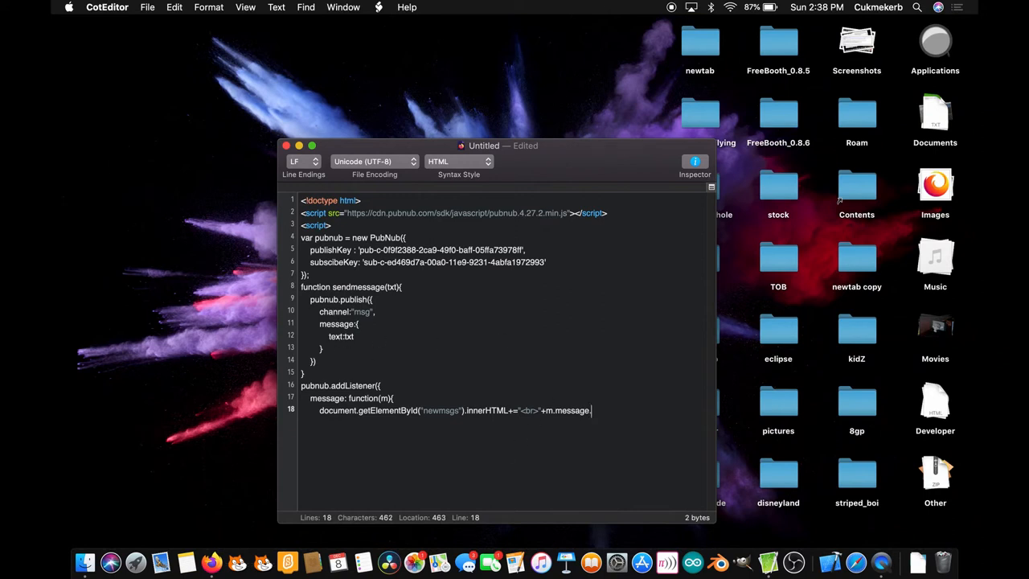
text(text)
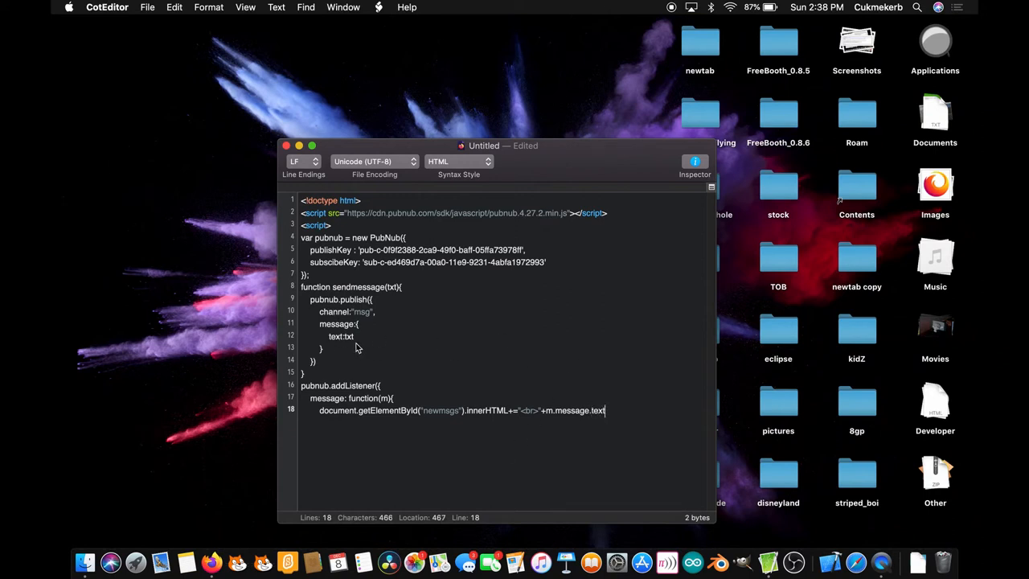
mouse_move(434, 344)
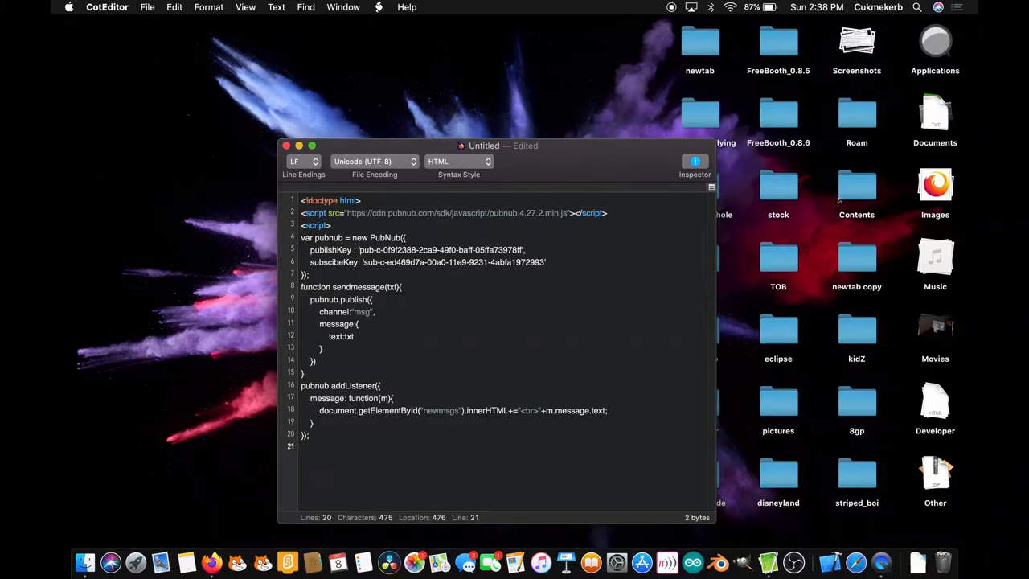
text(pubnub.subscribe)
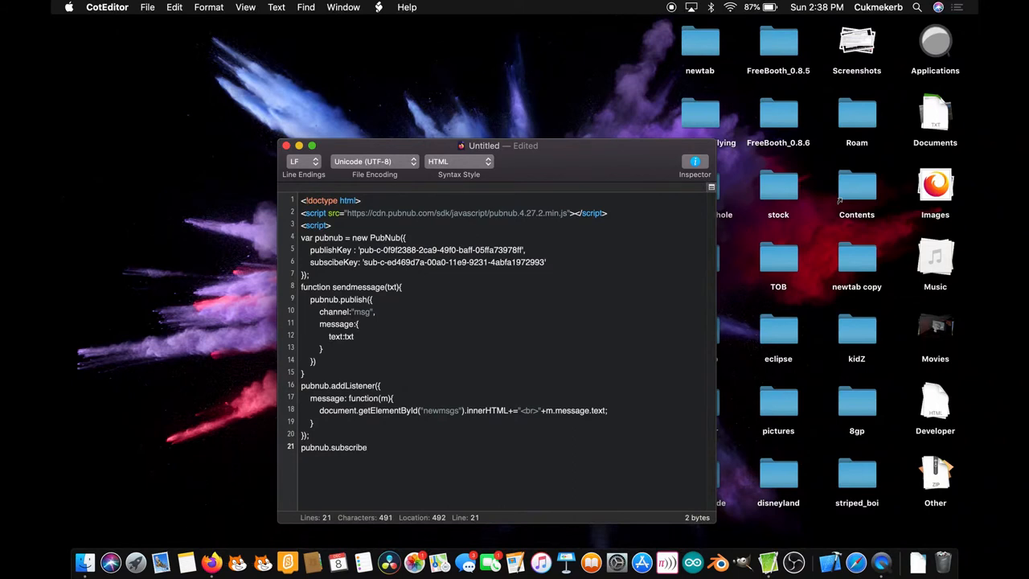
text(()
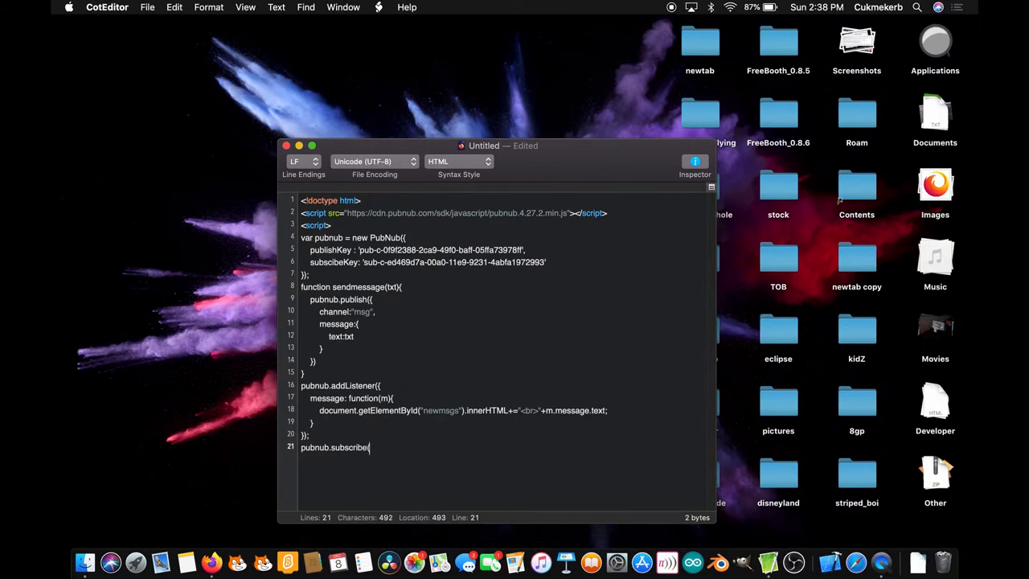
text(()
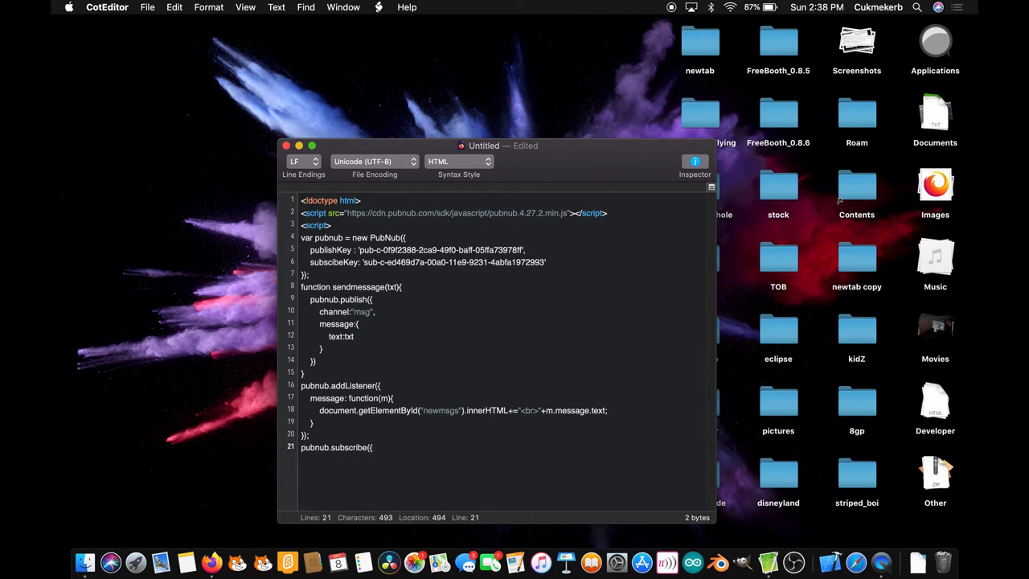
key(Return)
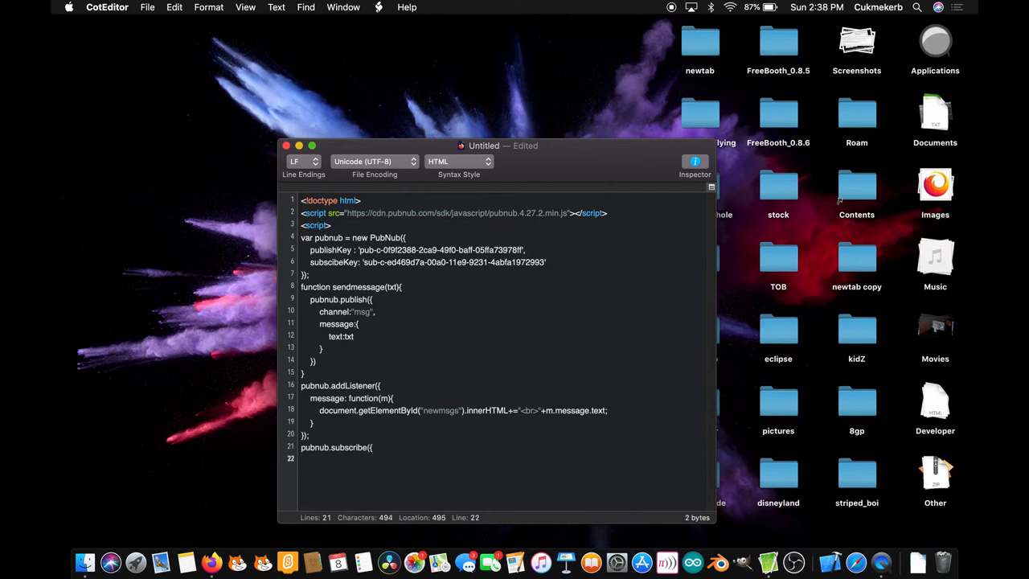
text(chann)
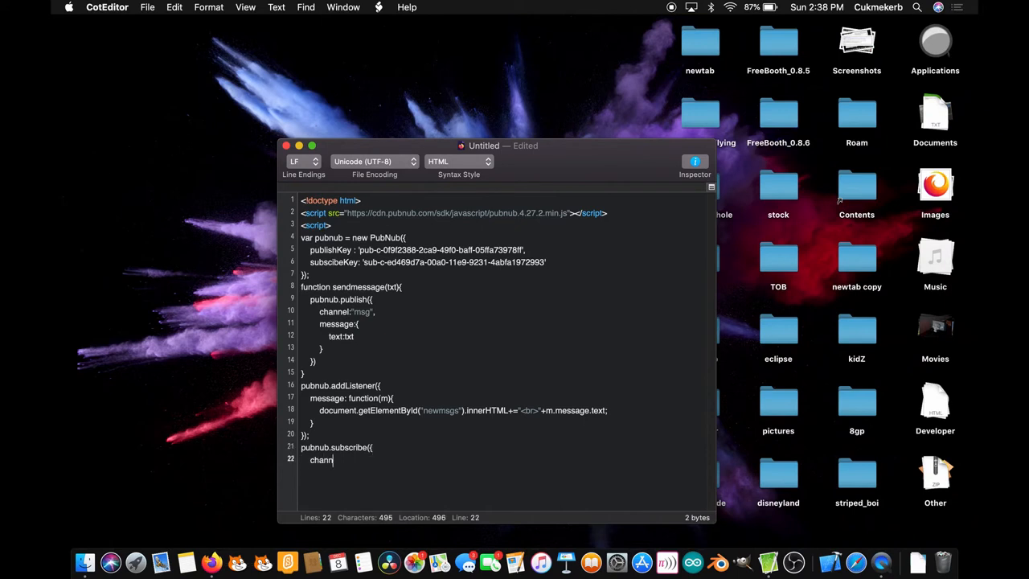
text(els:)
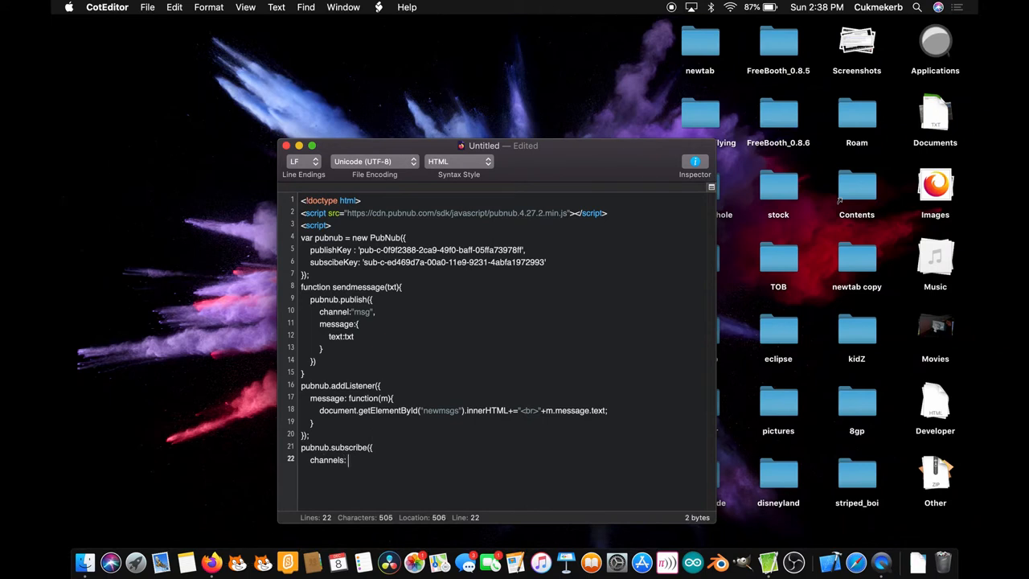
text([)
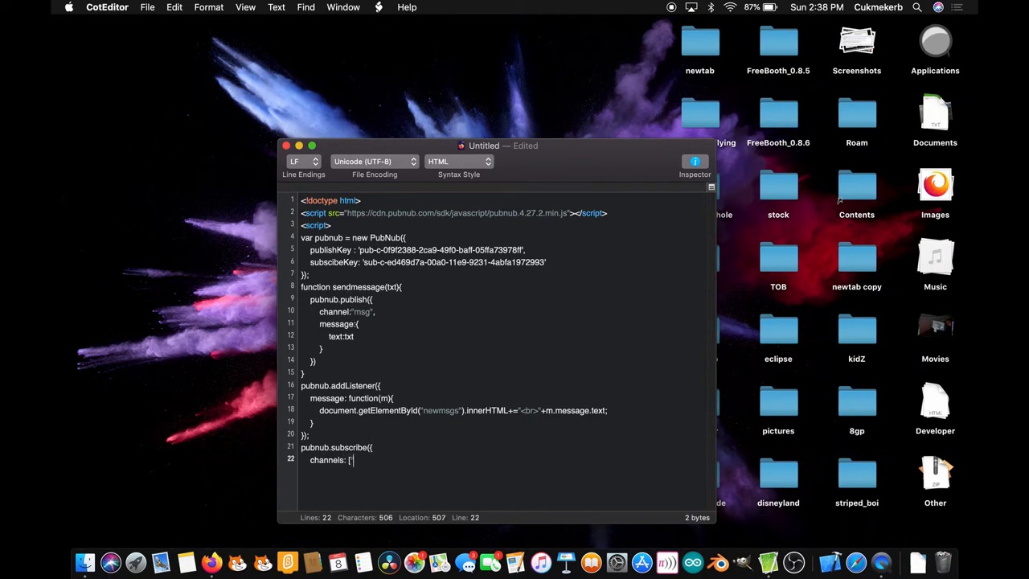
text("msg)
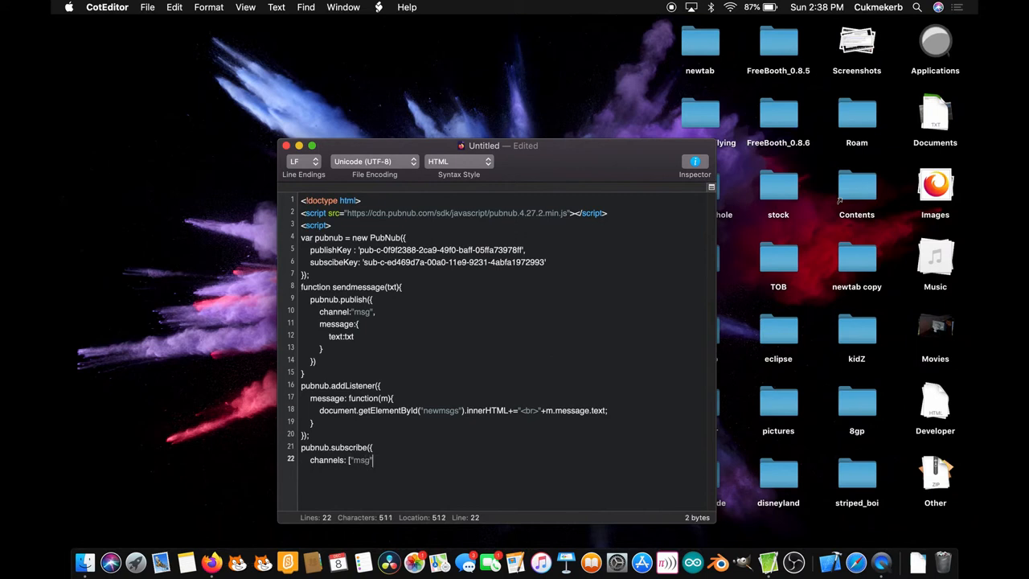
text(])
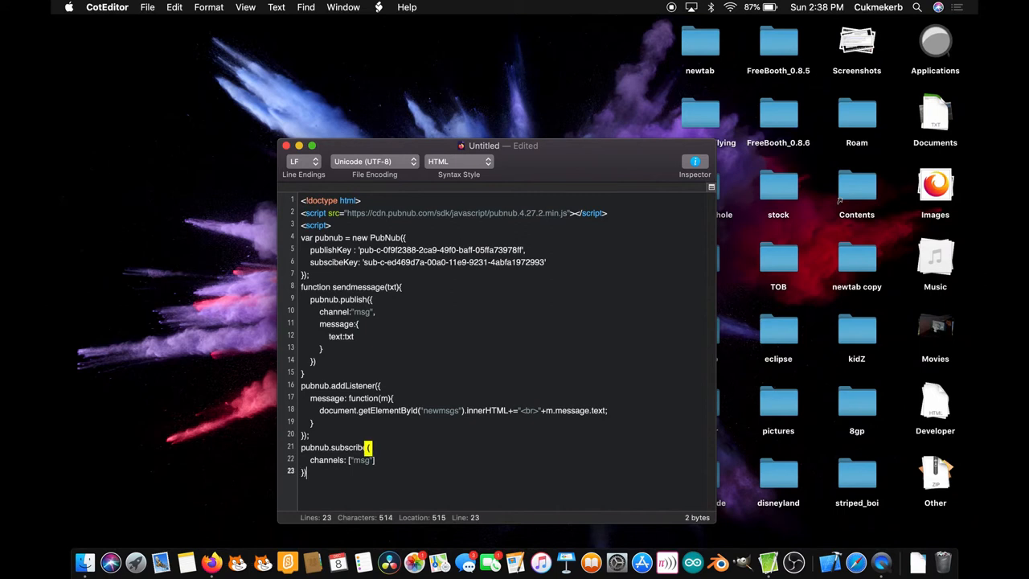
text(()
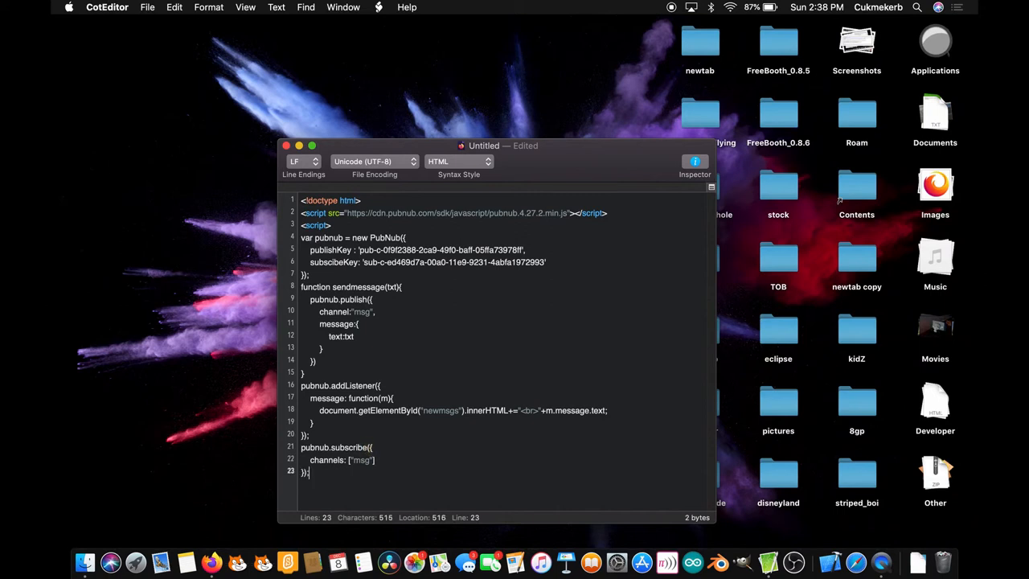
key(Return)
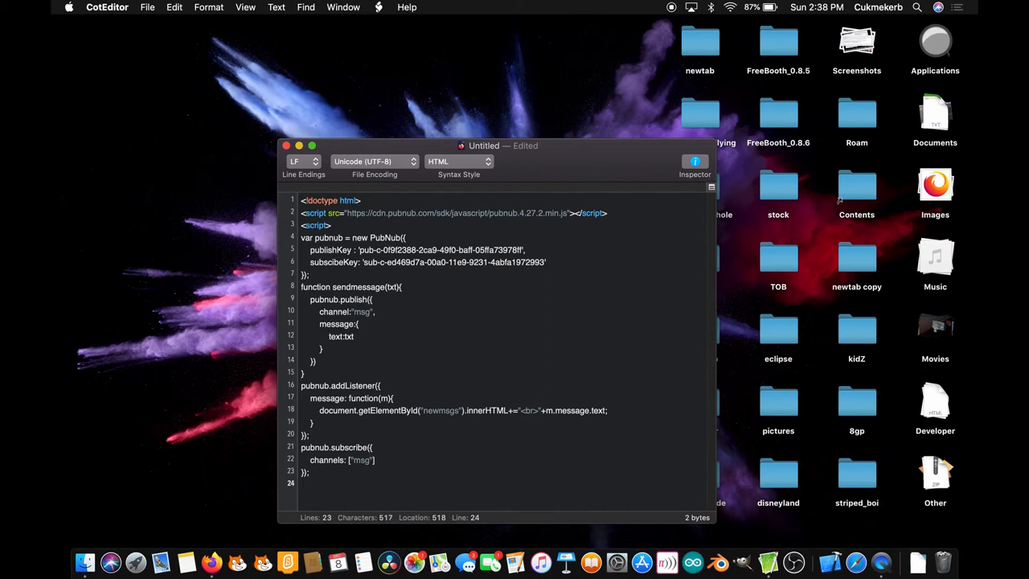
mouse_move(457, 329)
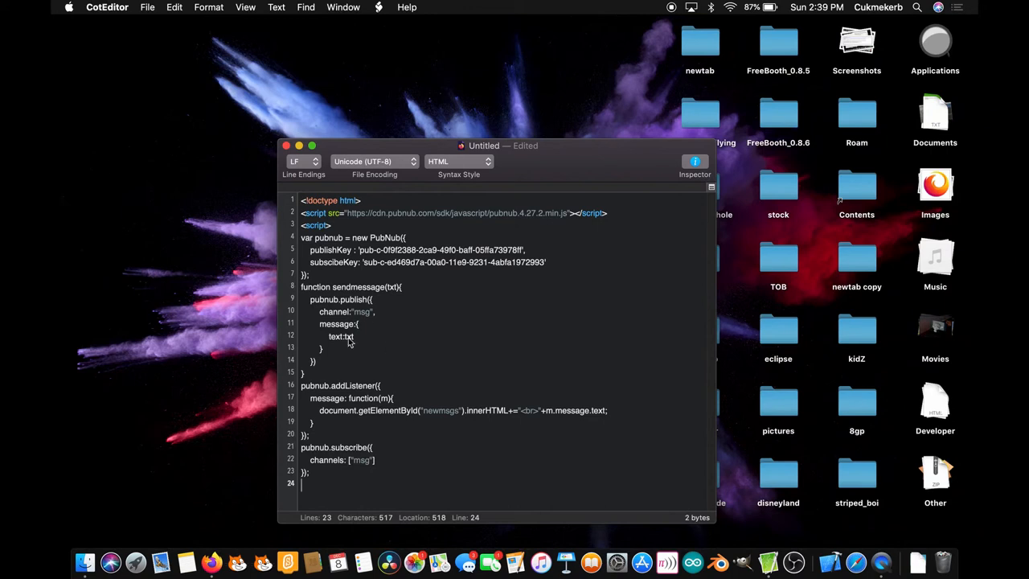
mouse_move(438, 444)
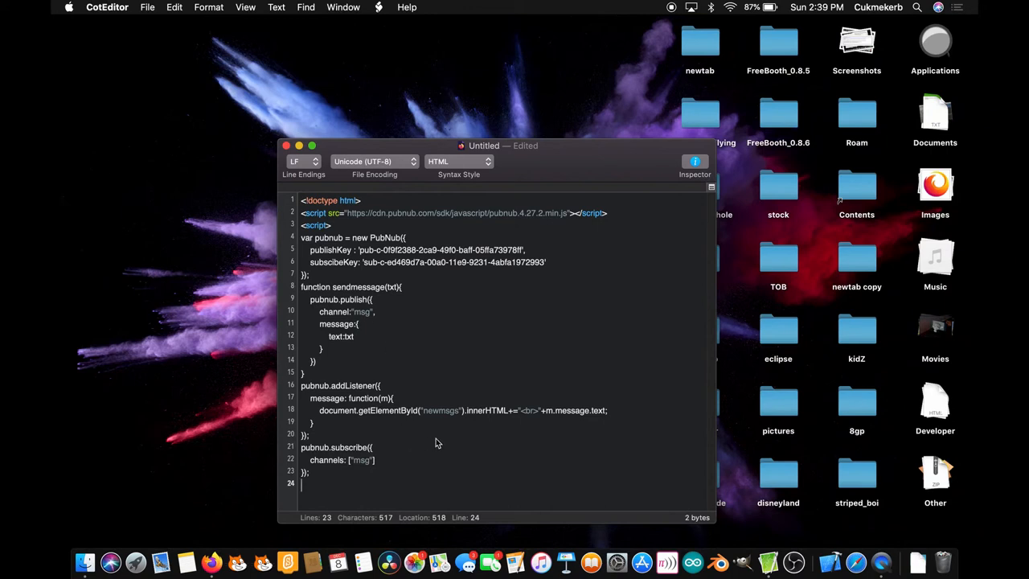
Step: Define sendinput() calling sendmessage(document.getElementById("message").value);
text(func)
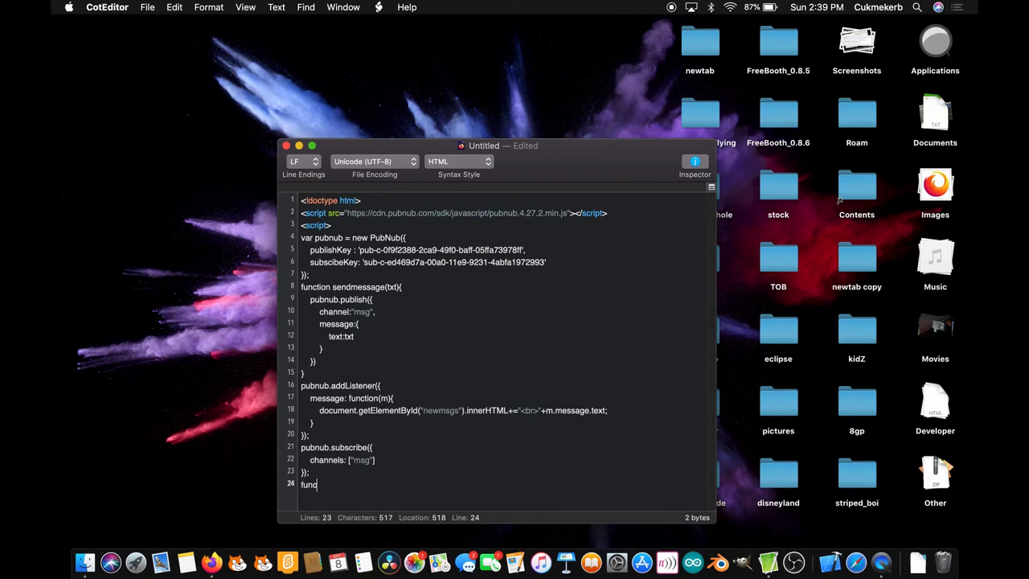
text(tion s)
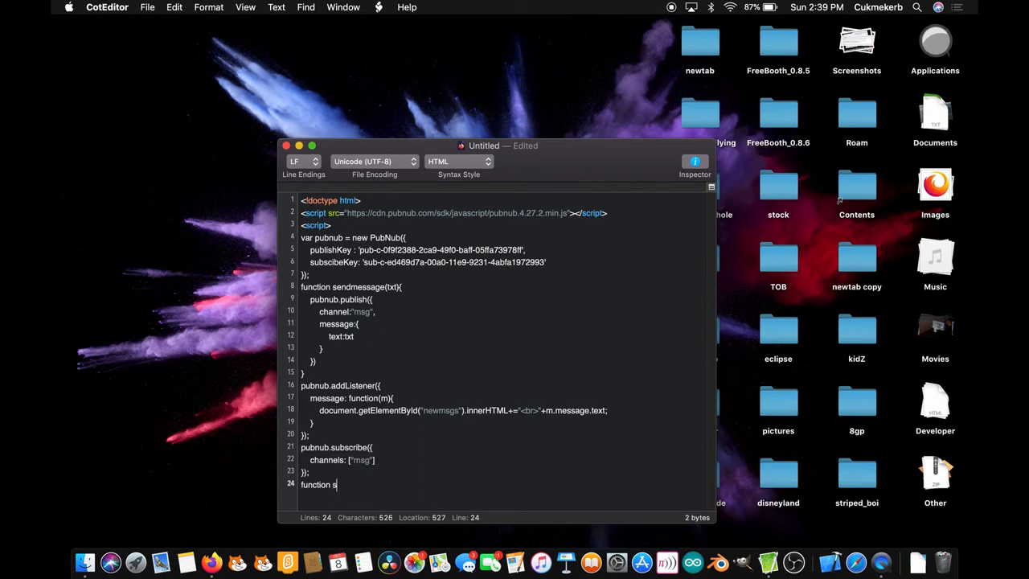
text(endinout)
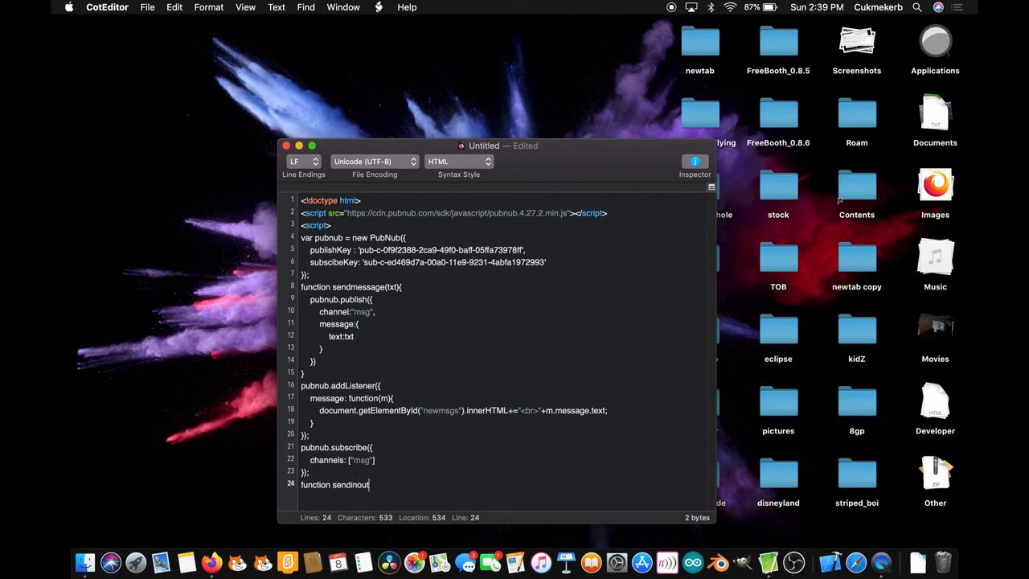
key(Backspace)
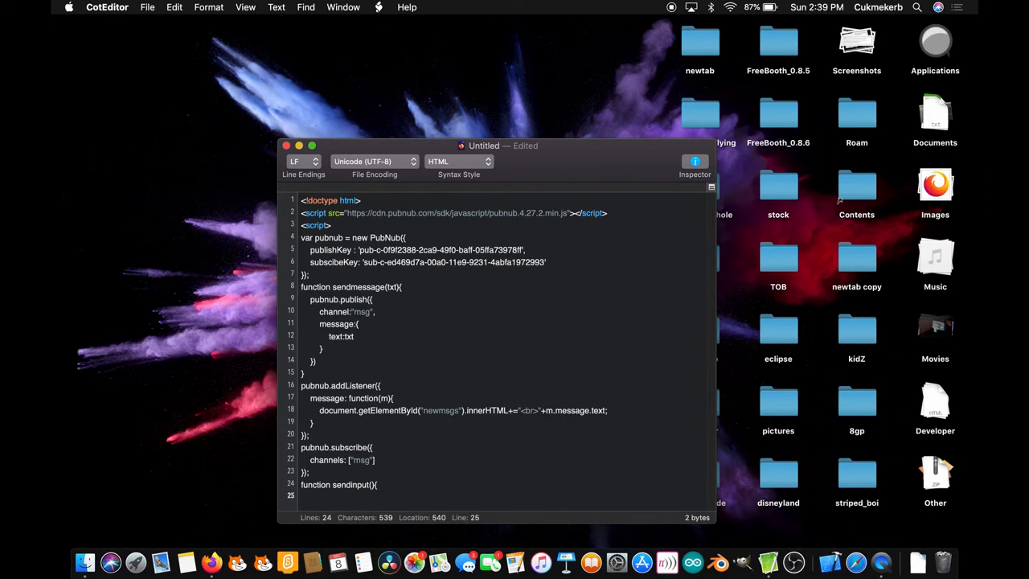
text(sendmess)
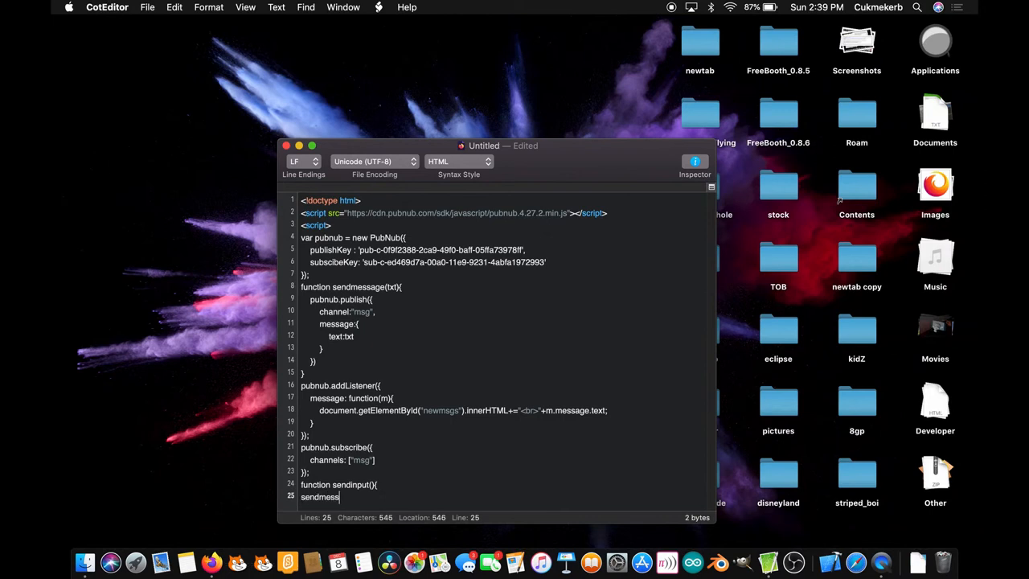
text(age)
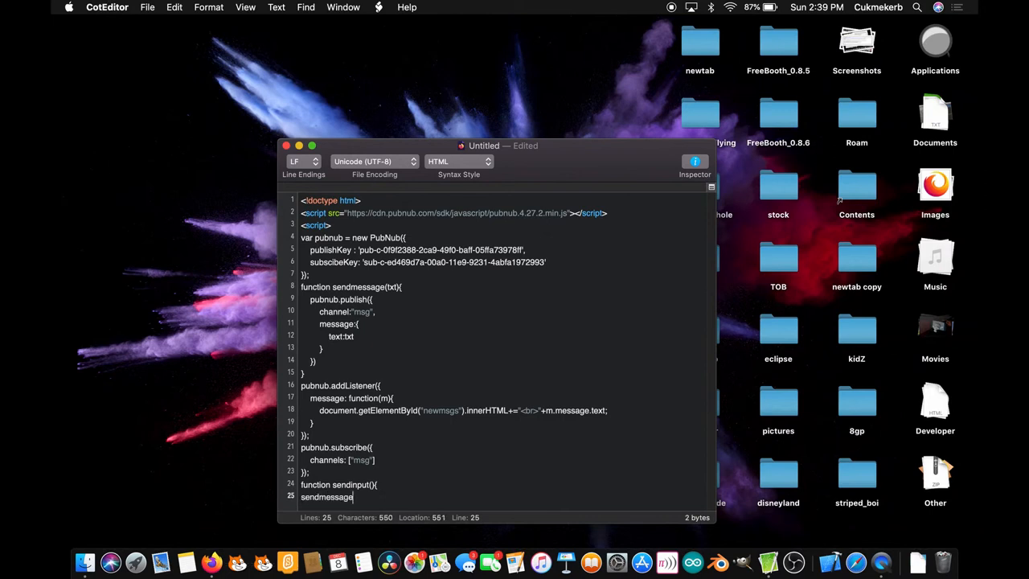
text(doc)
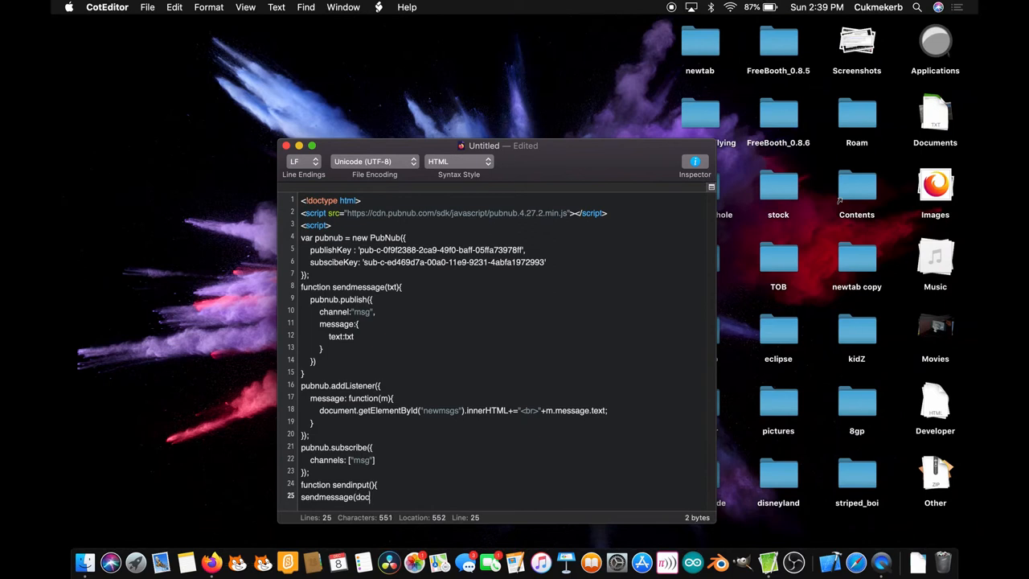
text(ument.)
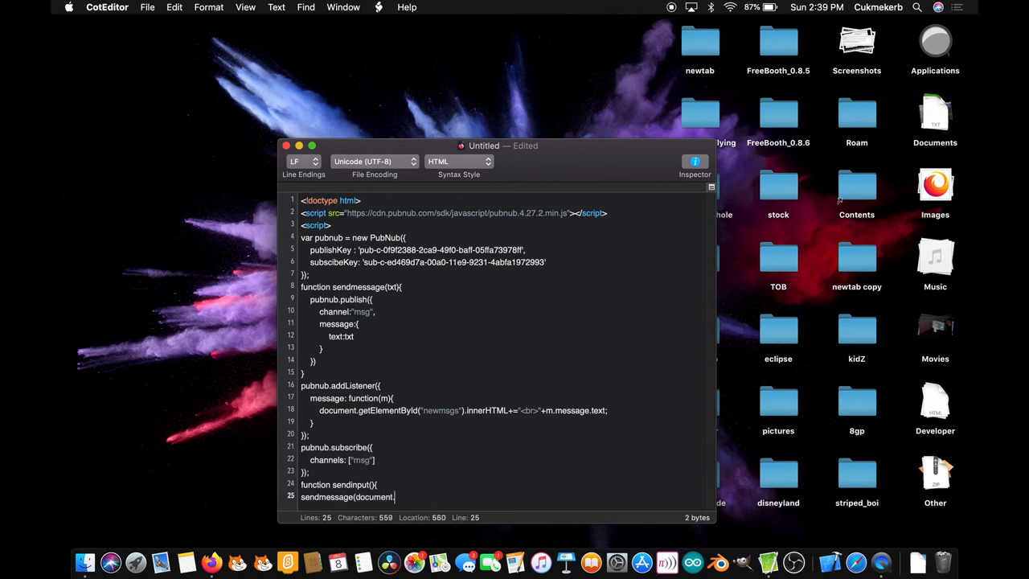
text(.getElementById()
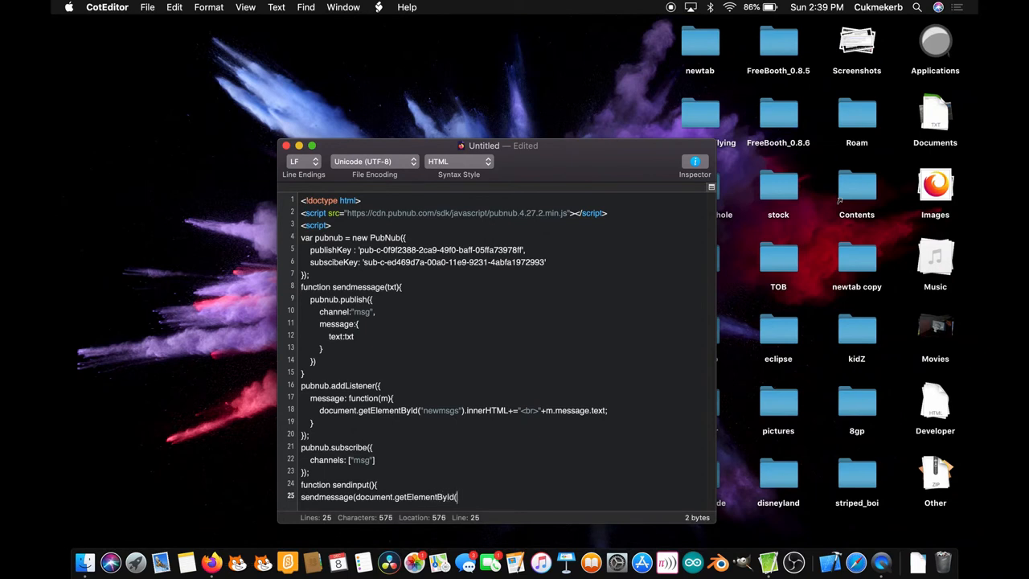
text("message)
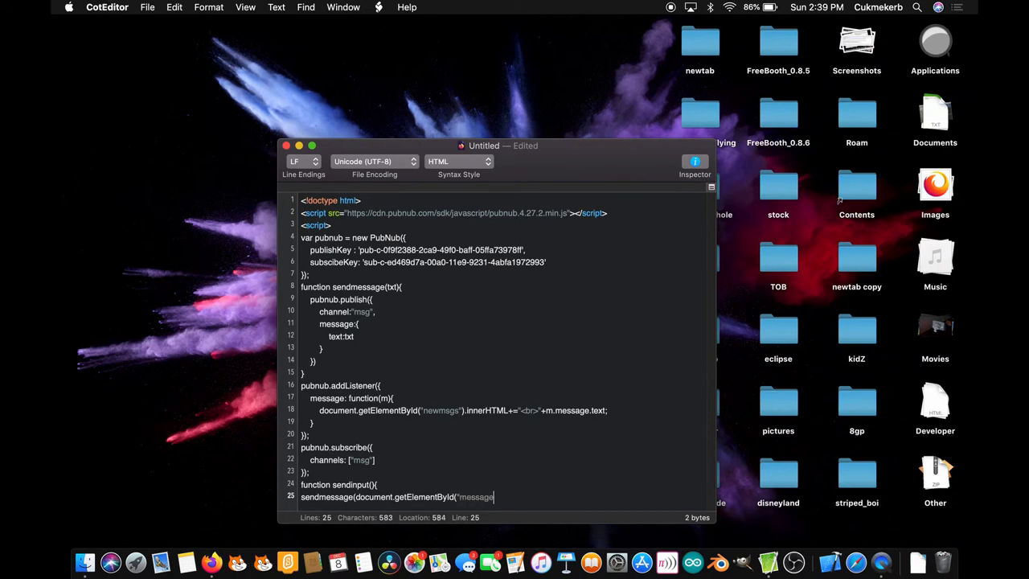
text(")
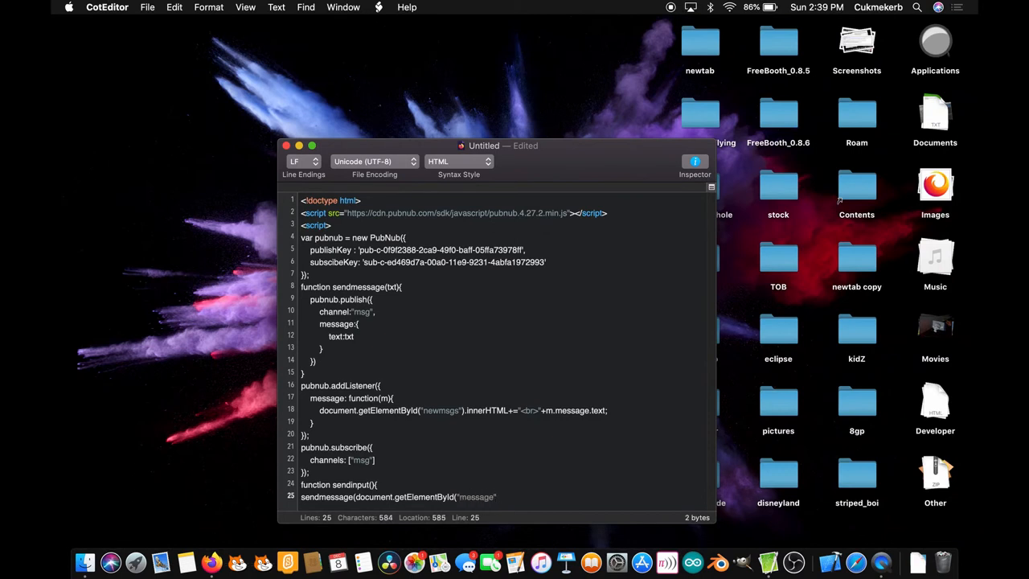
text(.v)
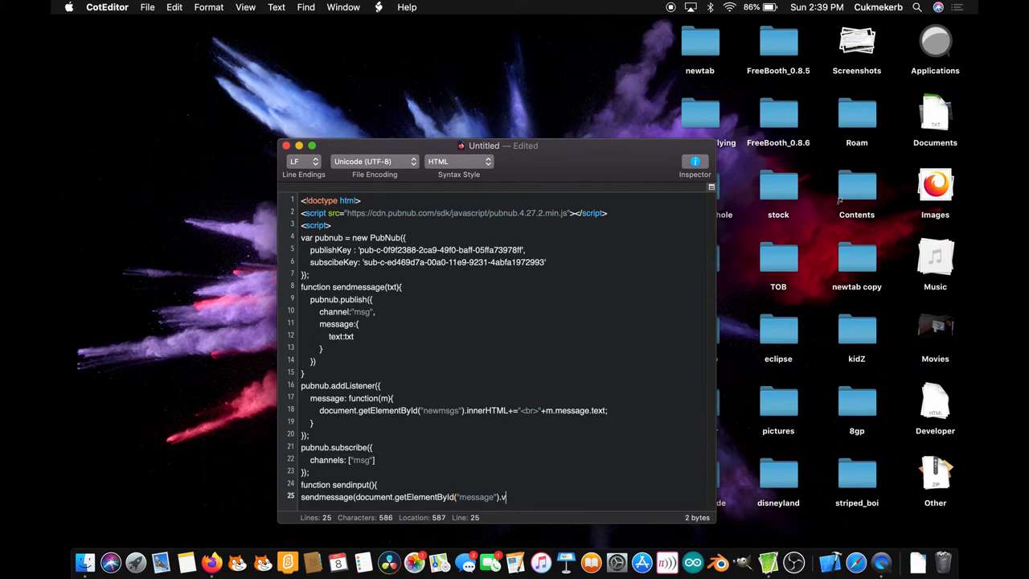
text(alue)
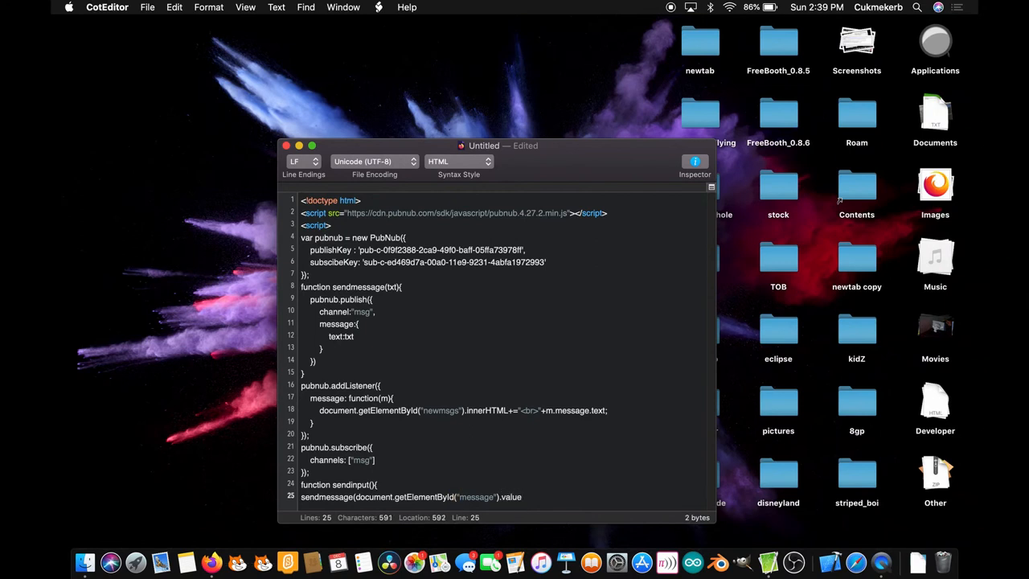
text(;)
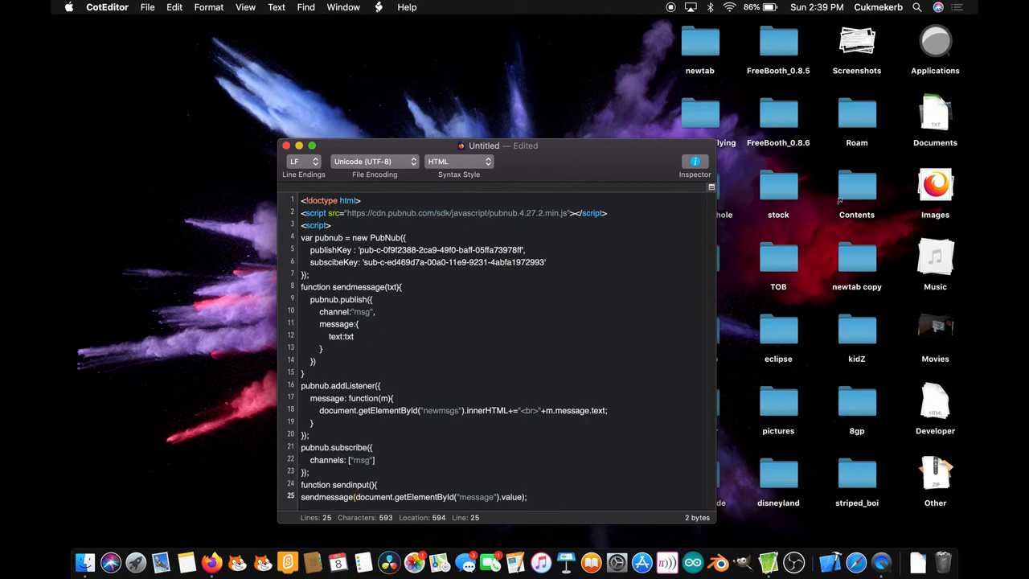
Step: Clear the message field's value afterwards and close the script tag
key(return)
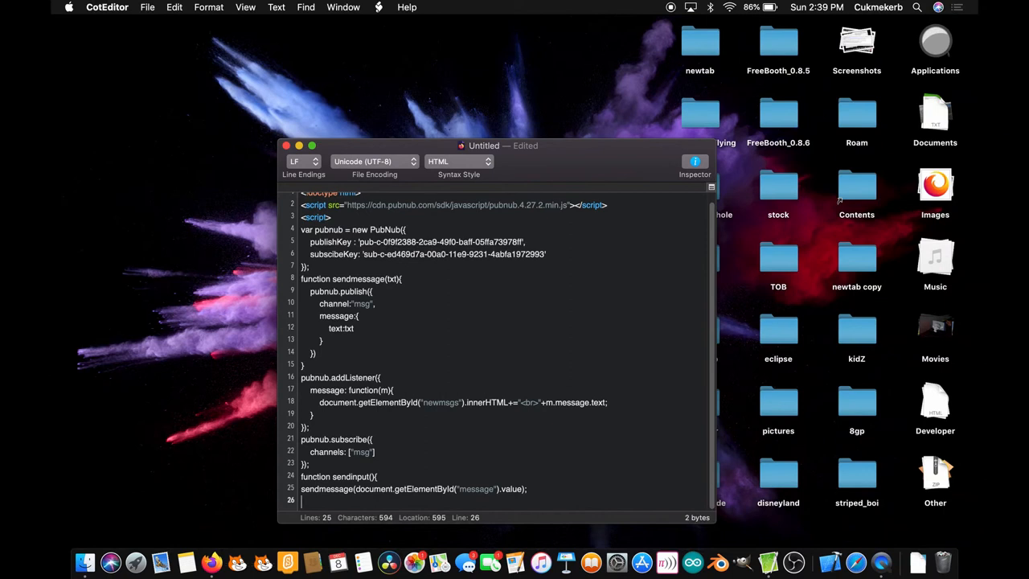
text(document.)
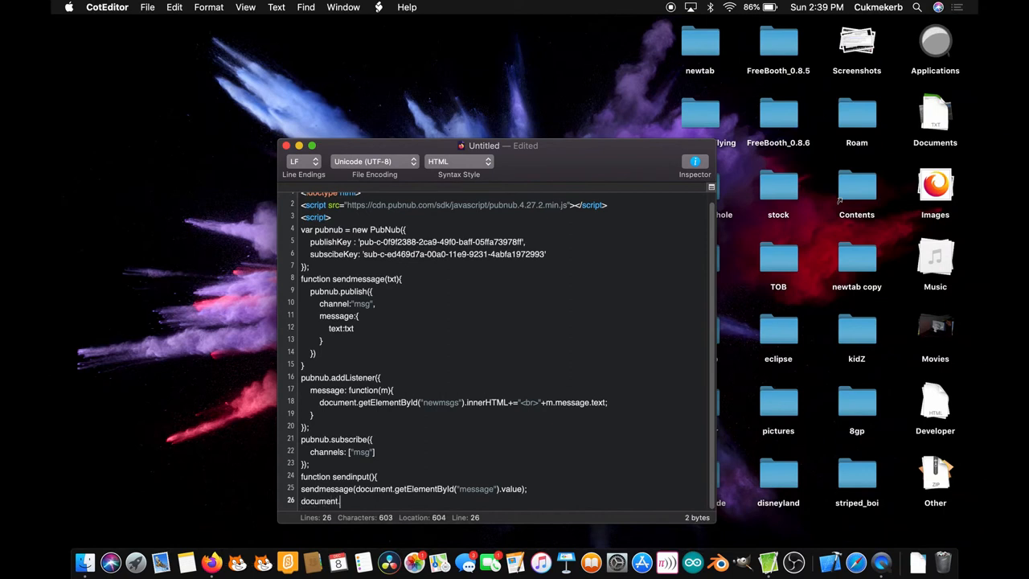
text(getEle)
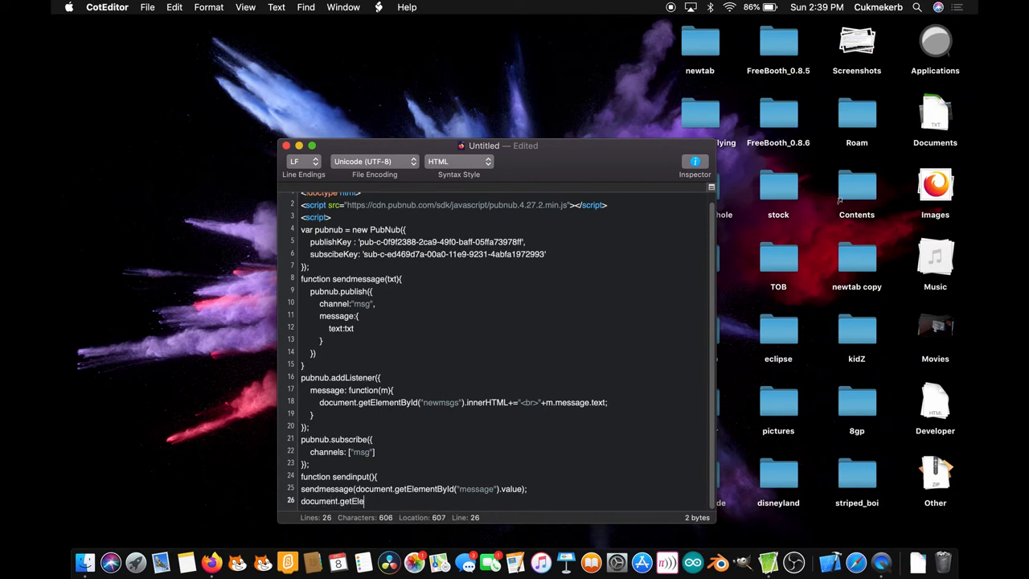
text(mentBy)
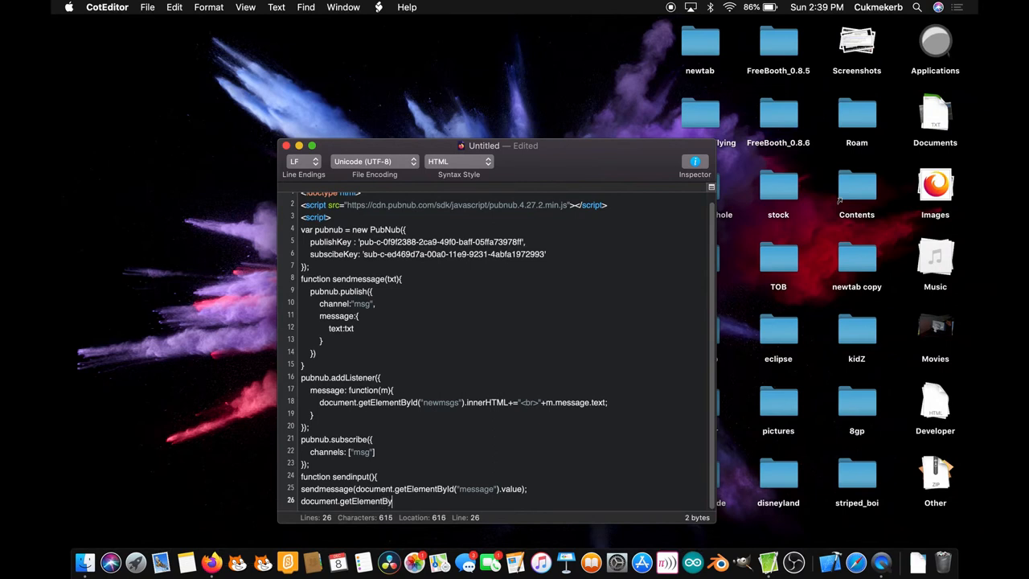
text(Id()
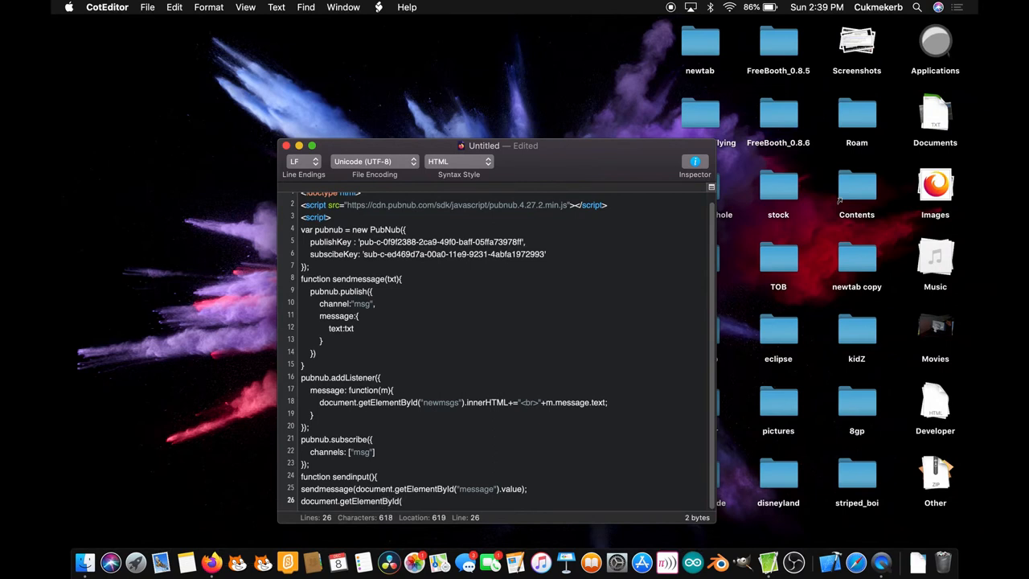
text(message")
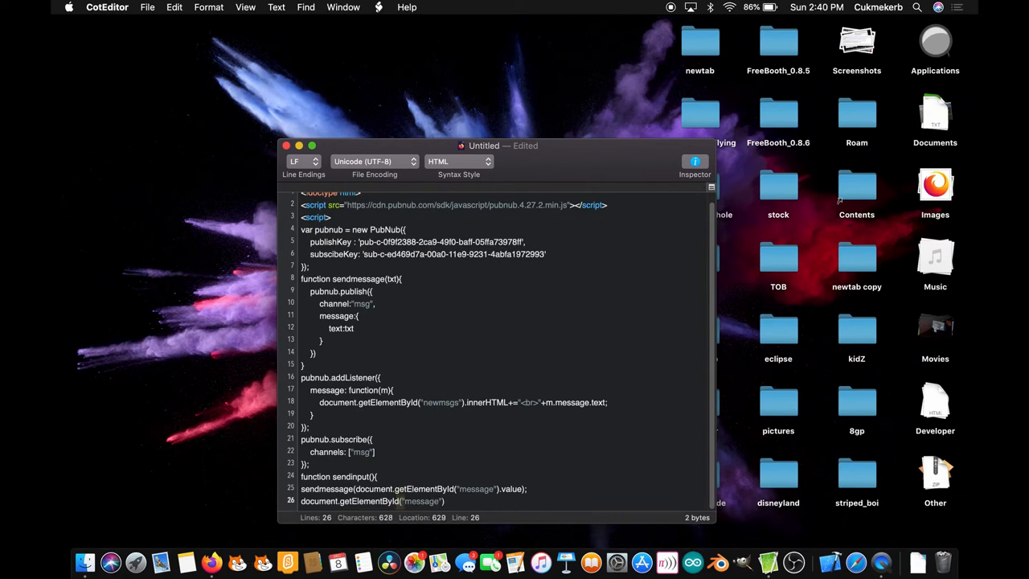
text(value="";)
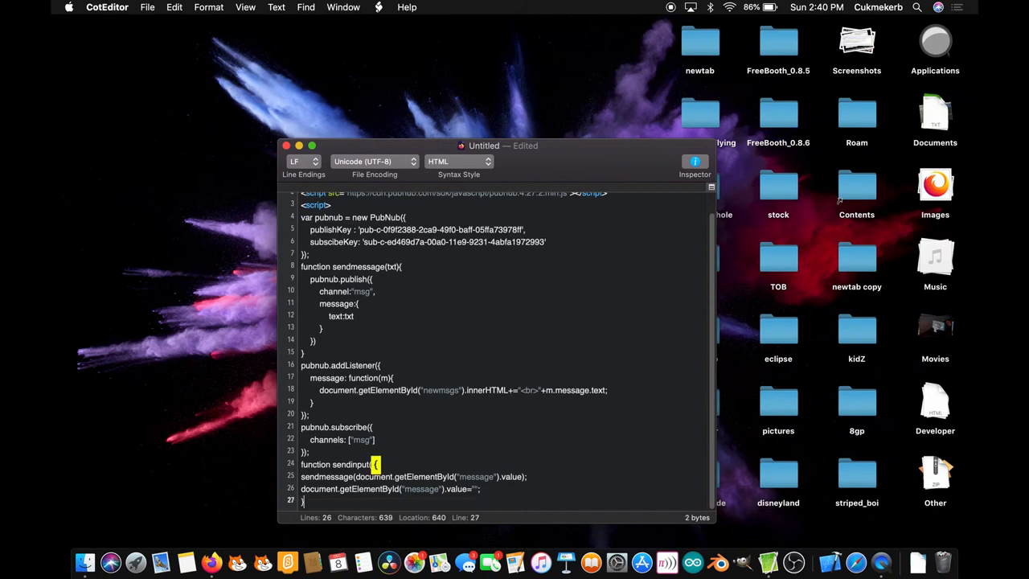
text(</script>)
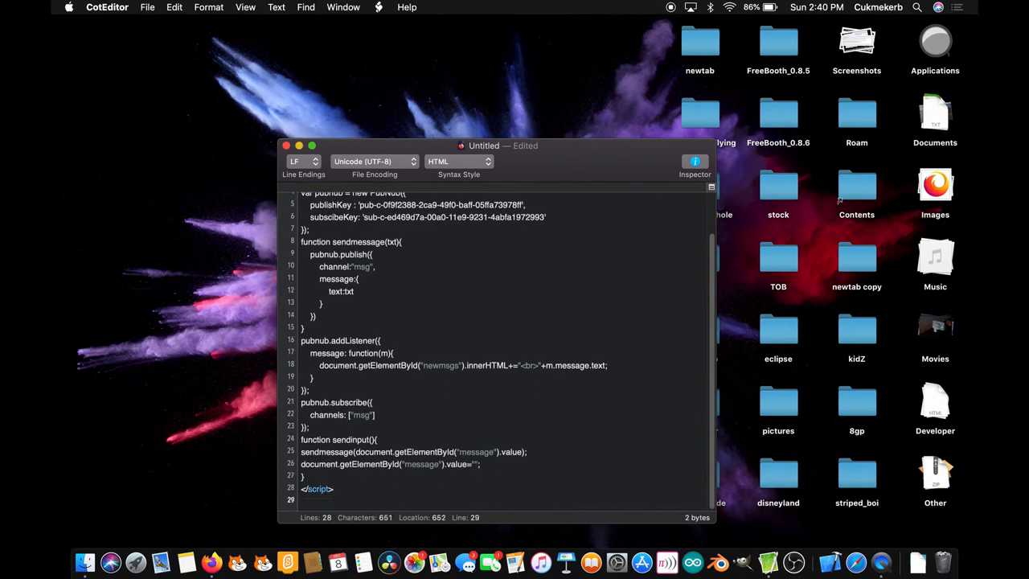
Step: Add an input element with id "message" below the closing script tag
text(<in)
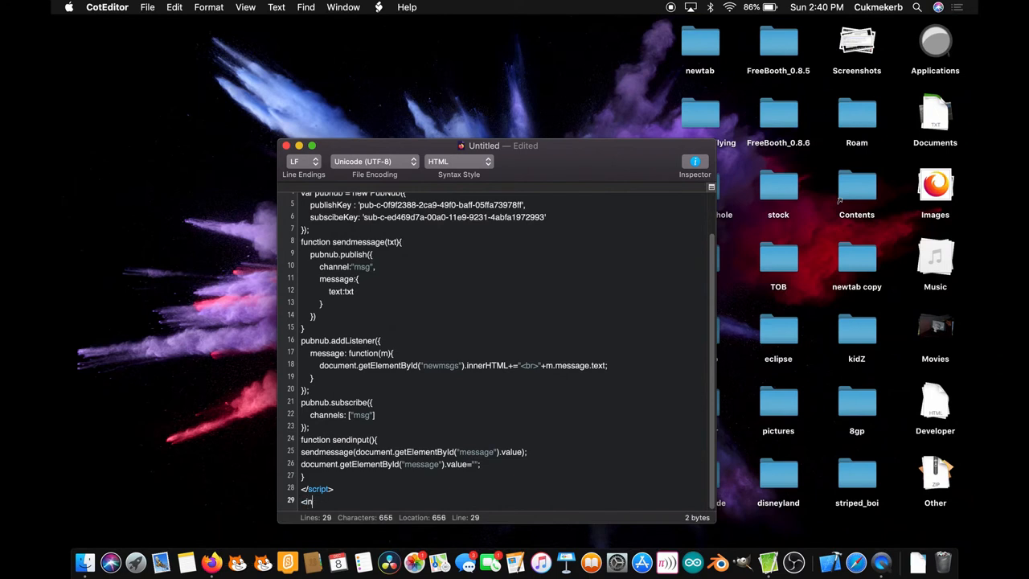
text(put id="me)
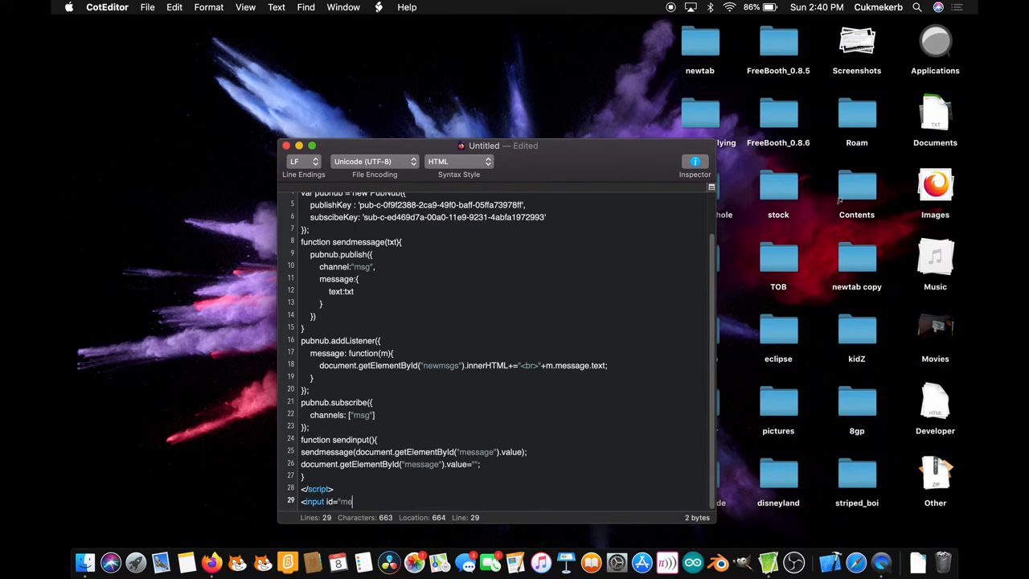
text(ssage")
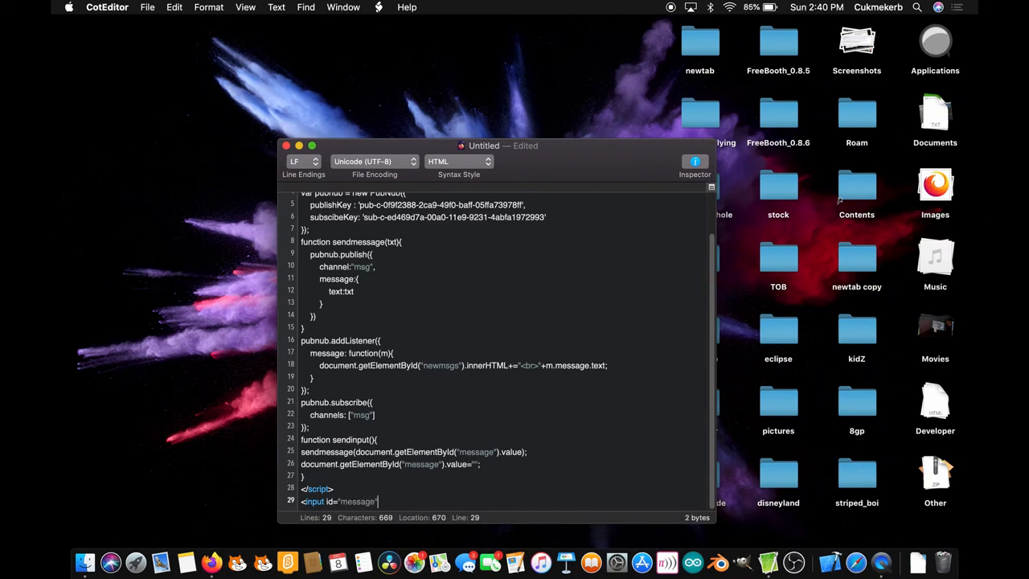
text(")
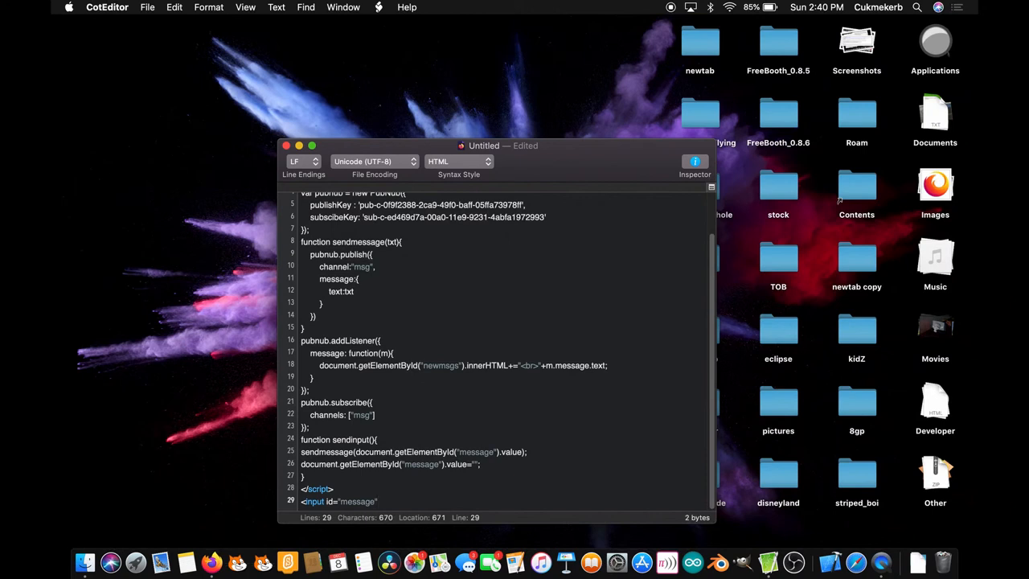
text(>)
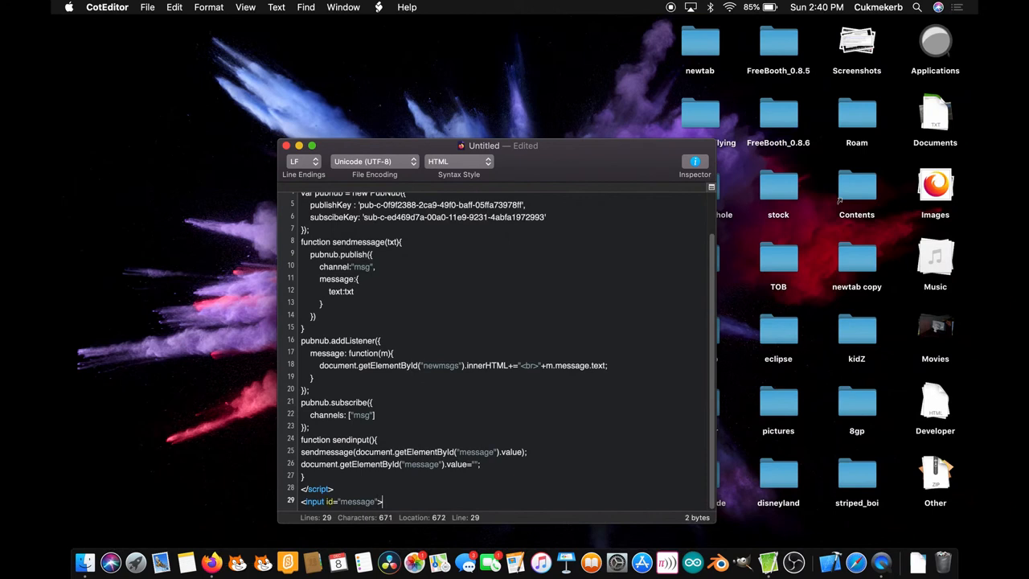
key(Return)
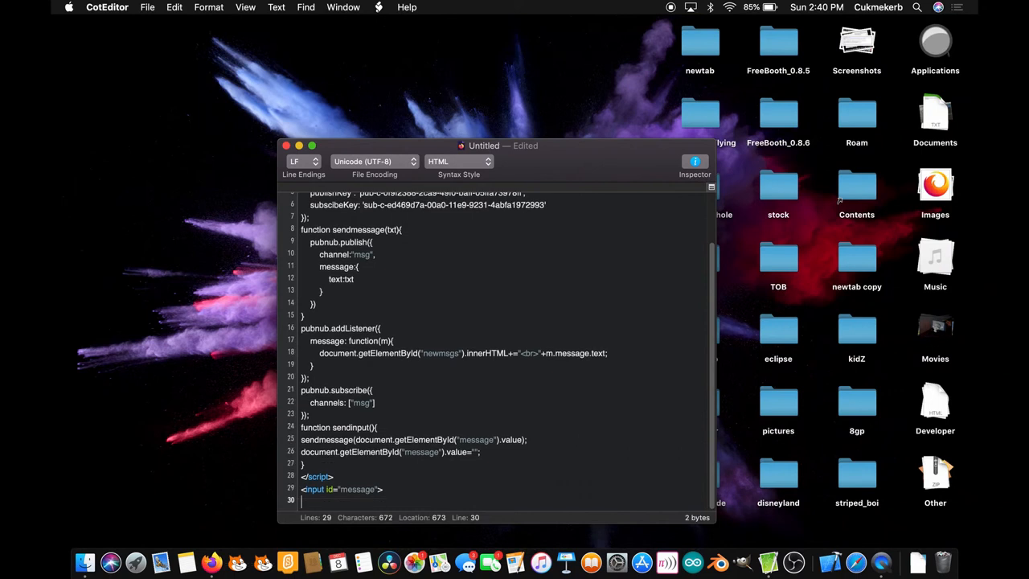
Step: Add a send button whose onclick calls sendinput()
text(<button)
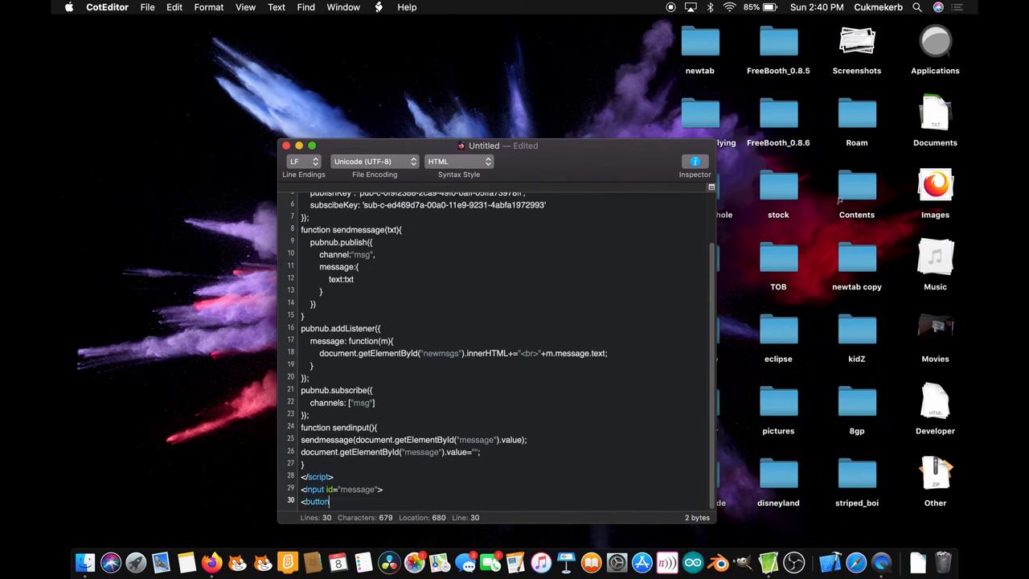
text(onc)
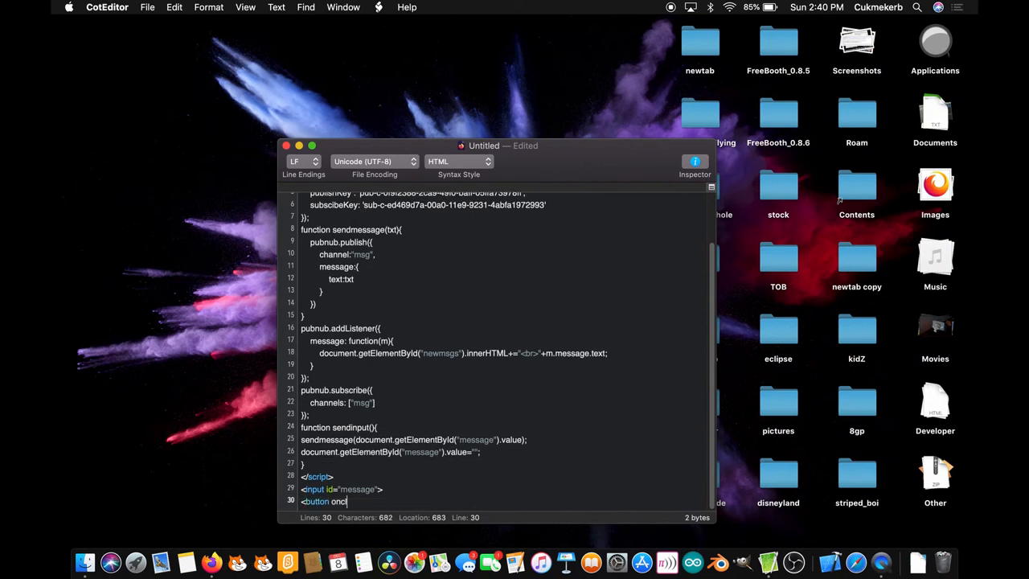
text(lick=")
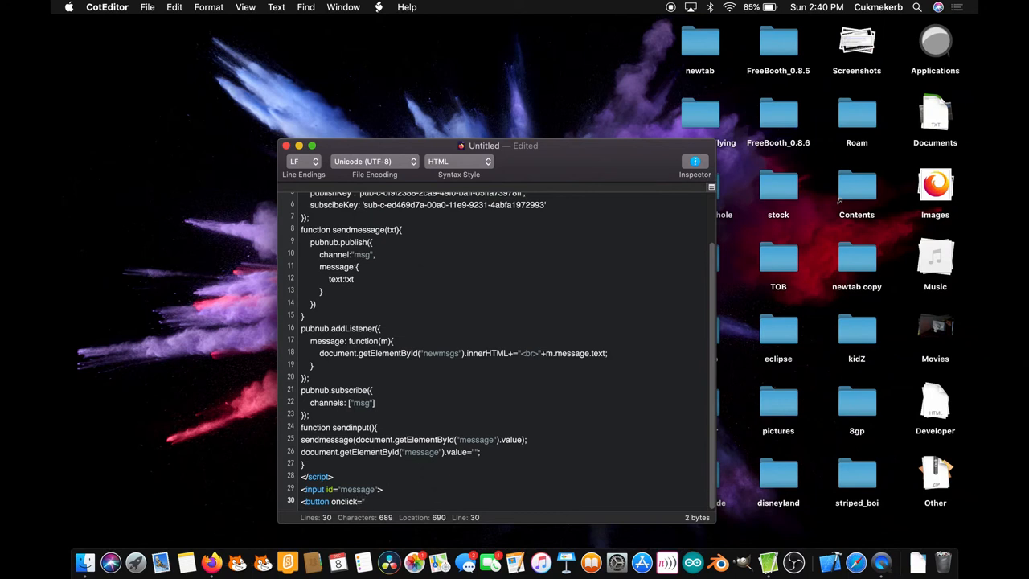
text(sendinput)
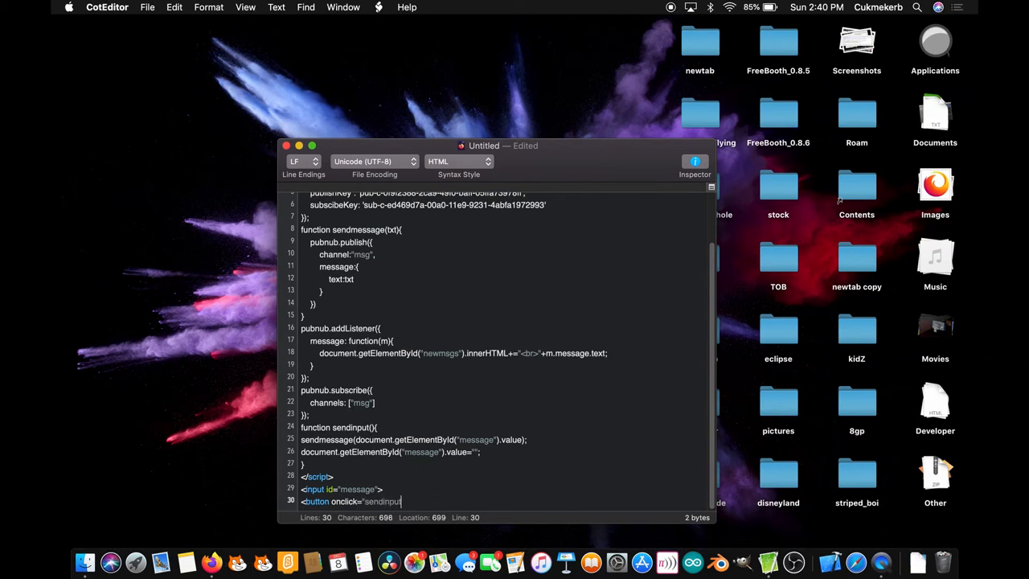
text(())
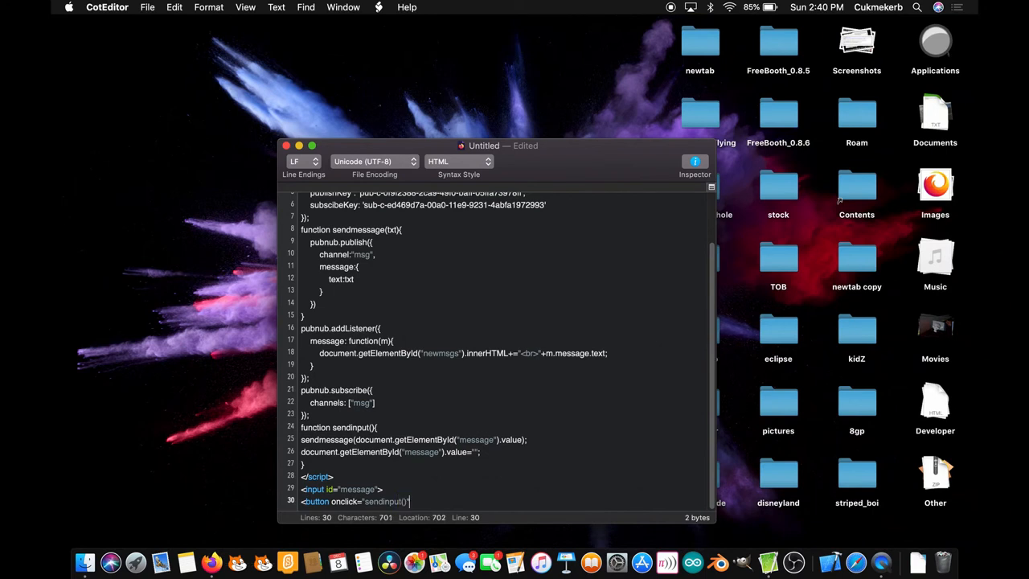
text(>)
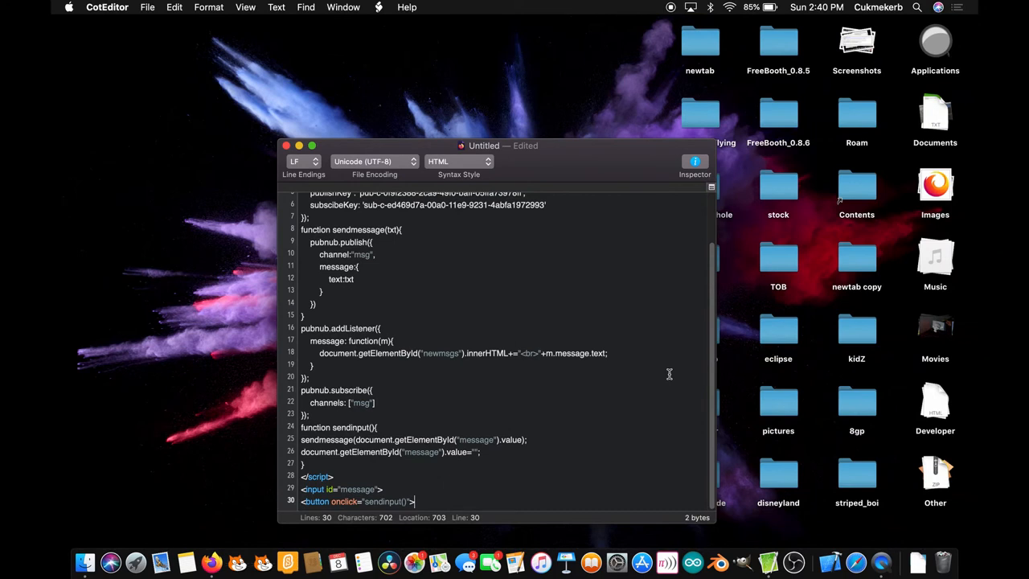
text(send)
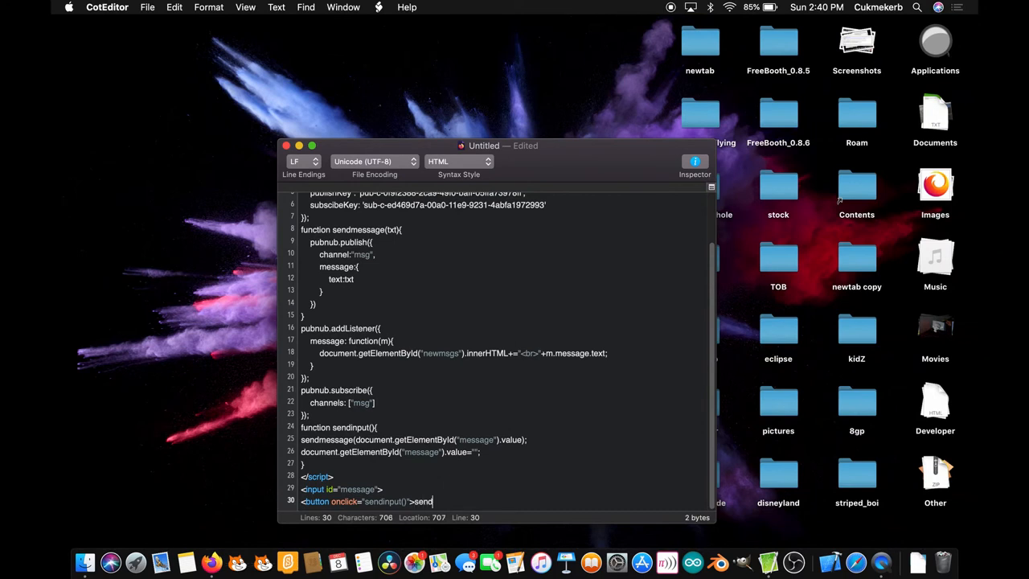
text(</button>)
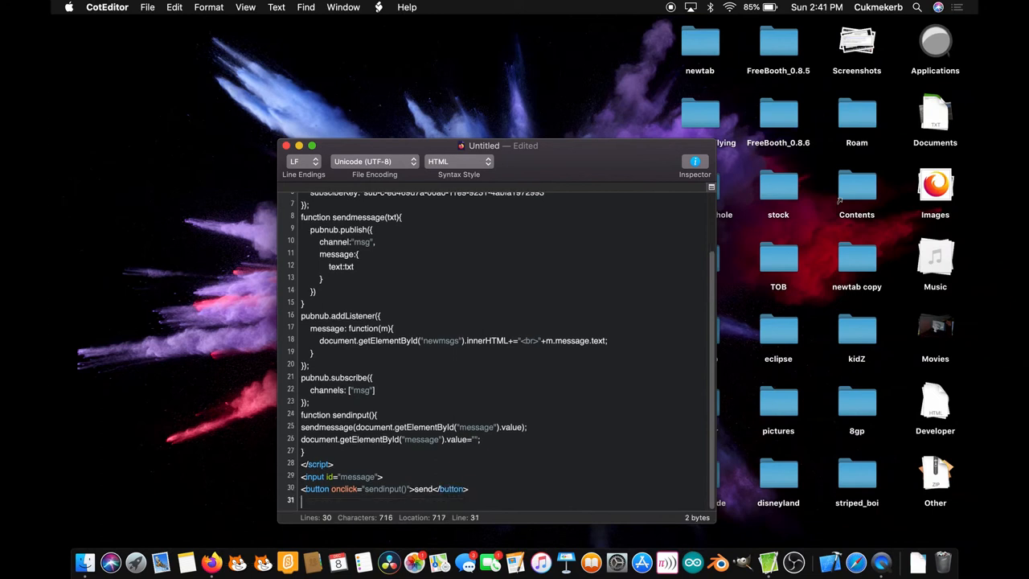
Step: Add an empty div with id "newmsg" after the button
text(<div)
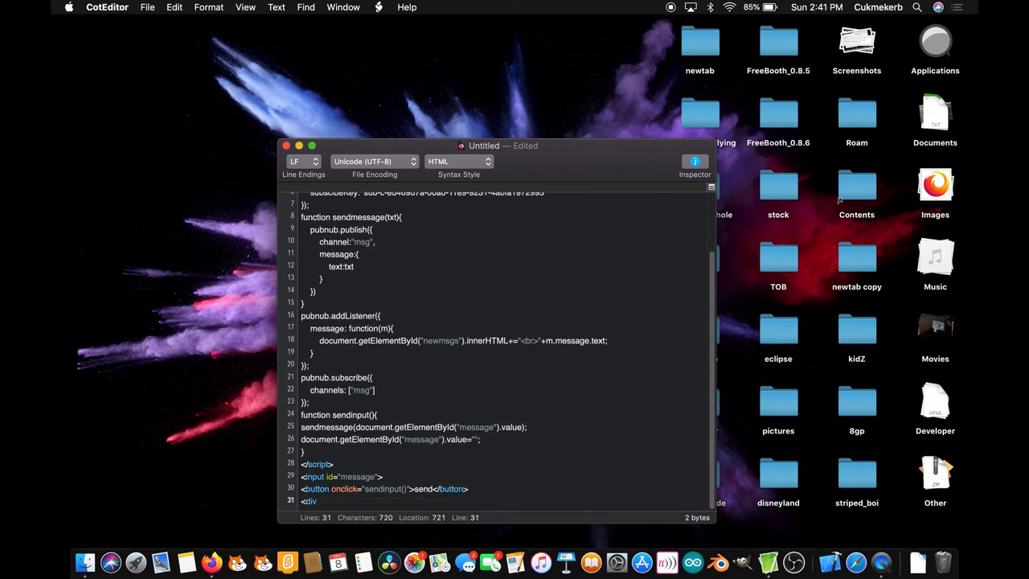
text(id="newmsgs")
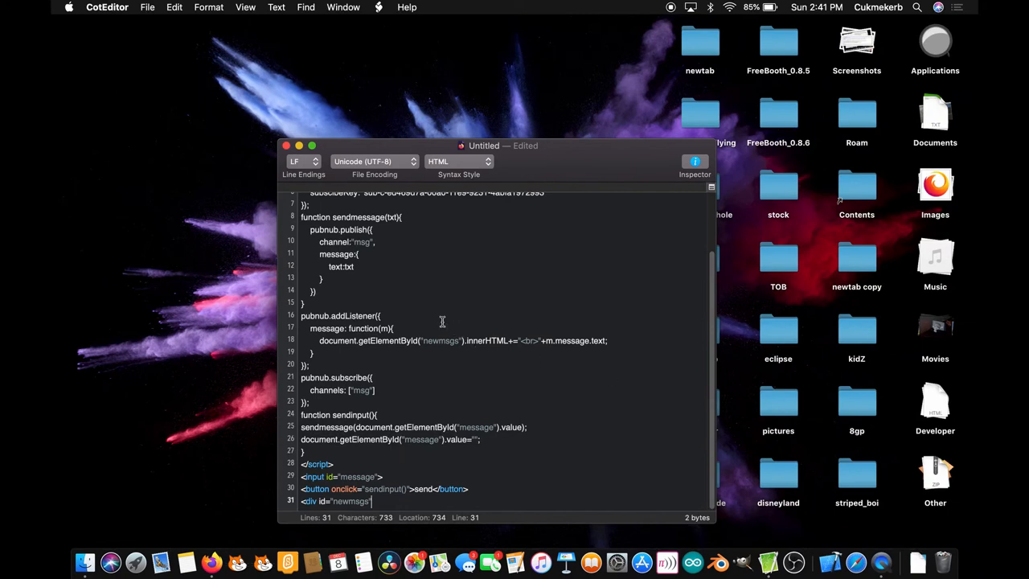
mouse_move(461, 336)
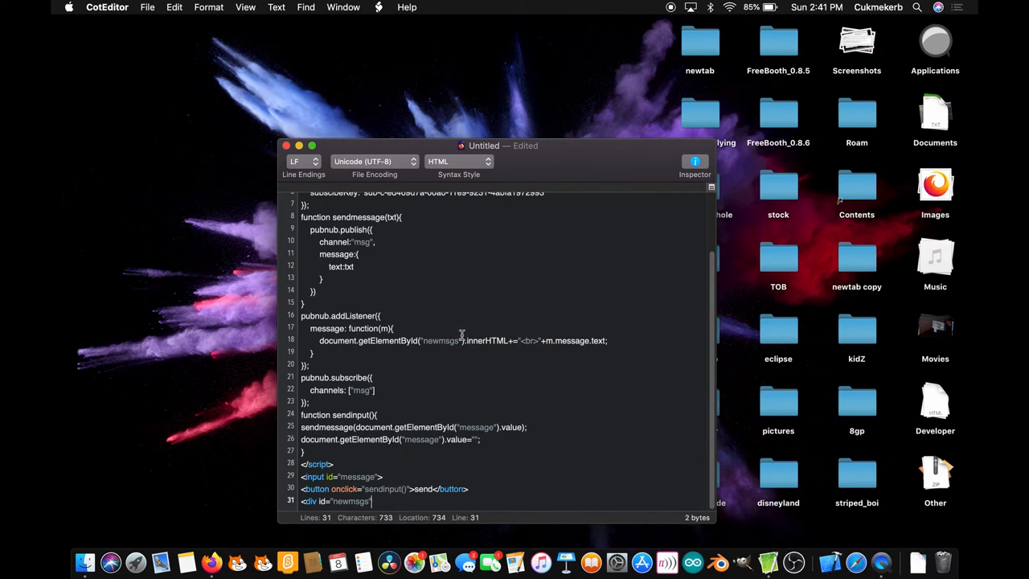
text(></div>)
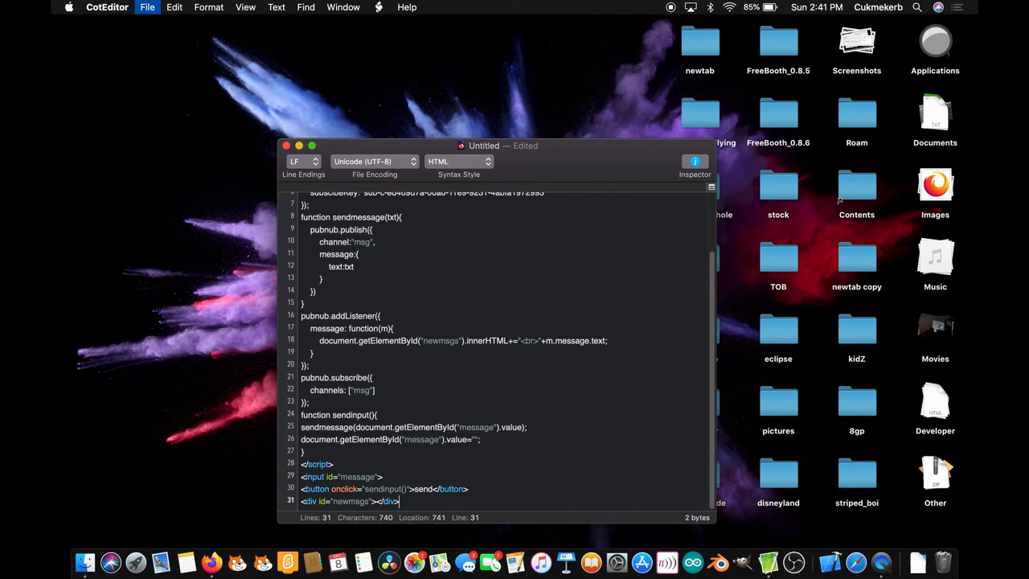
Step: Save the document to the Desktop as pubnub.html, removing the duplicated .html
key(cmd+s)
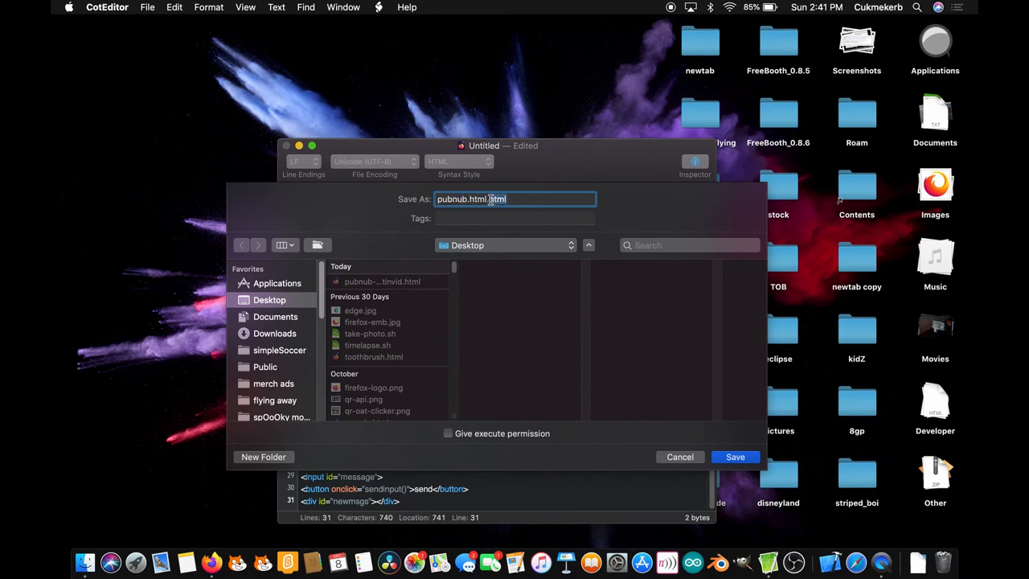
key(Backspace)
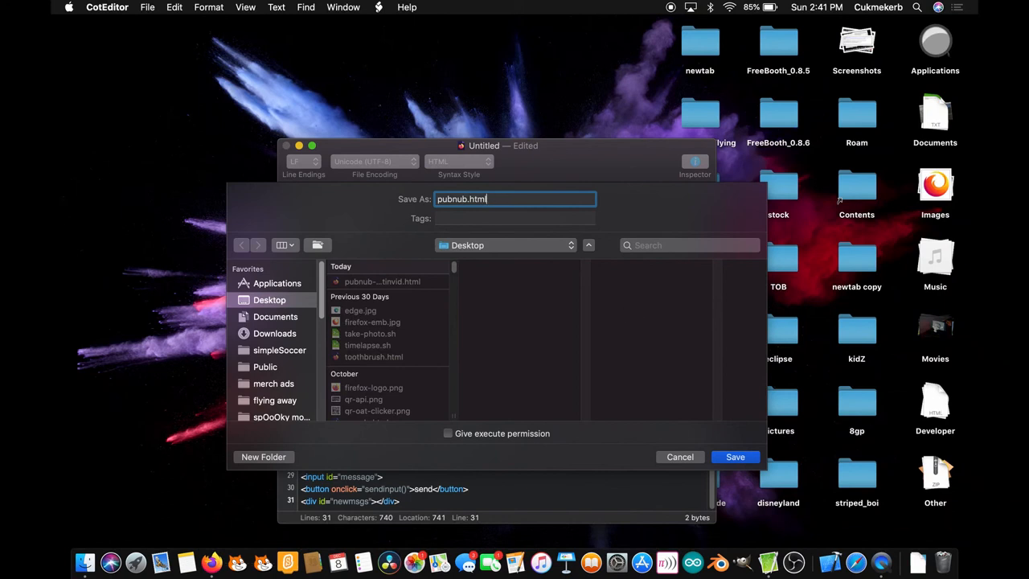
click(733, 457)
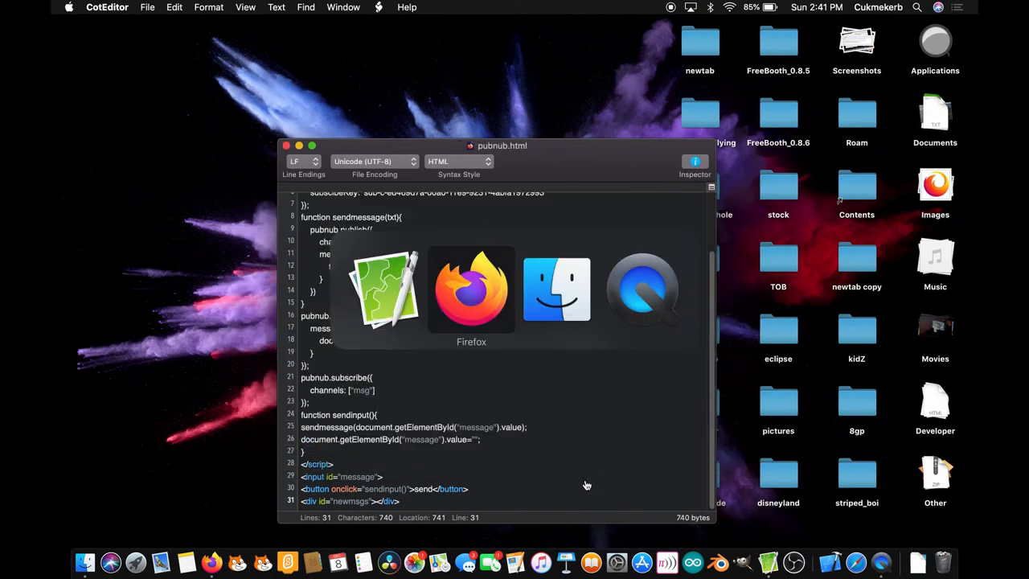
Step: Load pubnub.html from the Desktop in a new Firefox tab
click(471, 290)
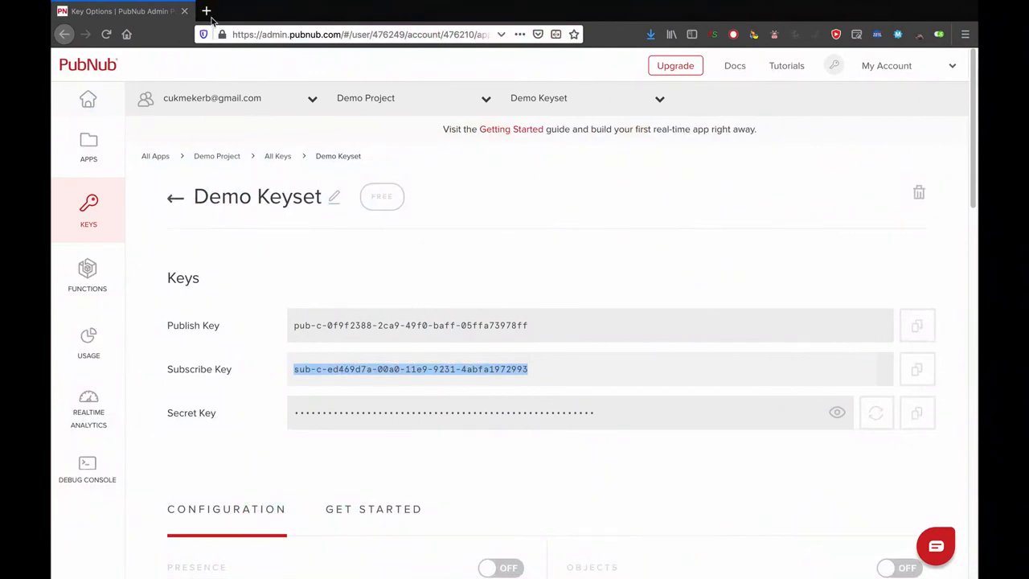
click(206, 10)
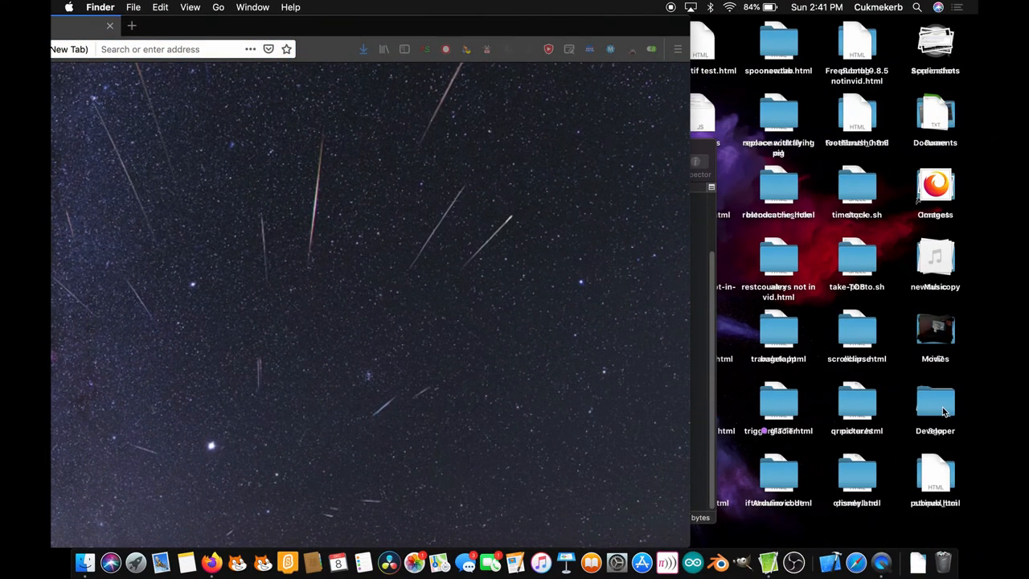
click(936, 474)
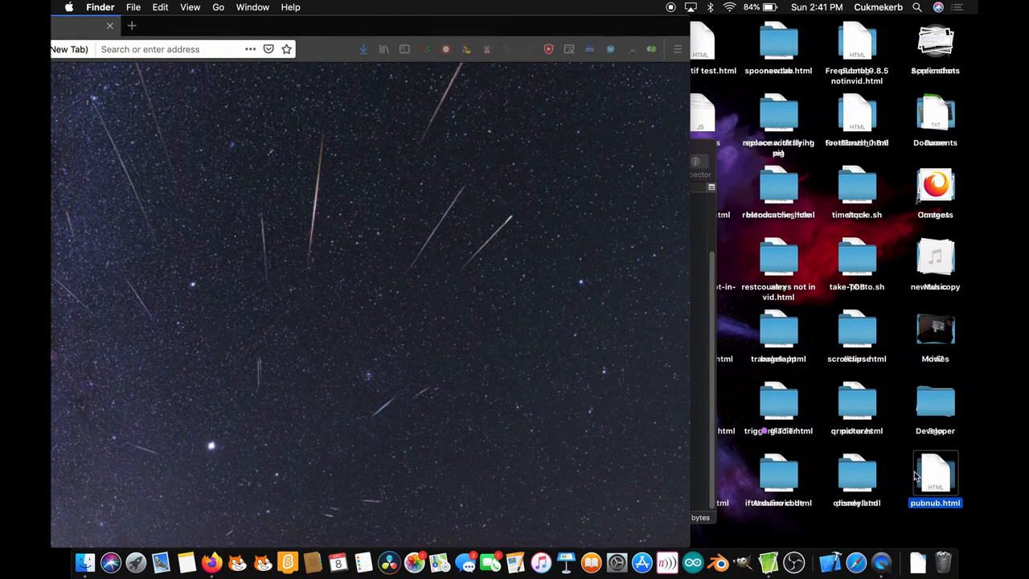
double_click(935, 475)
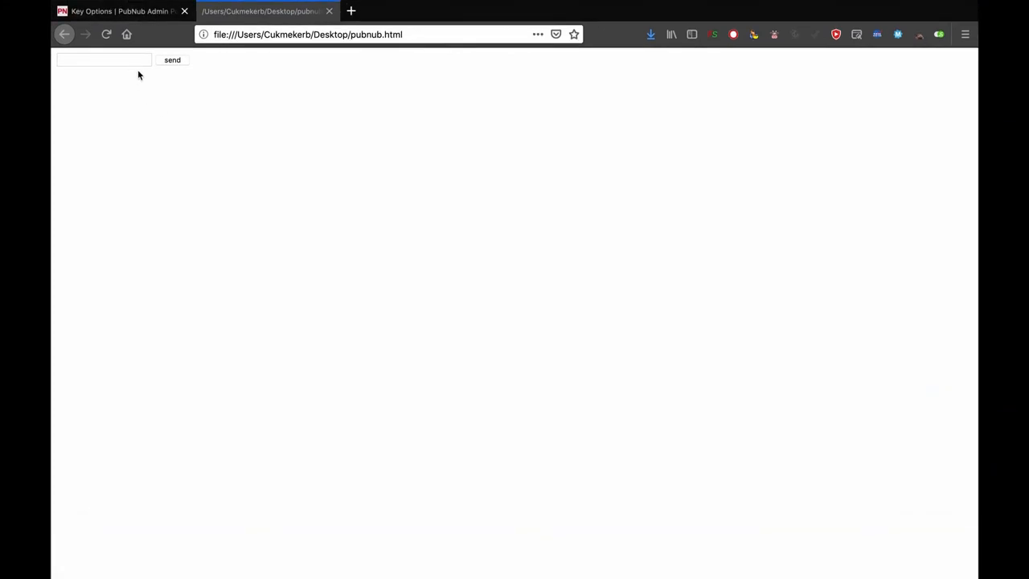
Step: Send a test message 'poop' from the page's input, which does not appear
click(103, 59)
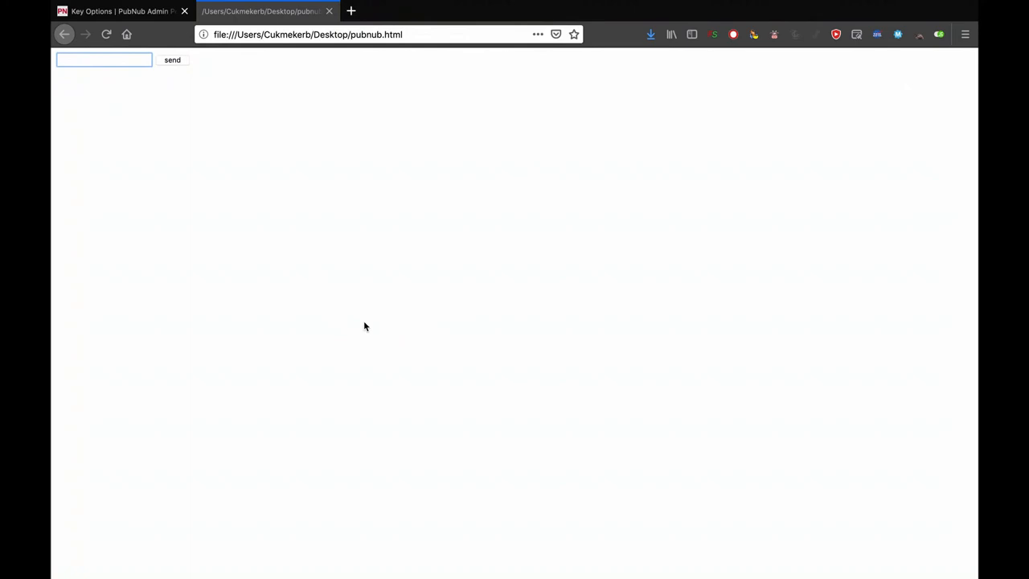
click(103, 60)
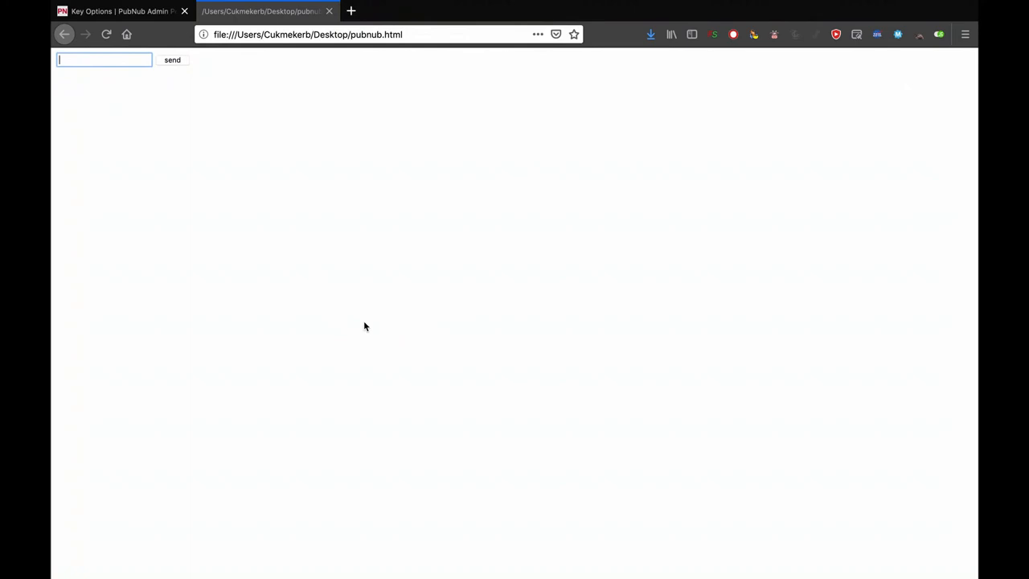
text(poop)
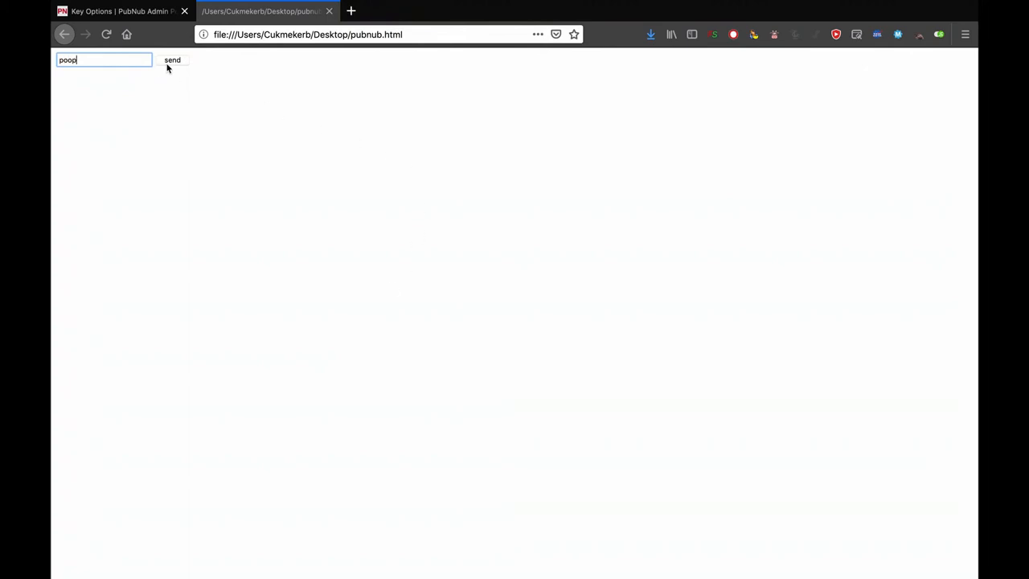
click(172, 60)
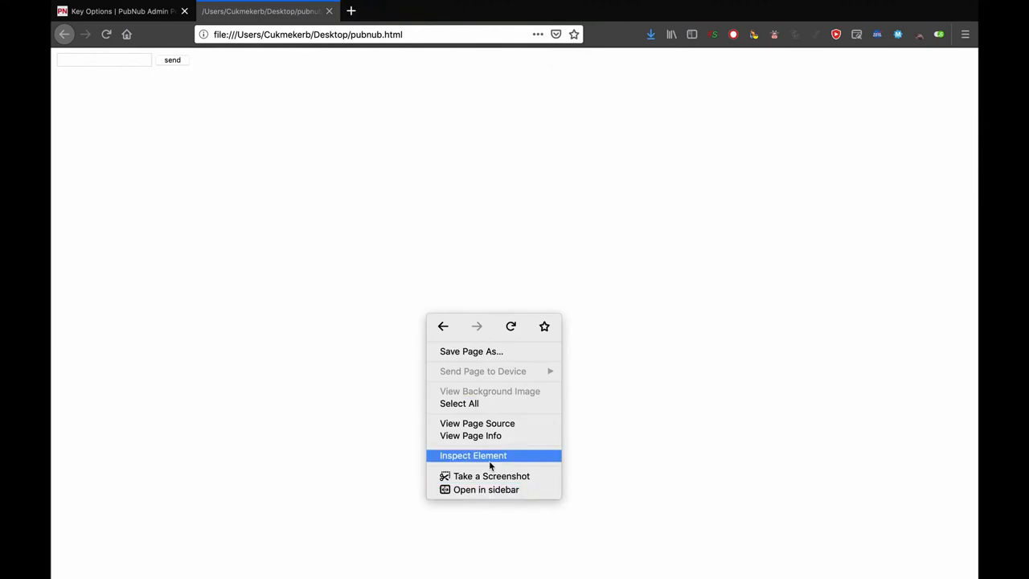
Step: Inspect the page and view the Console, which reports the missing subscribe key
click(472, 455)
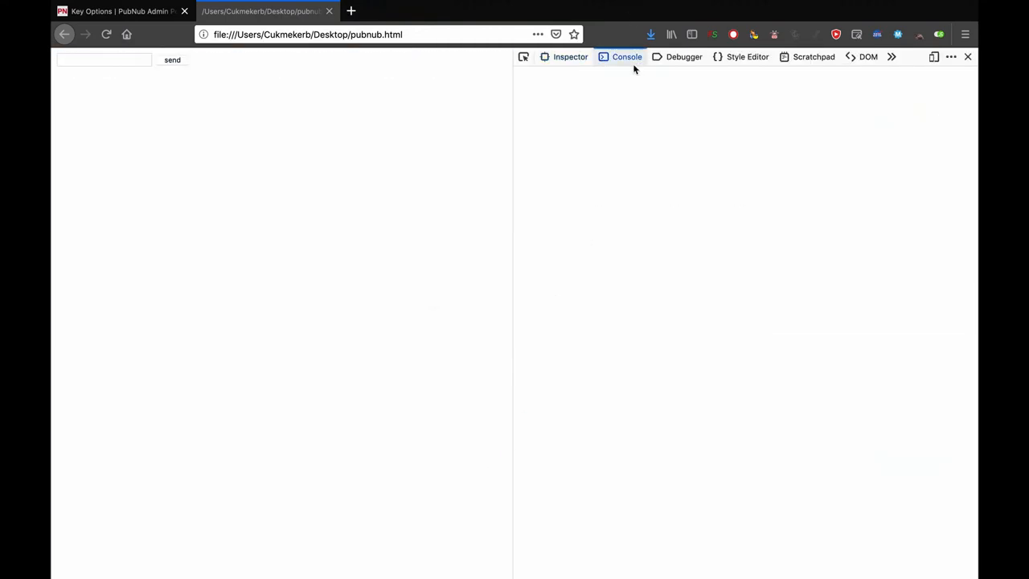
click(627, 56)
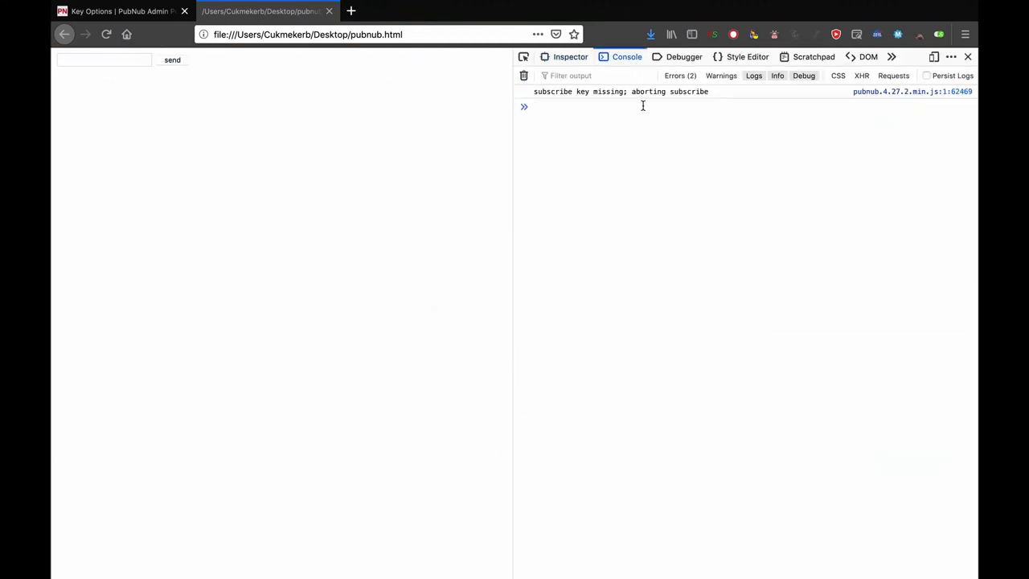
mouse_move(660, 133)
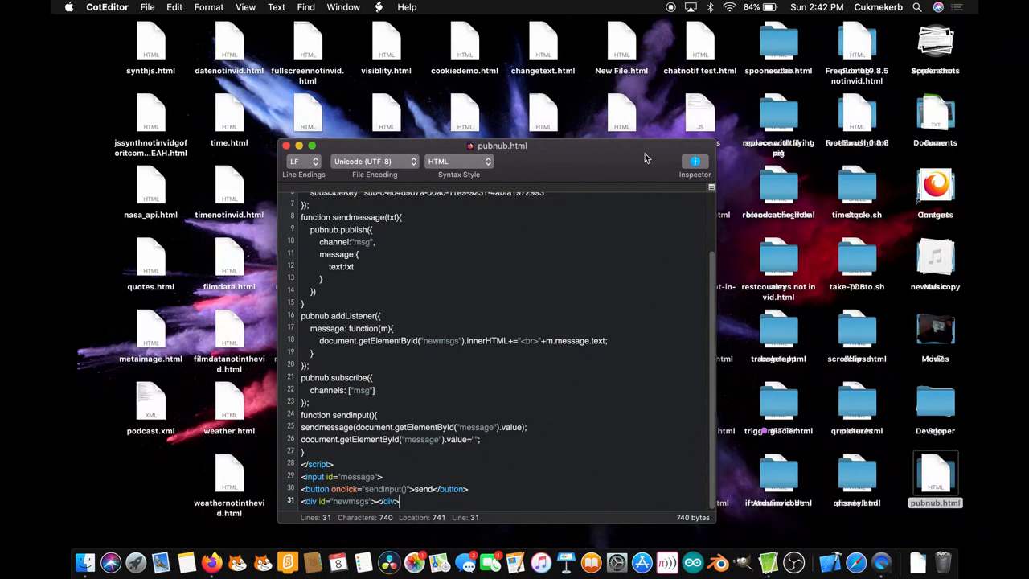
Step: Select the subscribeKey property in the PubNub constructor to correct its spelling
scroll(up, 3)
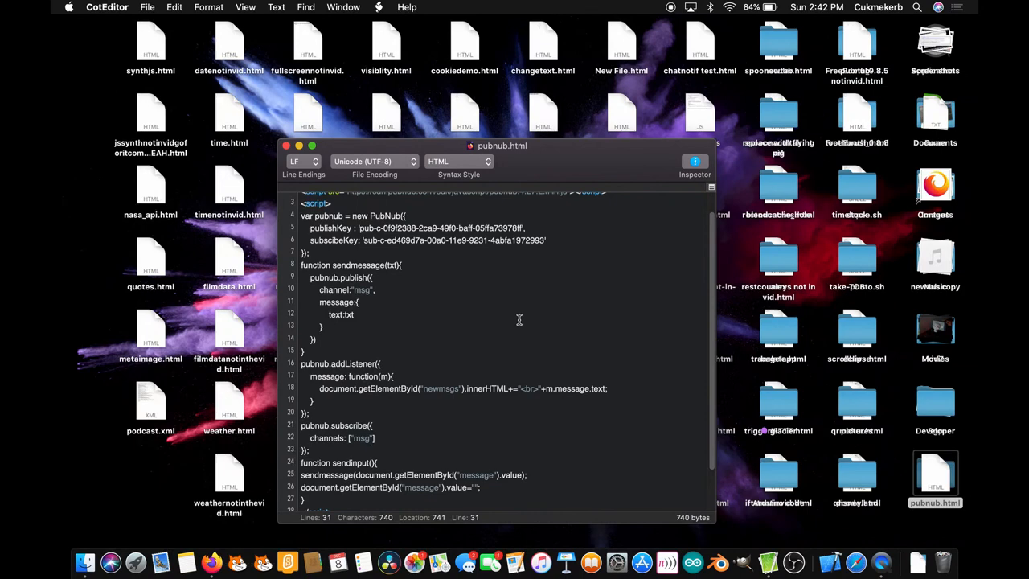
mouse_move(335, 243)
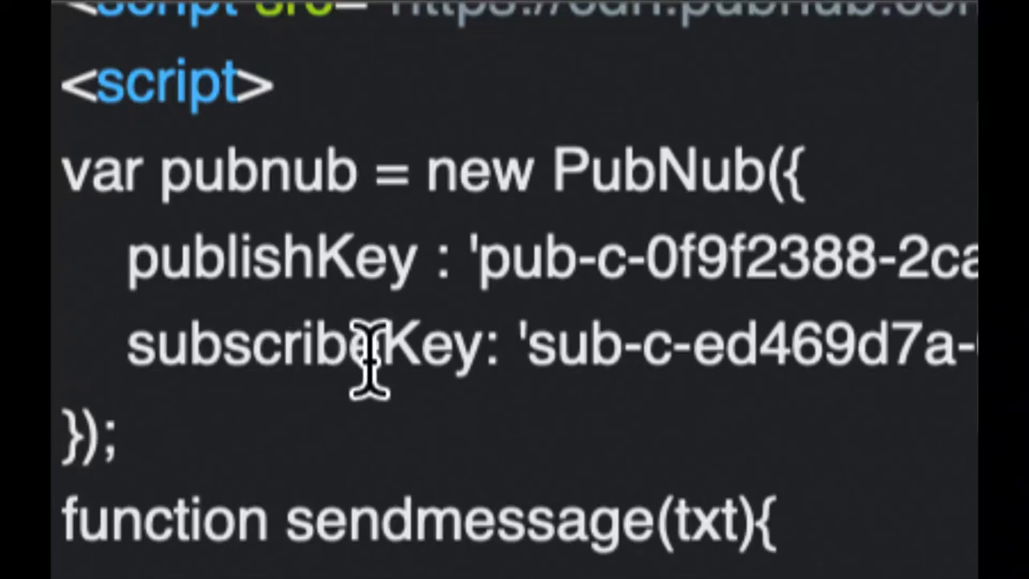
double_click(250, 345)
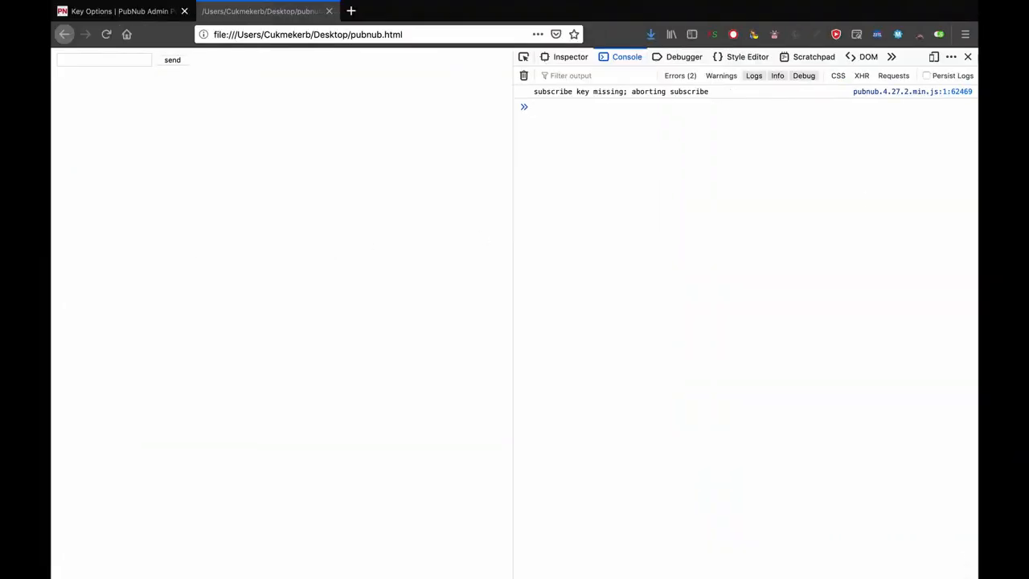
Step: Close the developer tools and send 'stuff', which appears below the input
click(968, 56)
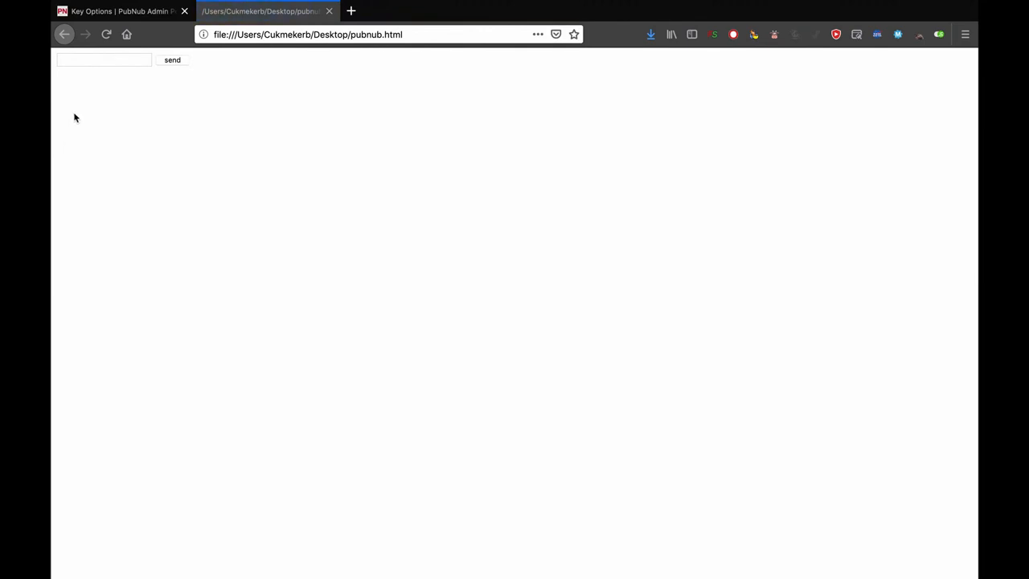
click(103, 59)
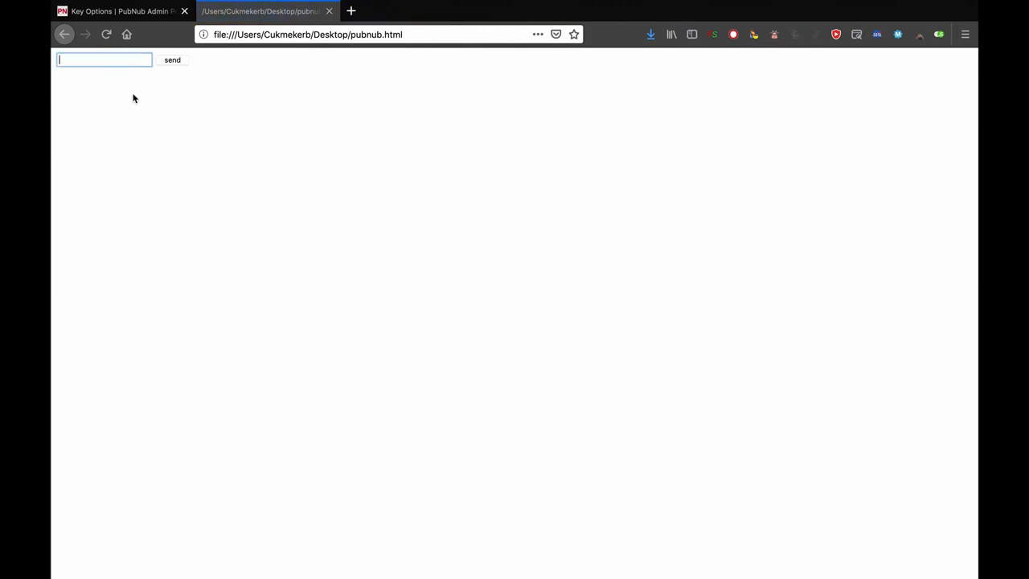
text(stuff)
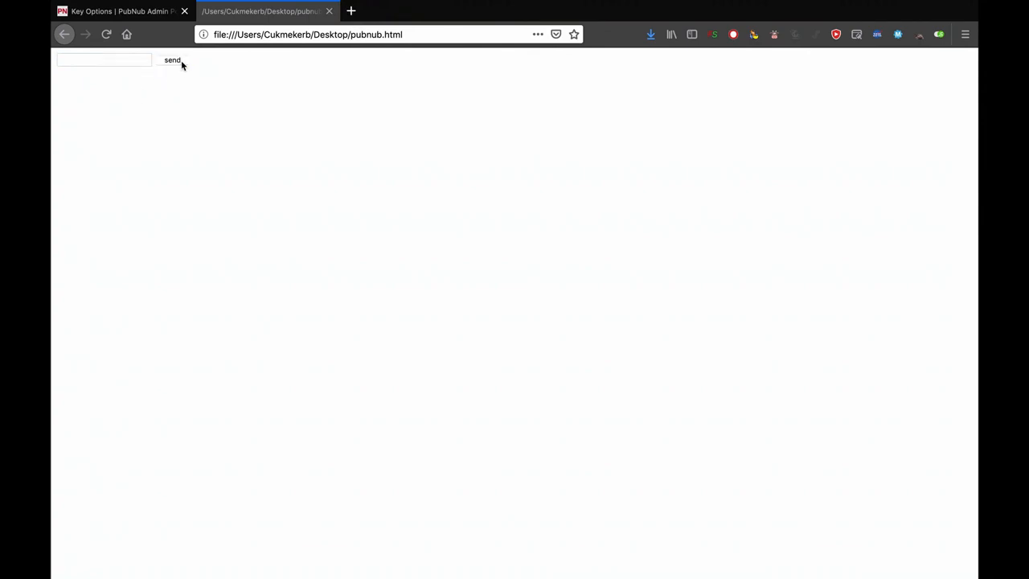
click(172, 60)
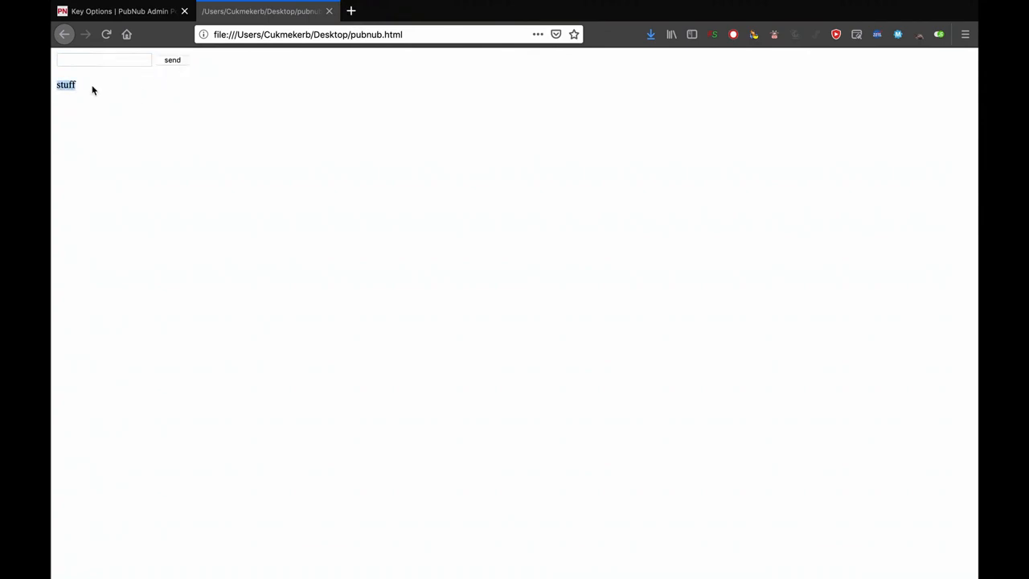